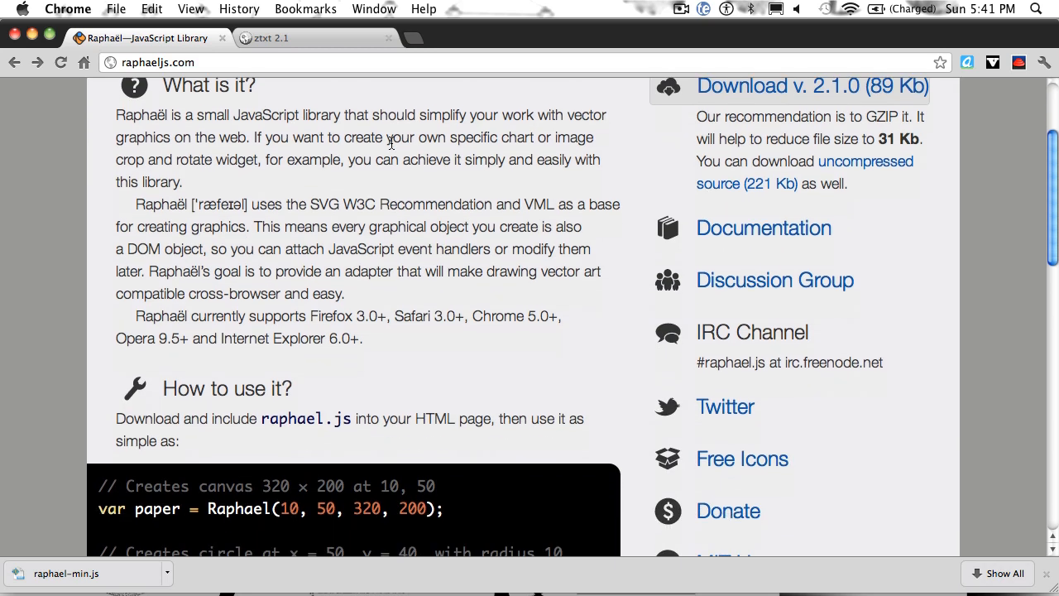
Step: Read the RaphaelJS 'What is it?' and 'How to use it?' sections, highlighting 'VML'
scroll("down", 3)
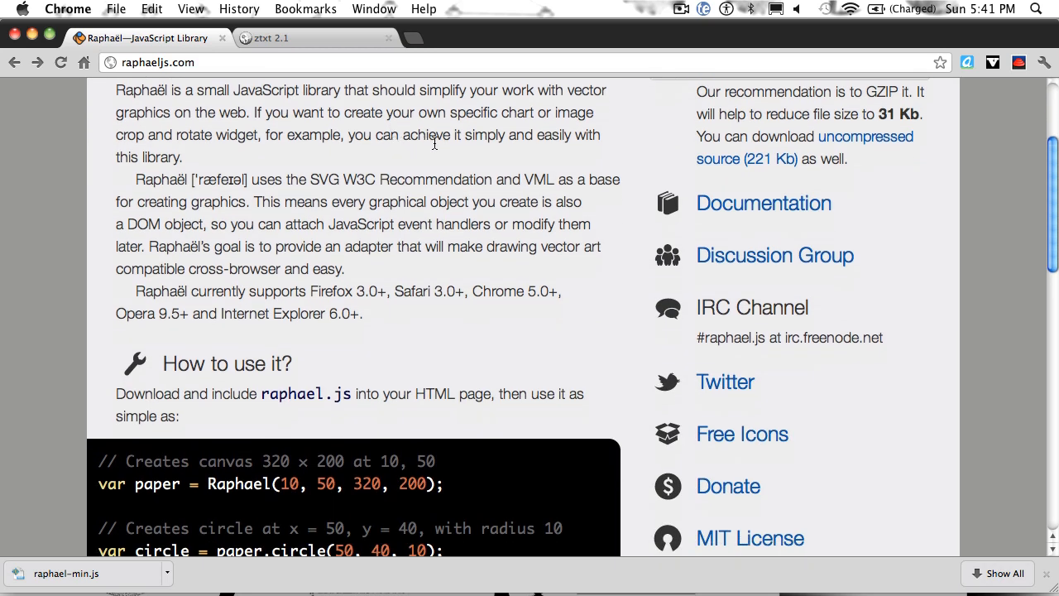
scroll("down", 3)
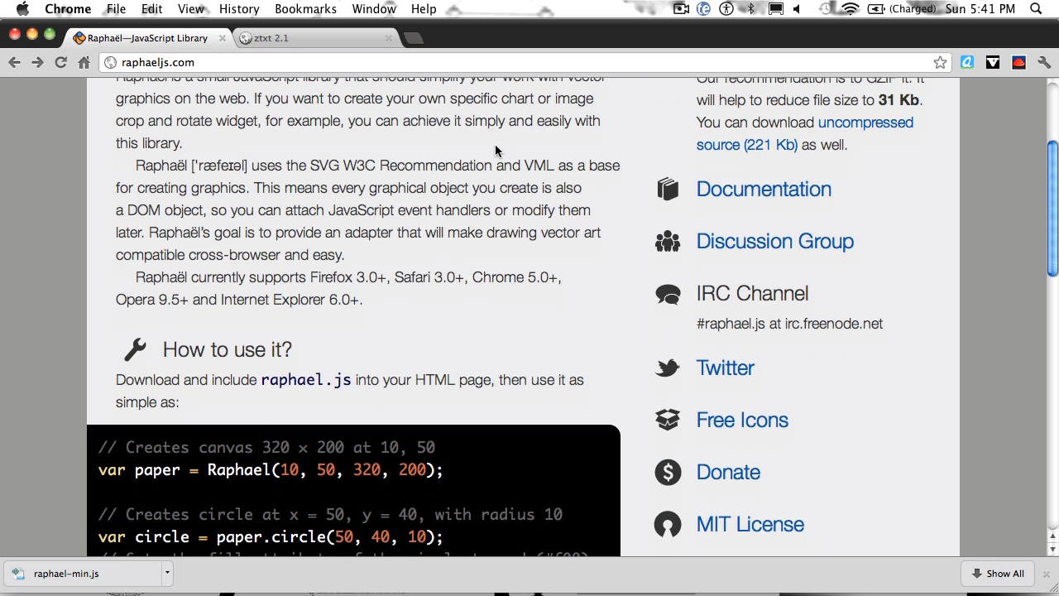
double_click(538, 166)
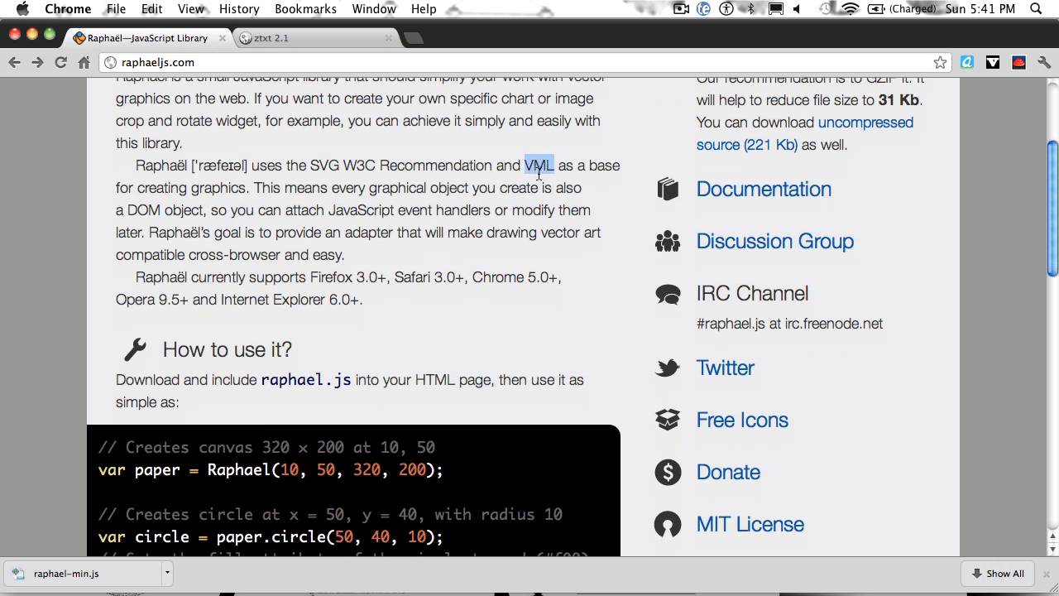
scroll("down", 3)
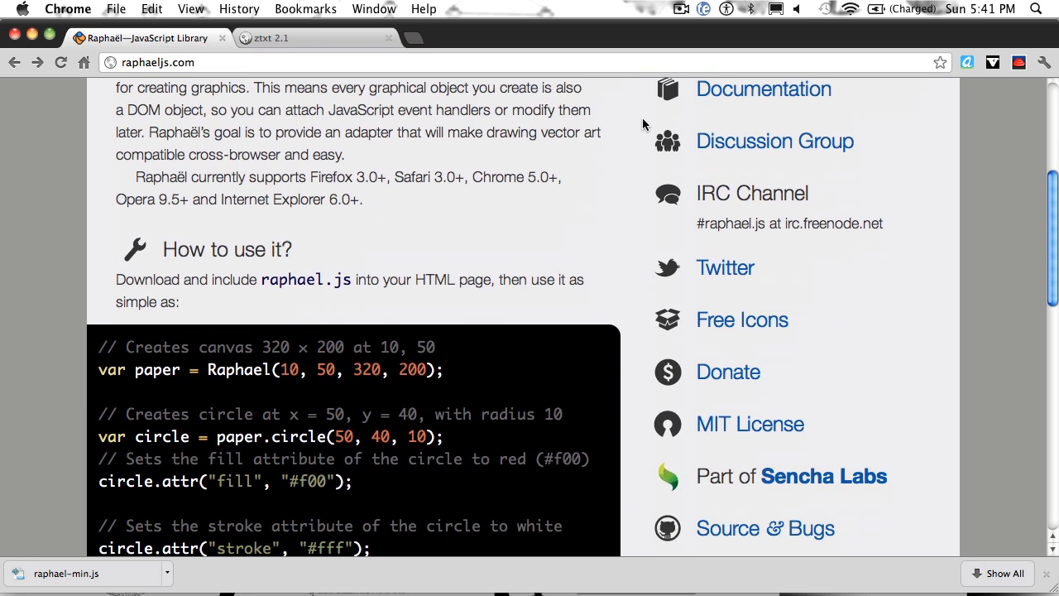
scroll("down", 3)
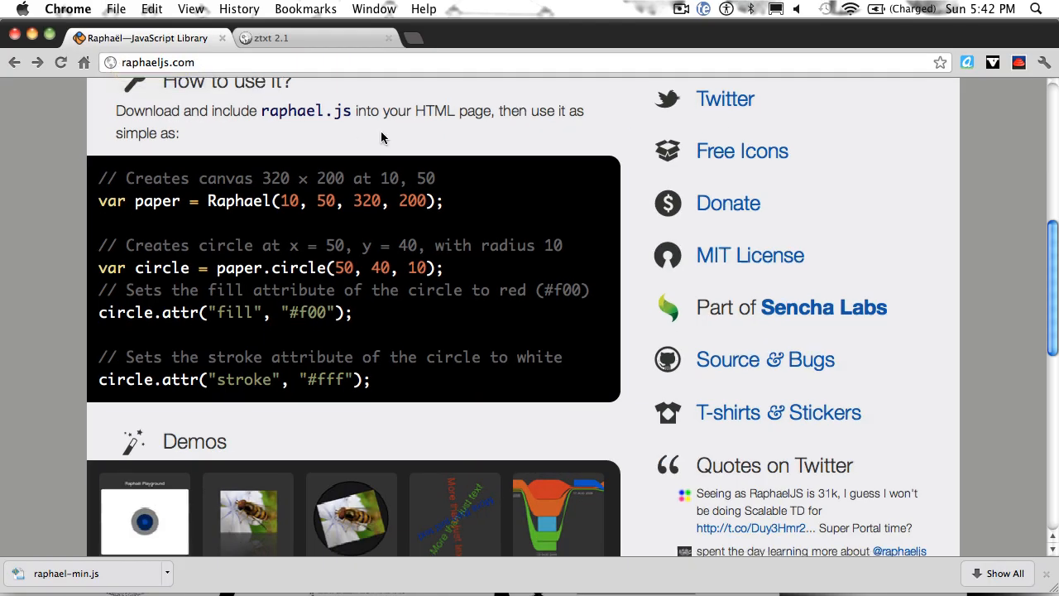
scroll("down", 3)
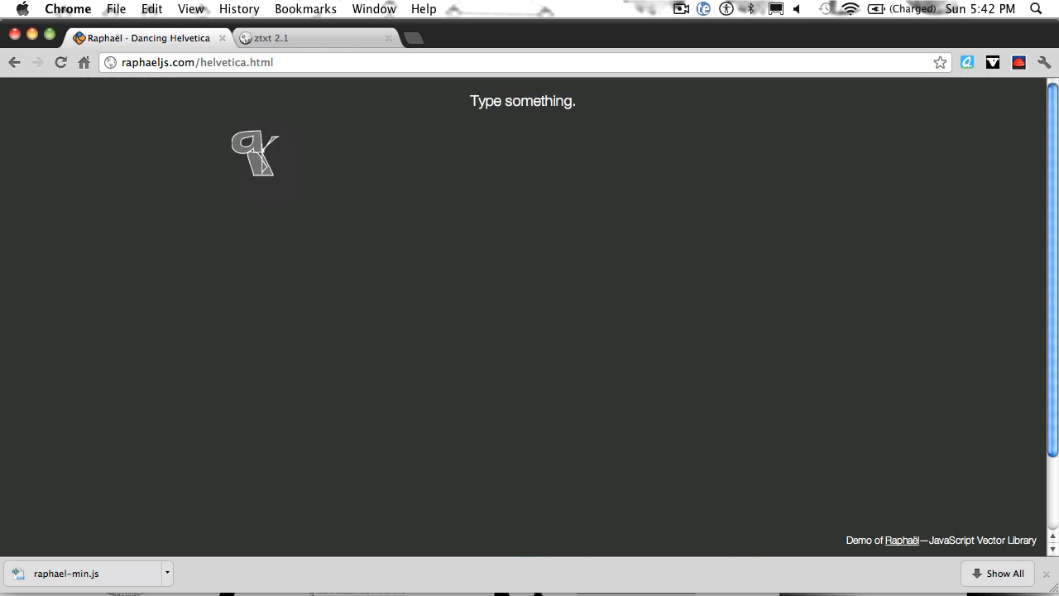
Step: Type 'e' and 'o' in Dancing Helvetica, view the Analytics demo, then go back
type("e")
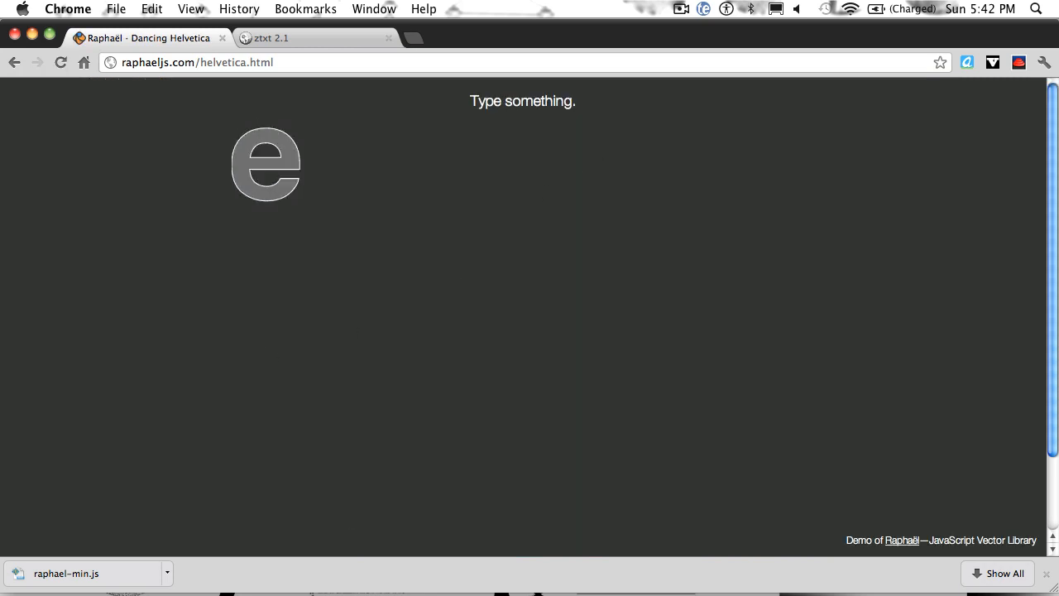
type("o")
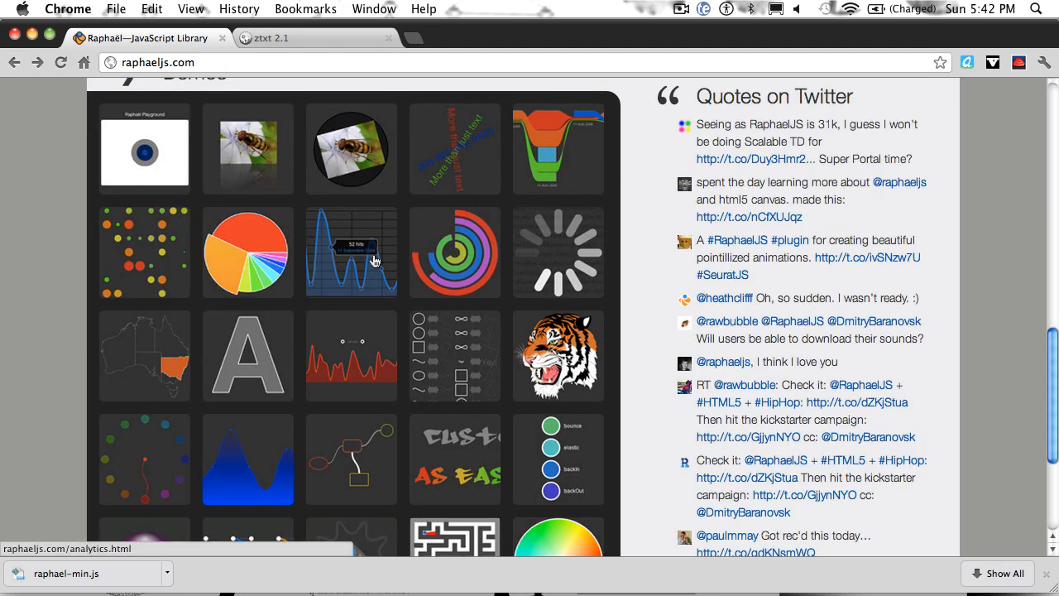
left_click(351, 251)
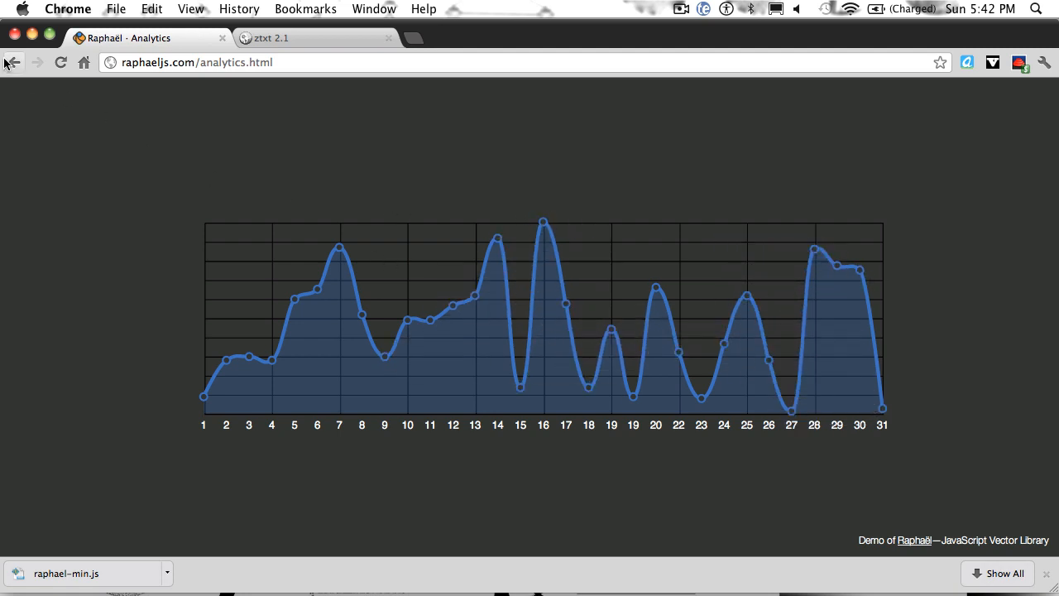
left_click(13, 62)
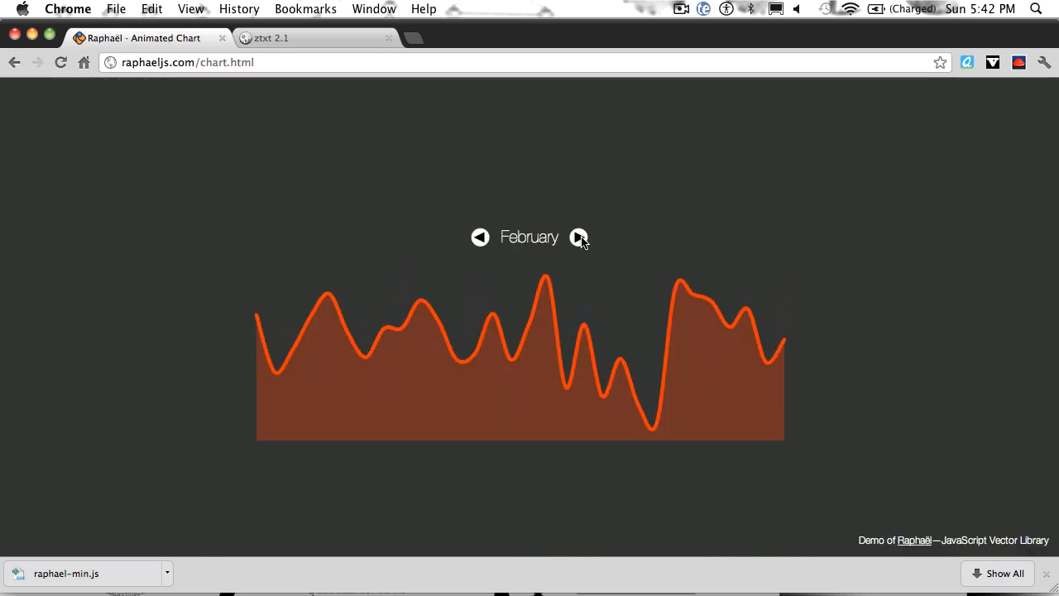
Step: Advance the Animated Chart two months and drag the Graffle ellipse, circle and rectangle
left_click(578, 236)
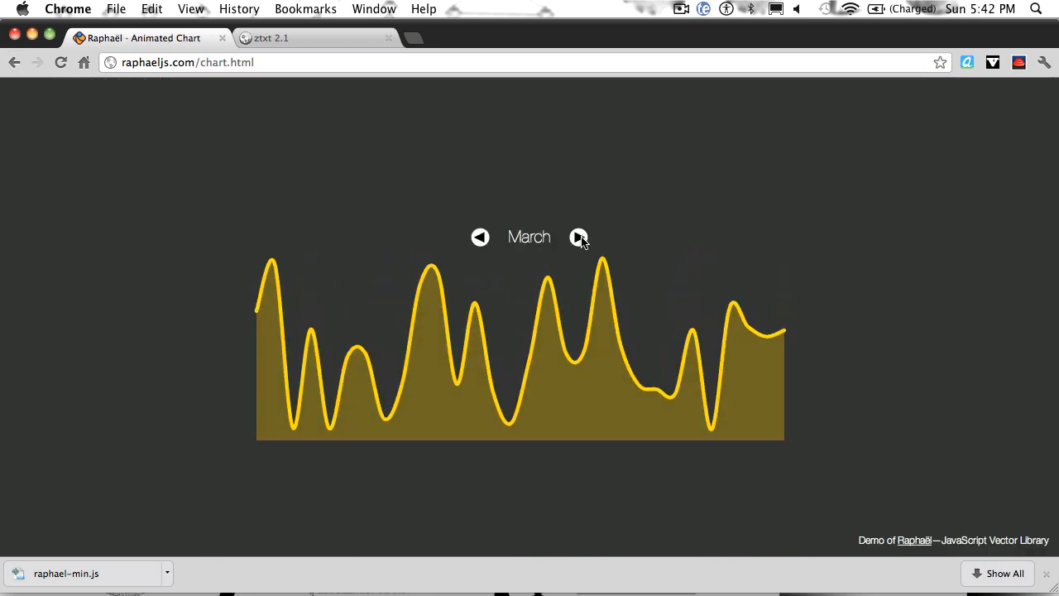
left_click(579, 238)
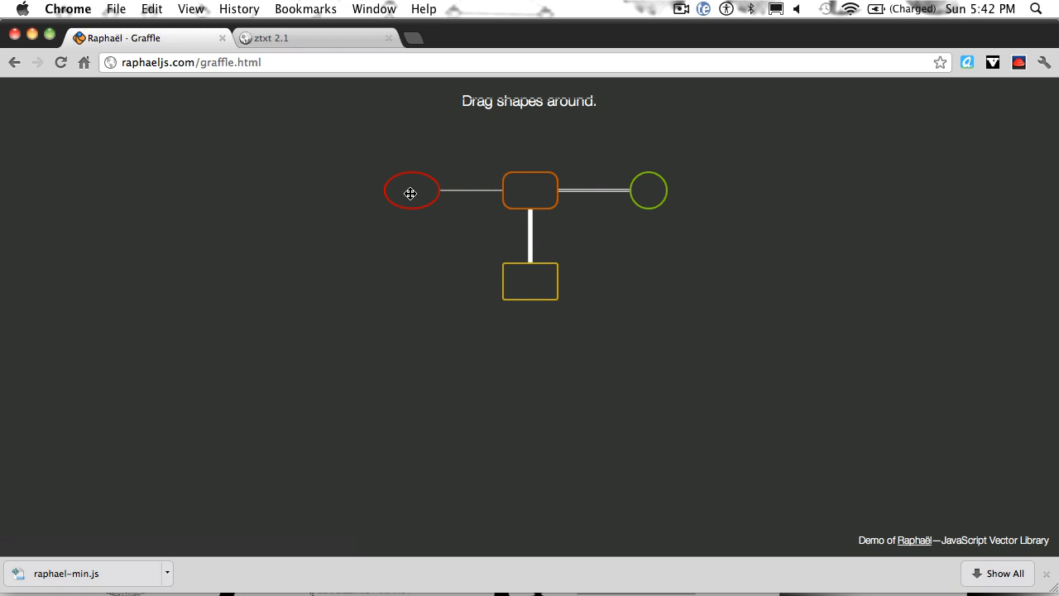
left_click_drag(530, 281, 617, 314)
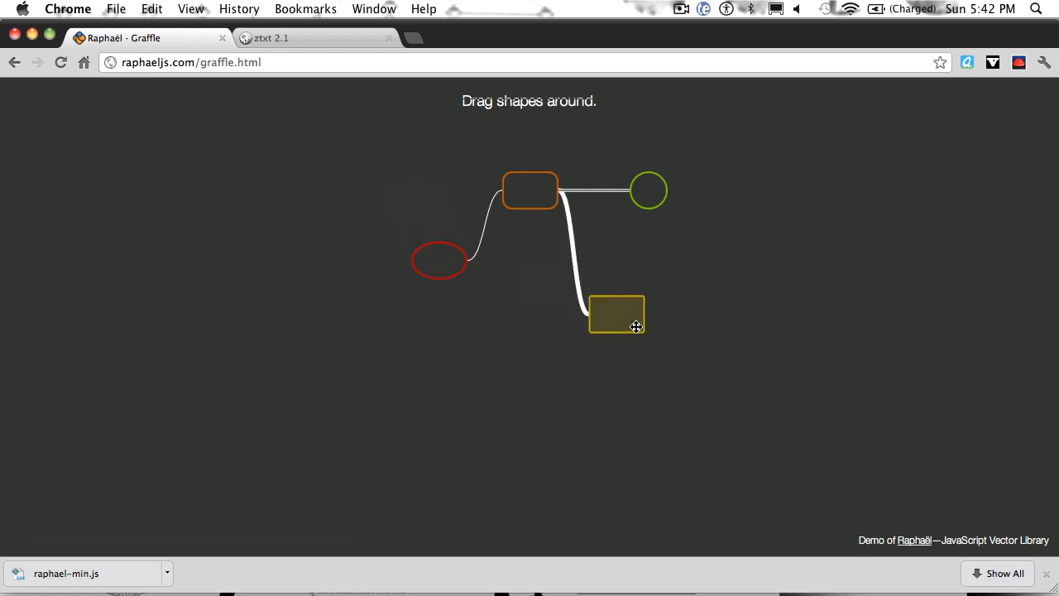
left_click_drag(617, 314, 637, 314)
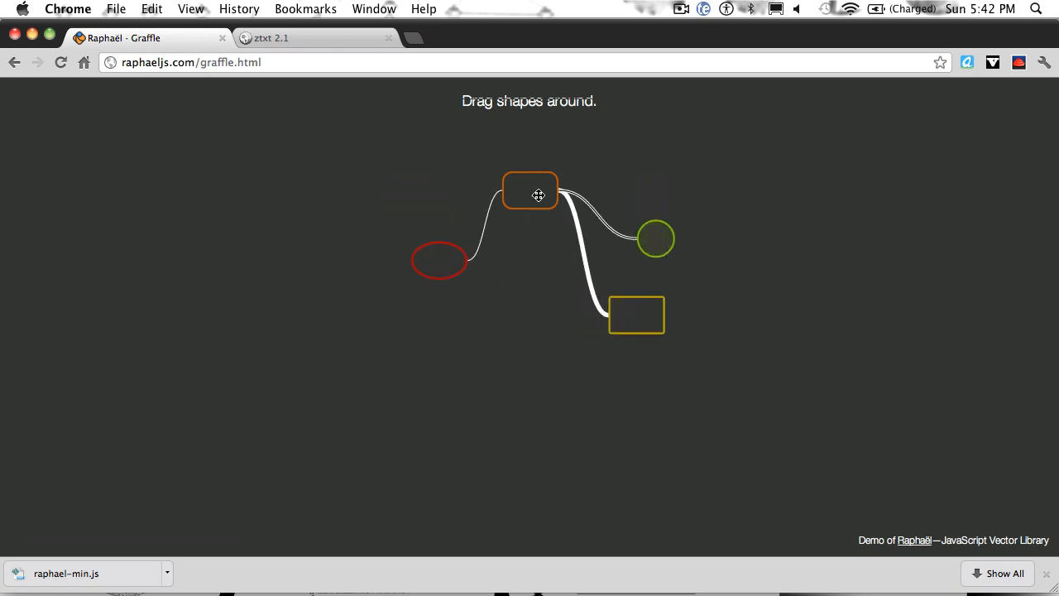
left_click_drag(529, 192, 536, 283)
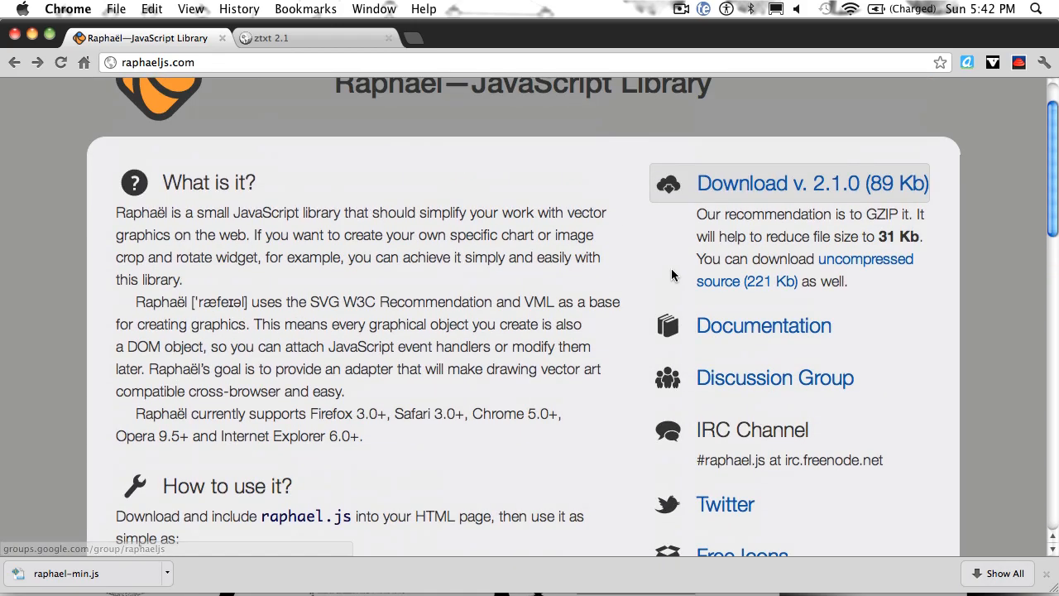
Step: Open the minified Raphaël 2.1.0 library and save it as raphael-min in the raphael folder
left_click(812, 183)
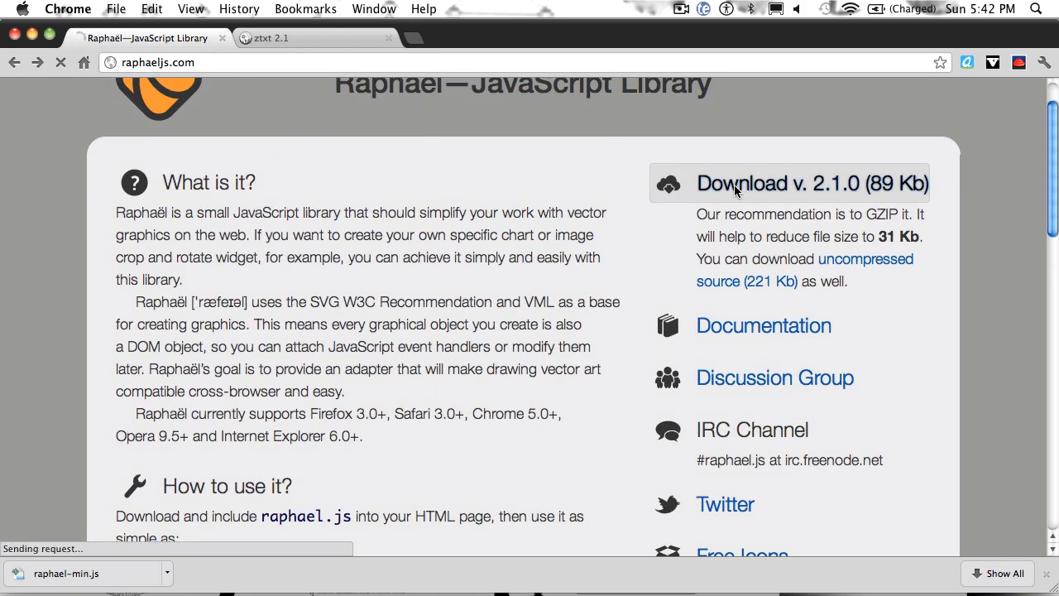
left_click(811, 183)
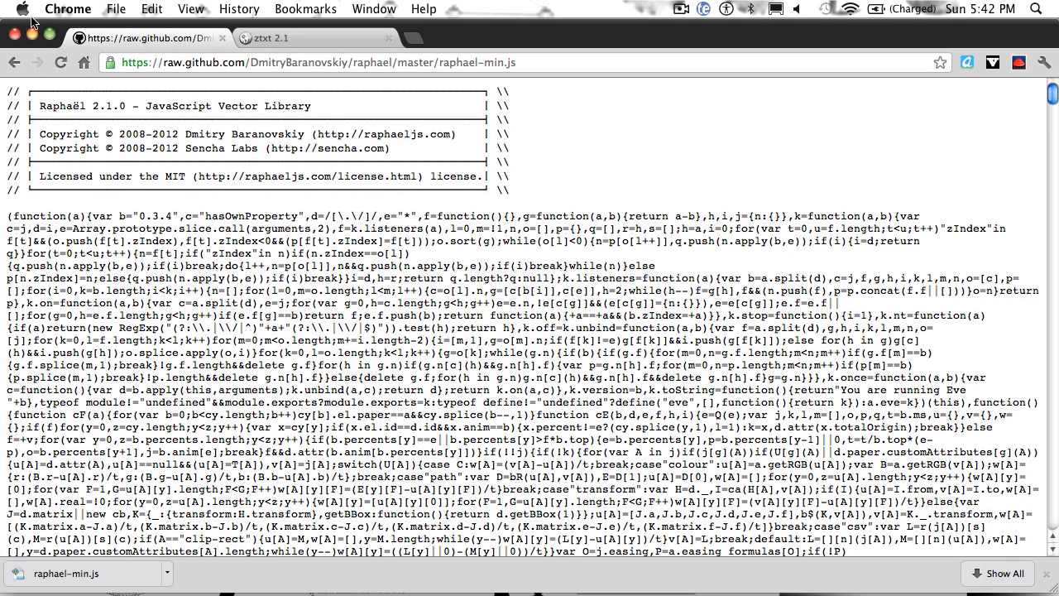
scroll("down", 3)
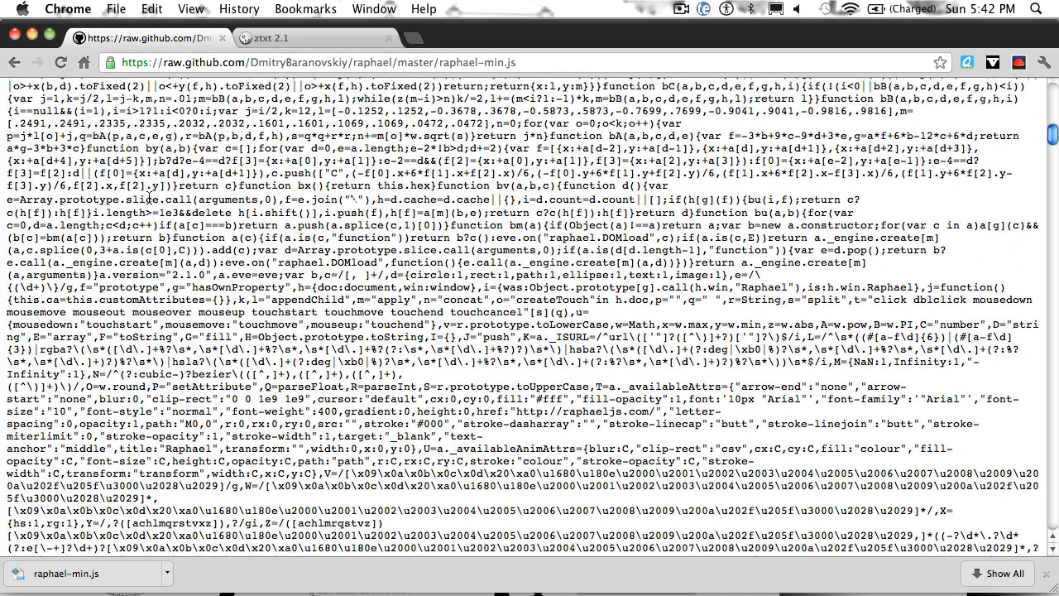
left_click(115, 9)
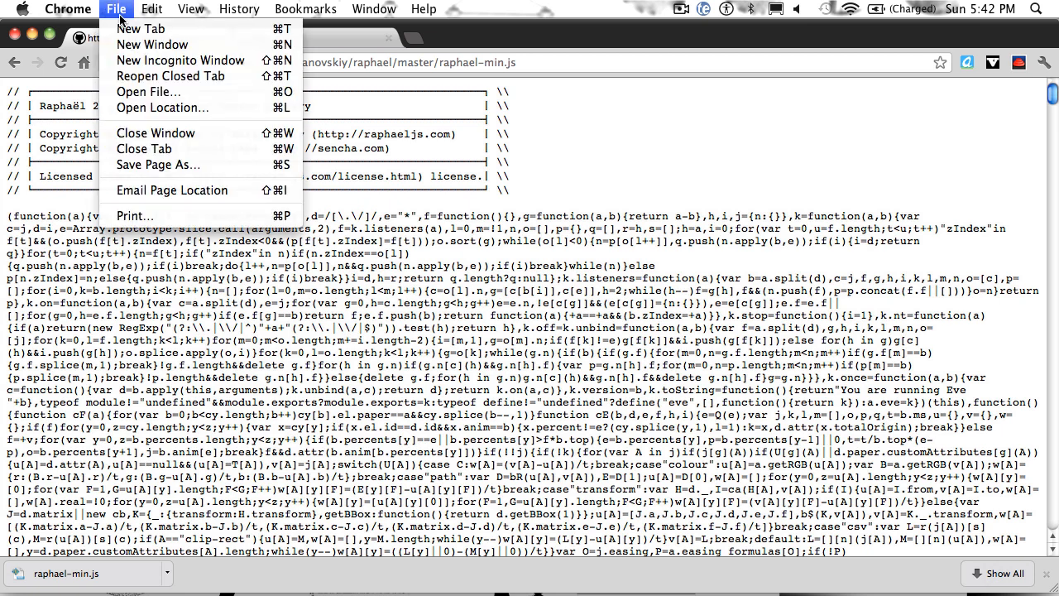
left_click(157, 165)
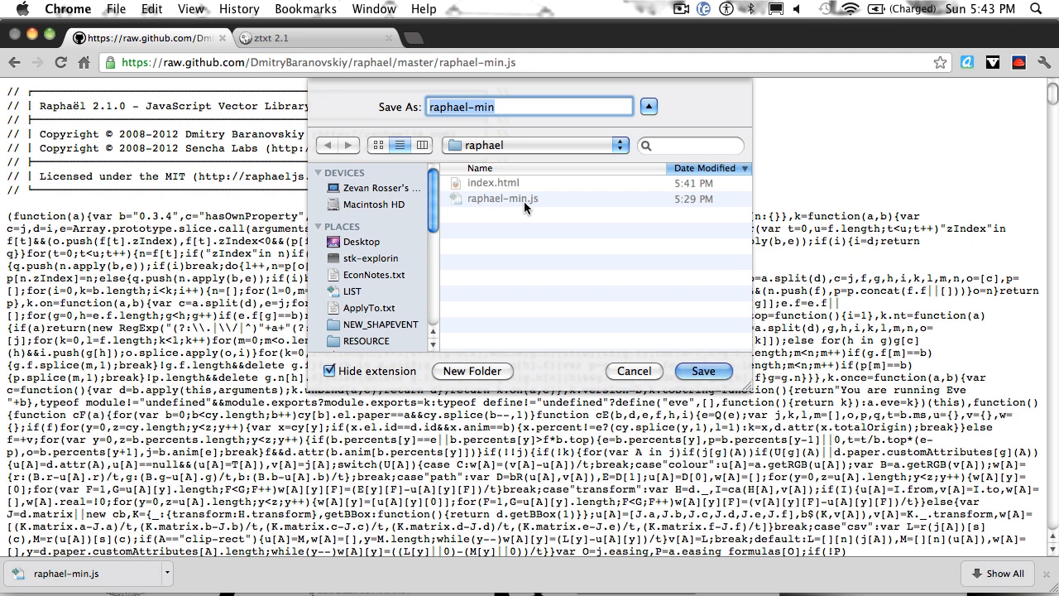
mouse_move(564, 248)
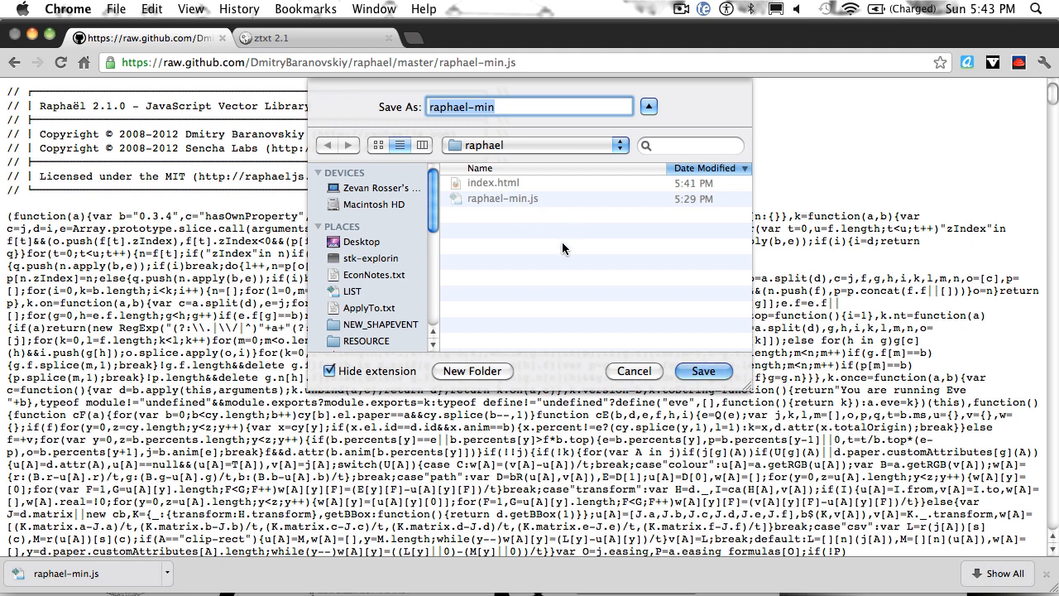
left_click(634, 371)
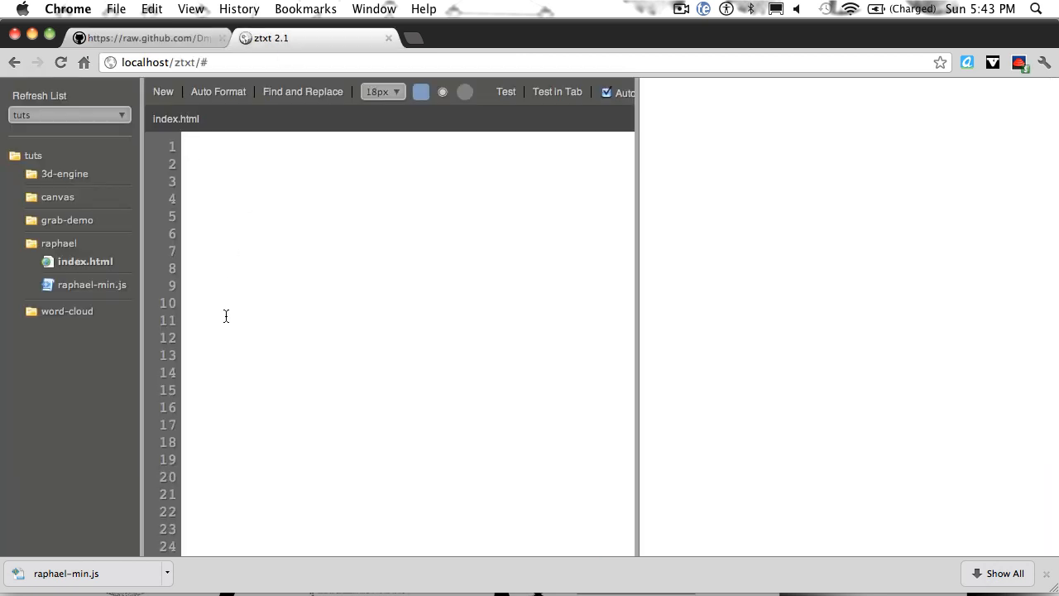
mouse_move(238, 217)
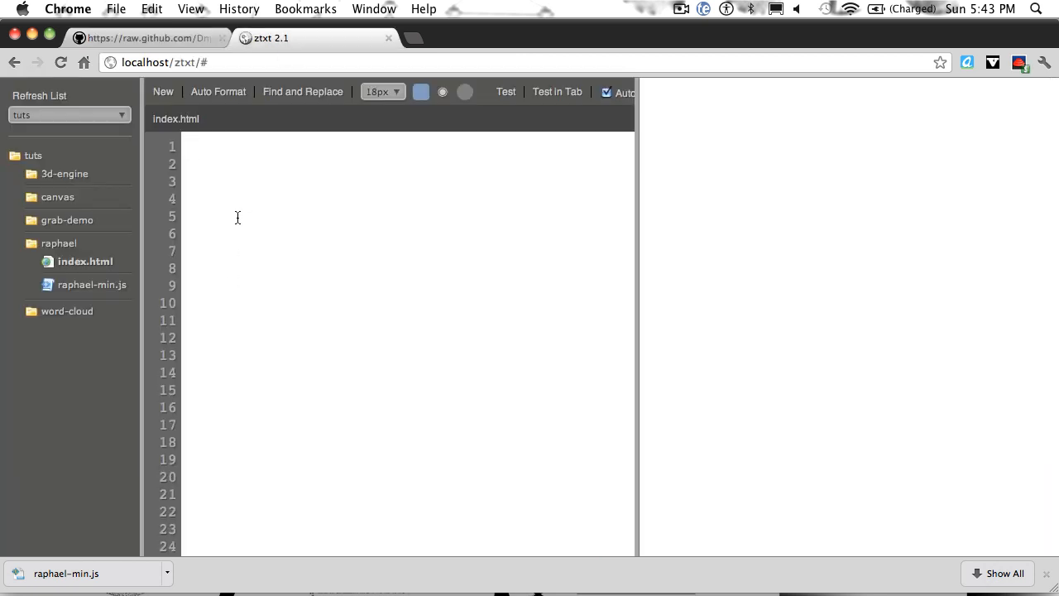
Step: Expand z:html into an HTML5 skeleton and add a script tag loading raphael-min.js
type("z:html")
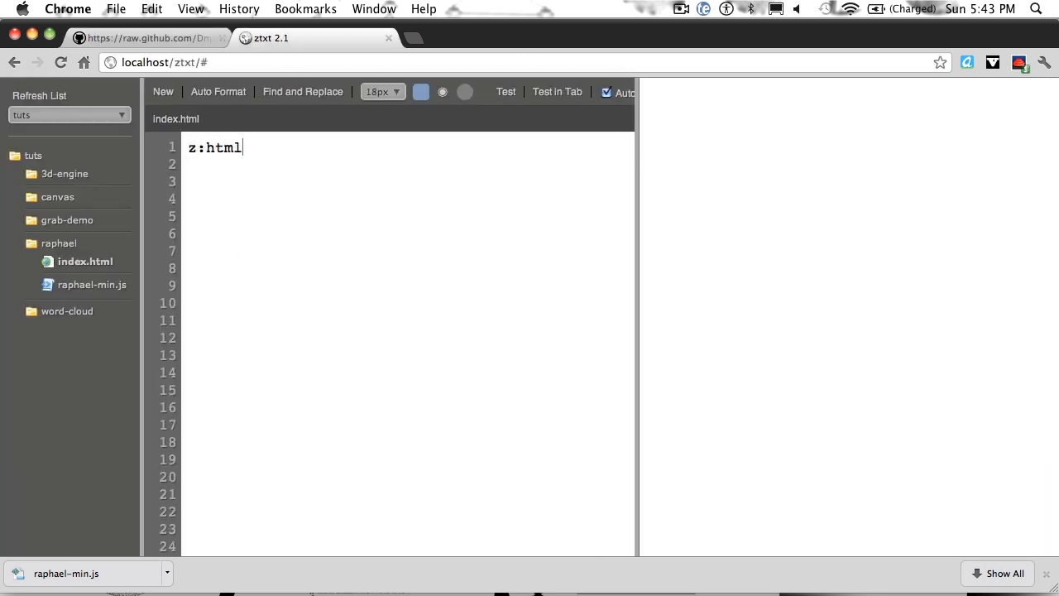
key("Tab")
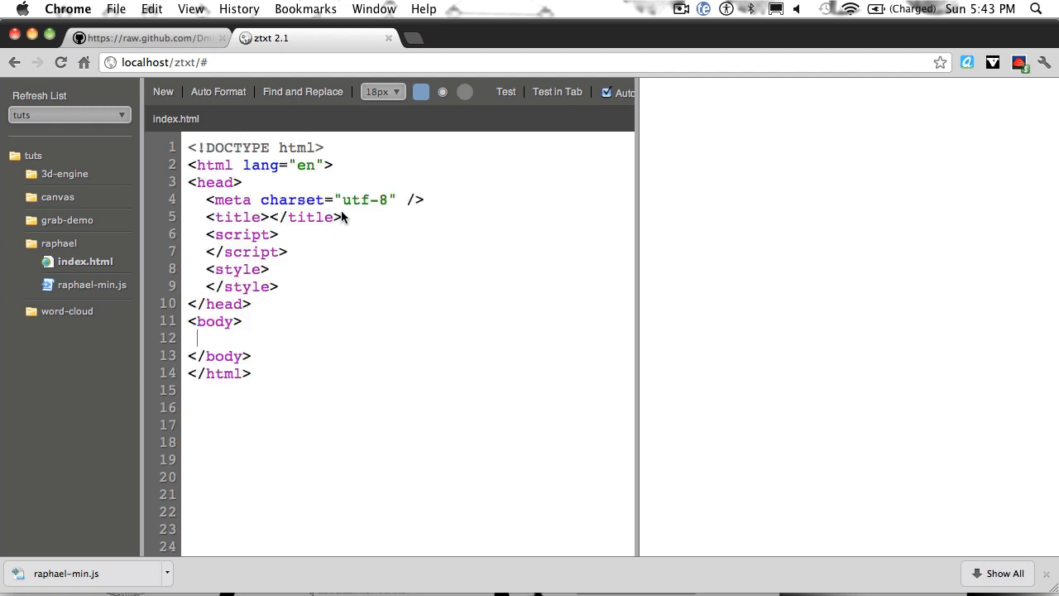
type("s")
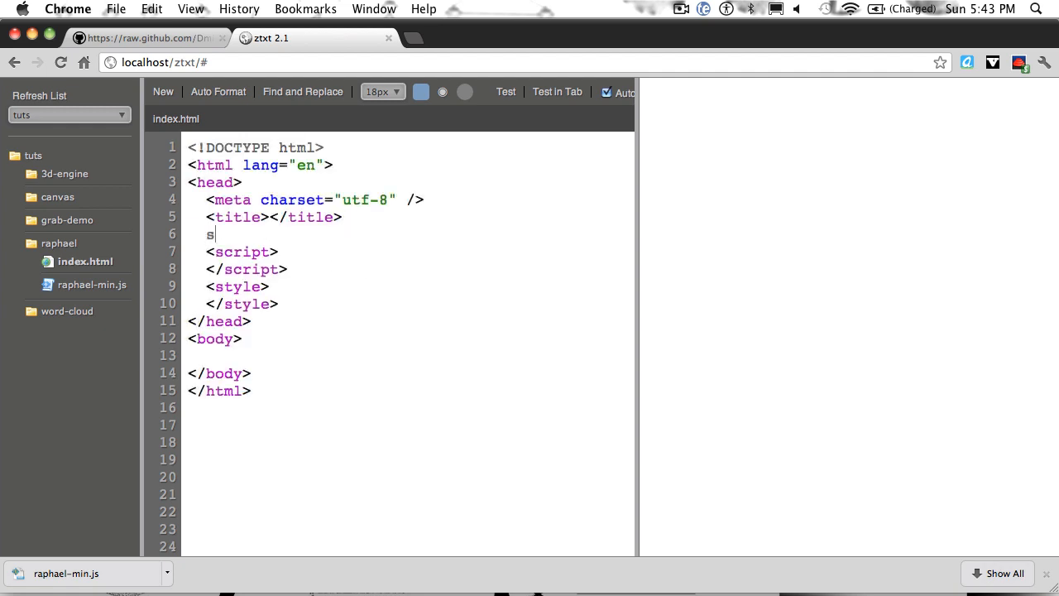
type("cript src=\"raphael\">")
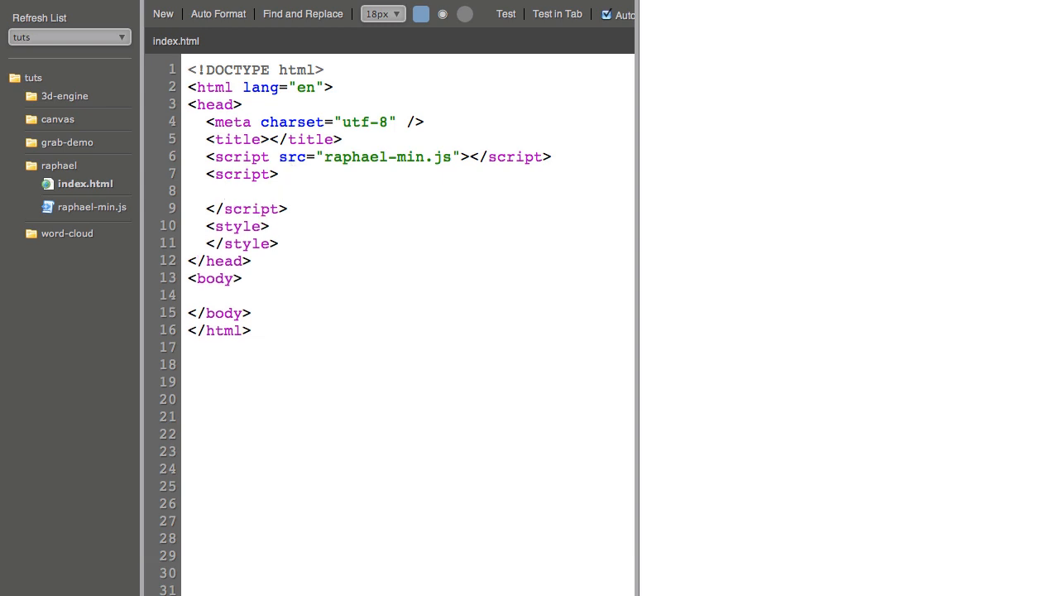
Step: Write window.onload creating a Raphael(0, 0, 400, 400) paper and drawing p.rect(0,0,400,400)
type("window.on")
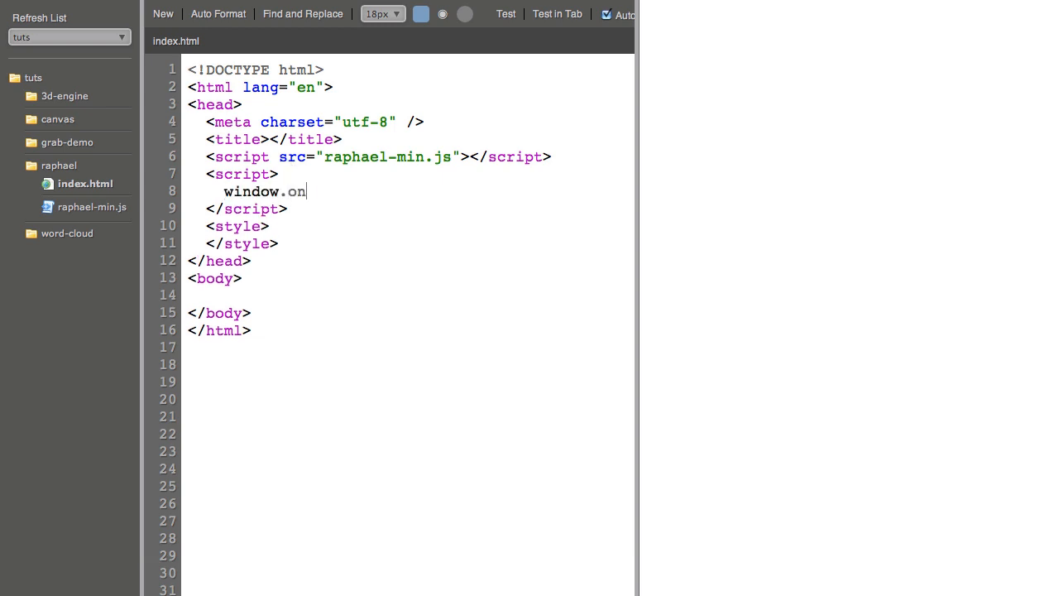
type("load = function()")
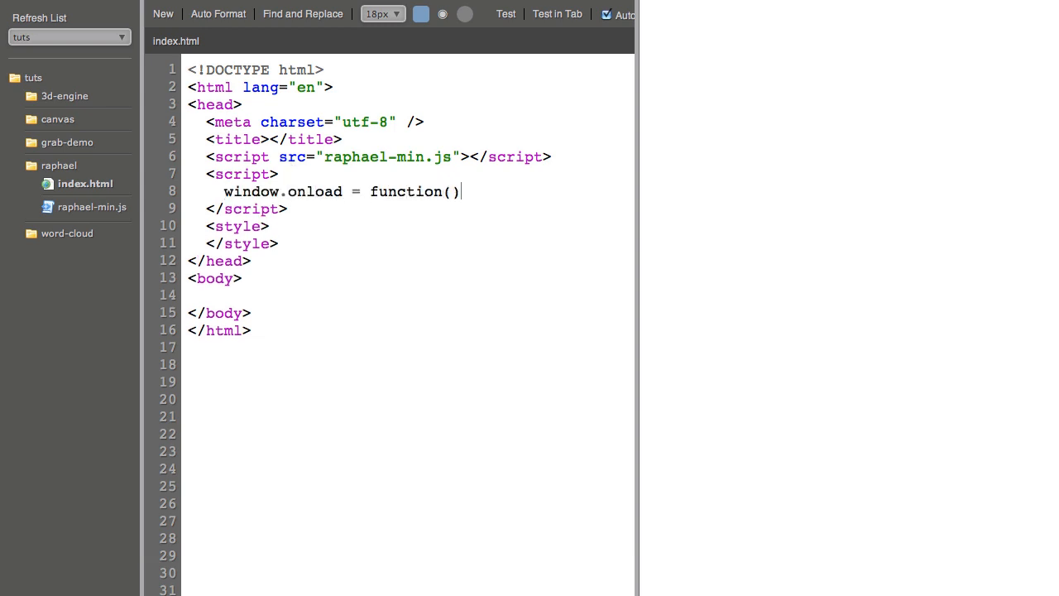
type("{")
type("};")
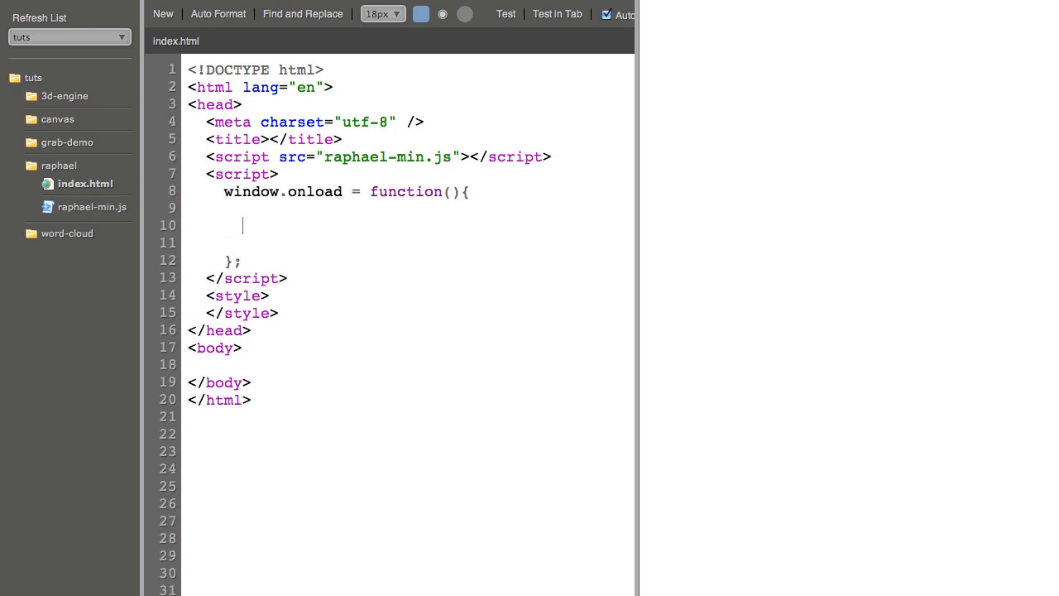
type("var")
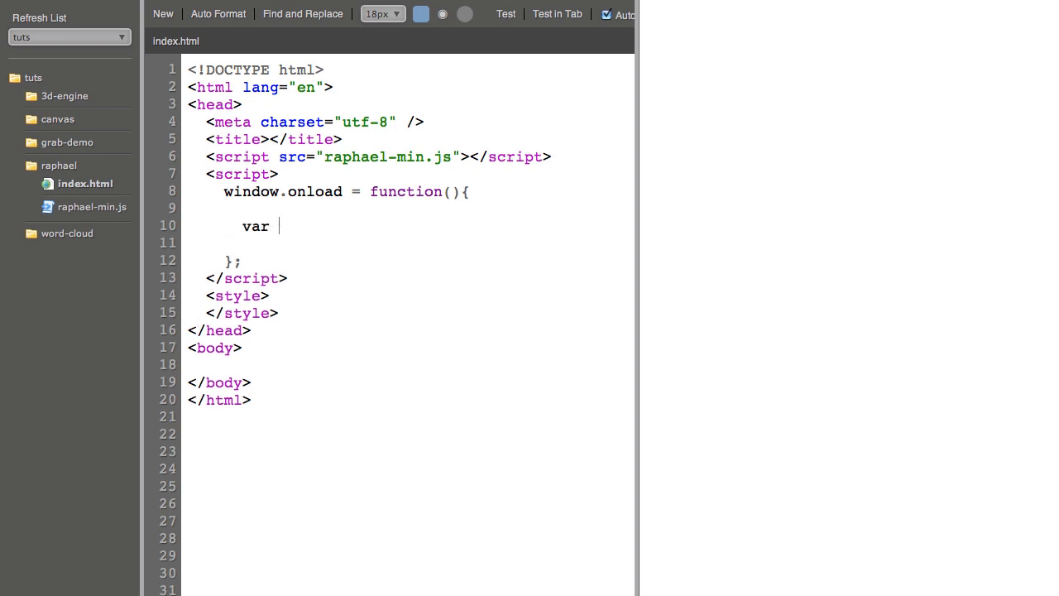
type("p =")
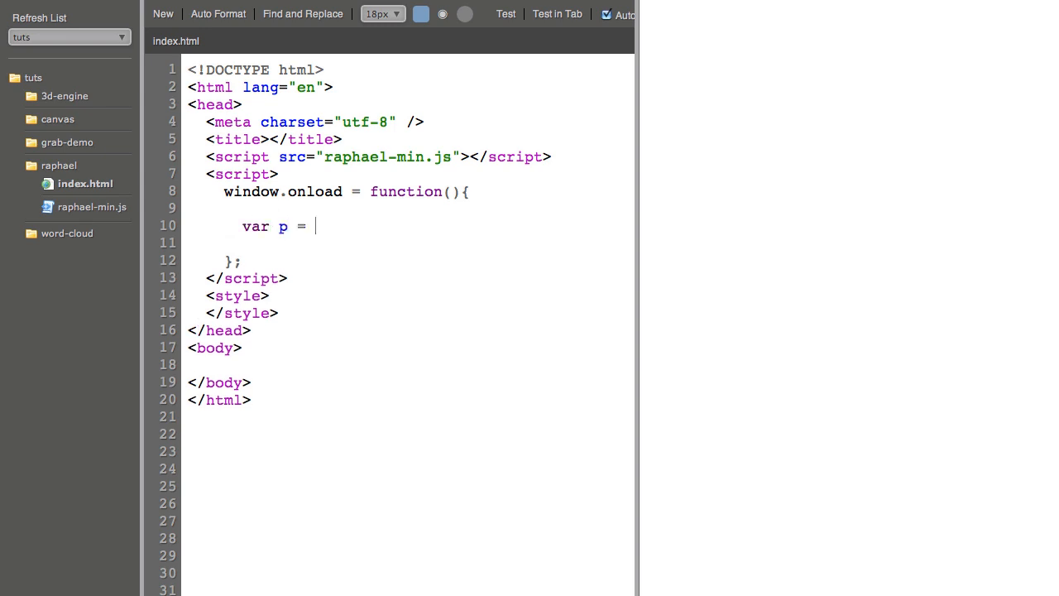
type("Raphae")
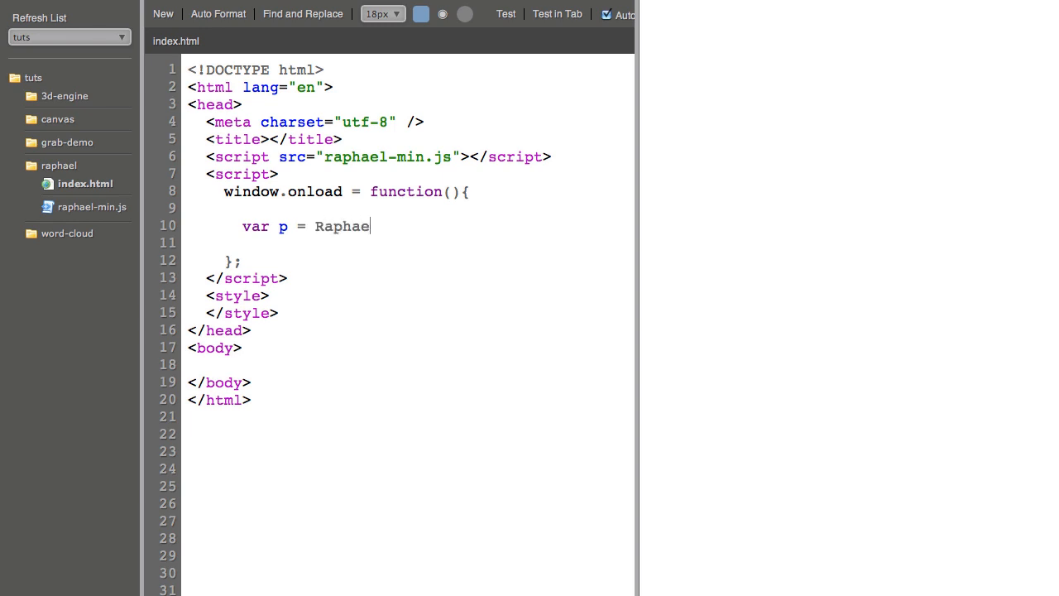
type("l(0, 0, 400,")
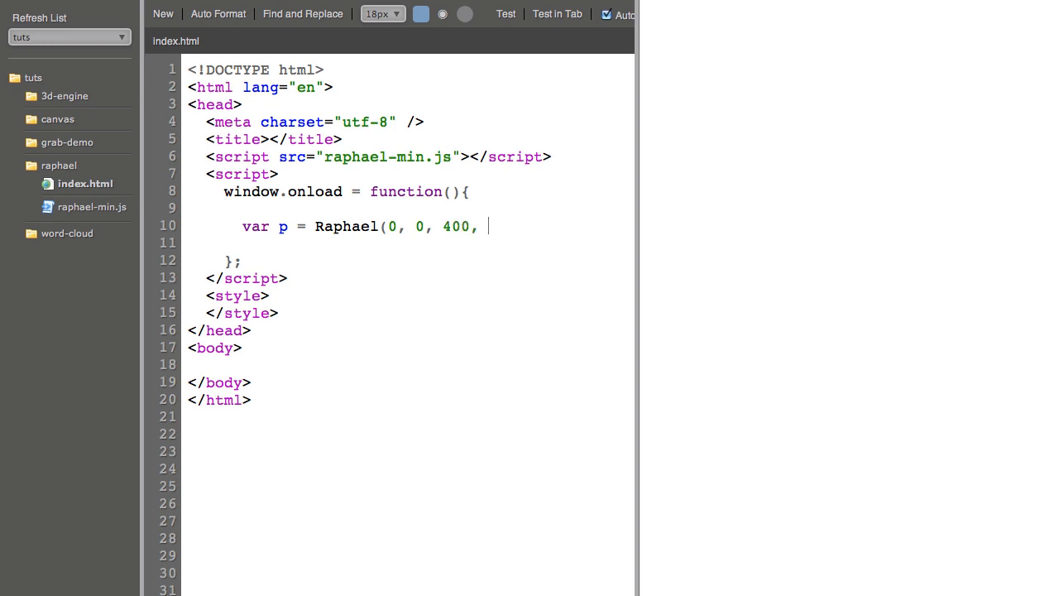
type("400);")
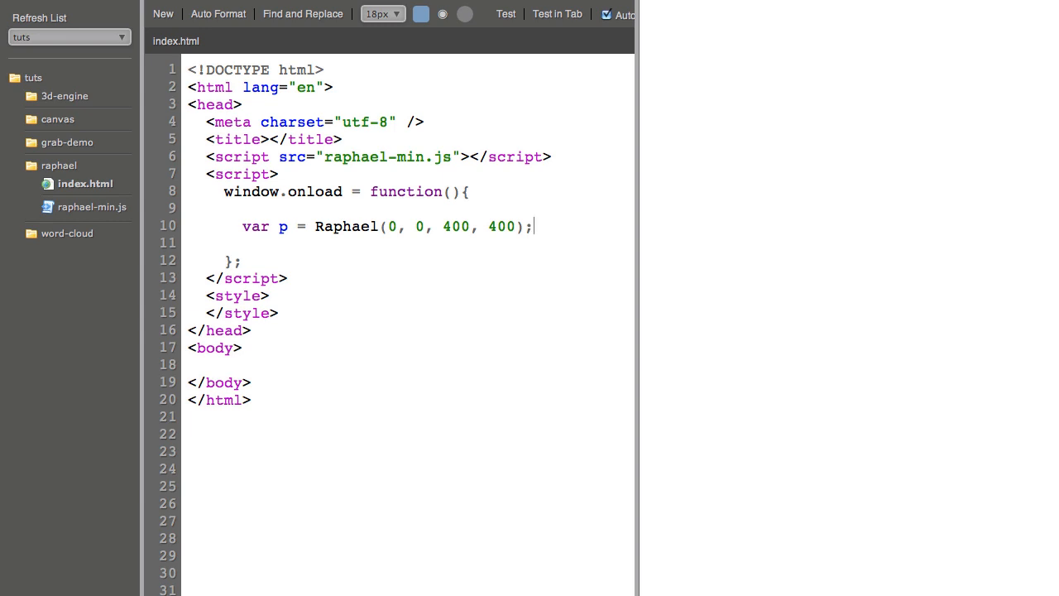
type("p.re")
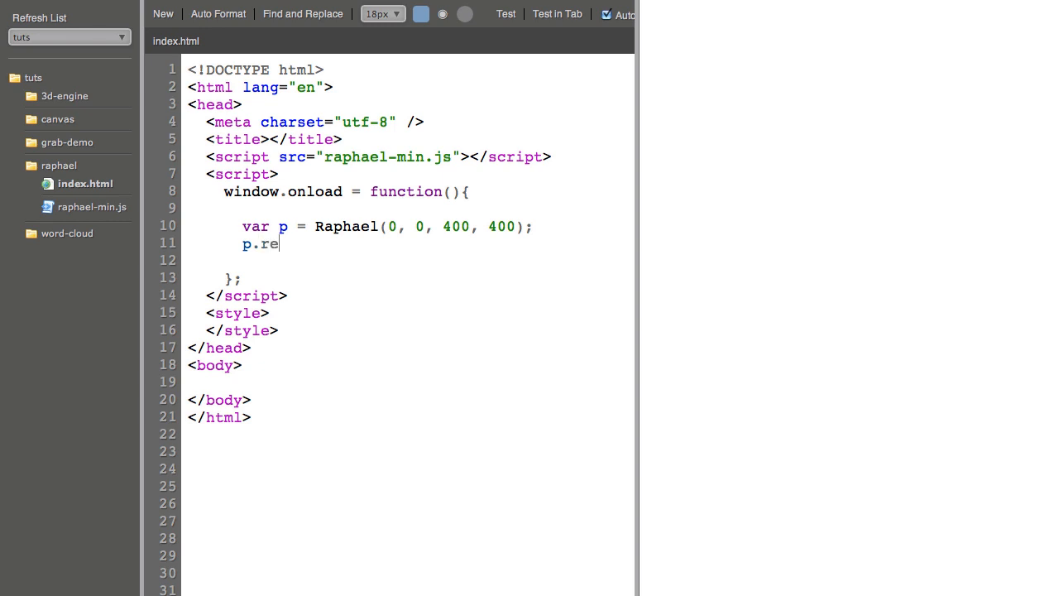
type("ct(0,0,50")
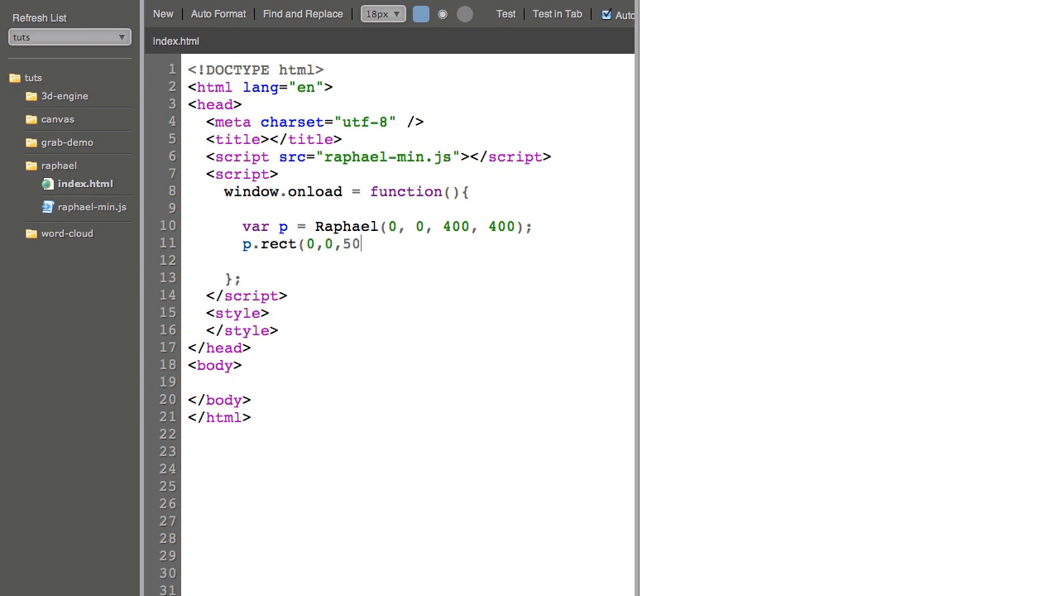
type("0,400);")
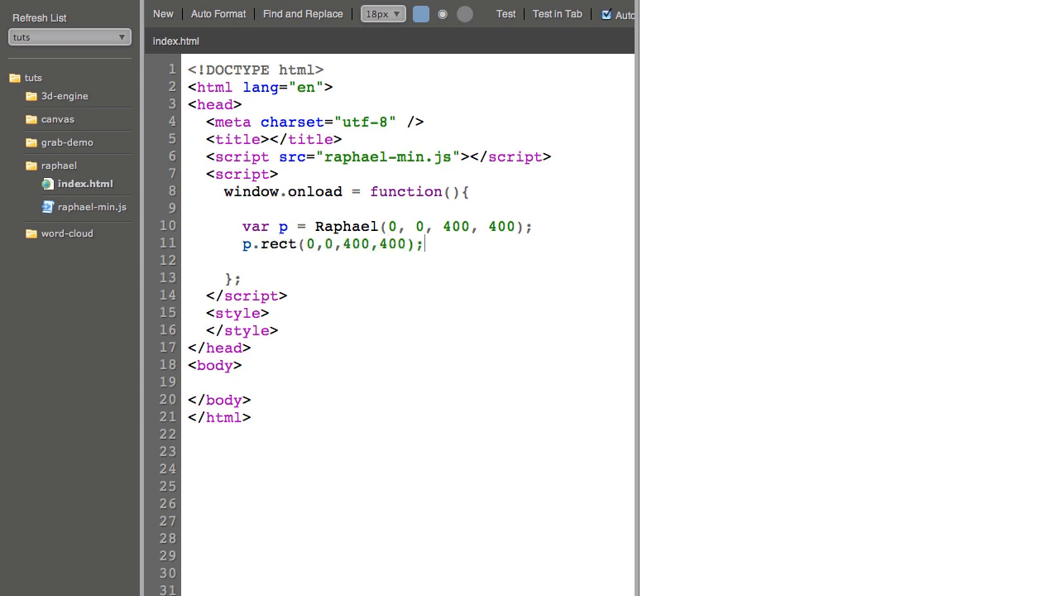
Step: Preview the 400×400 rectangle outline, then add p.rect(20, 20, 50, 50); below it
left_click(505, 14)
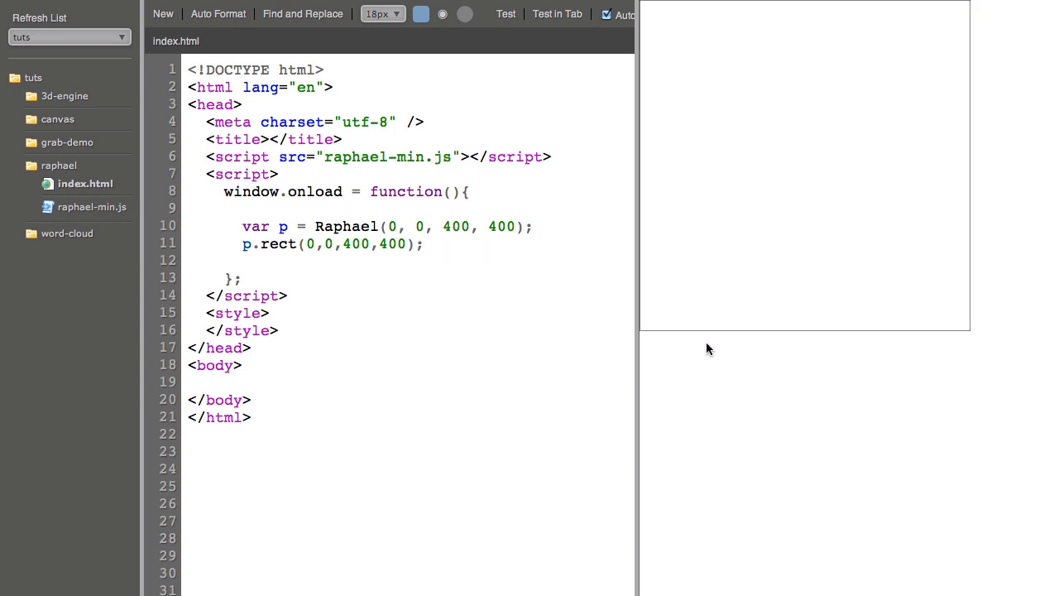
mouse_move(968, 110)
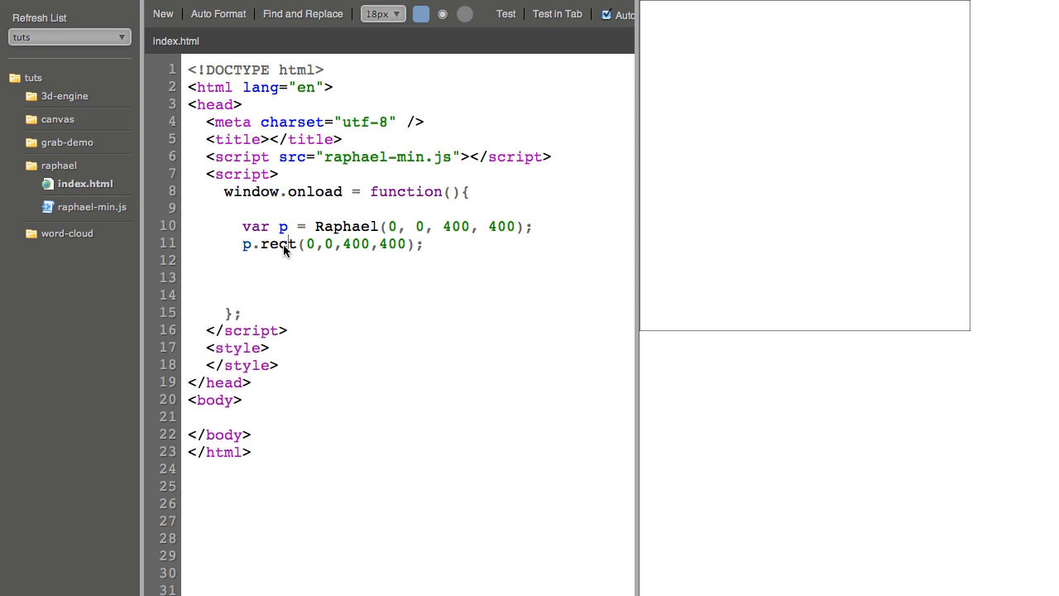
double_click(319, 244)
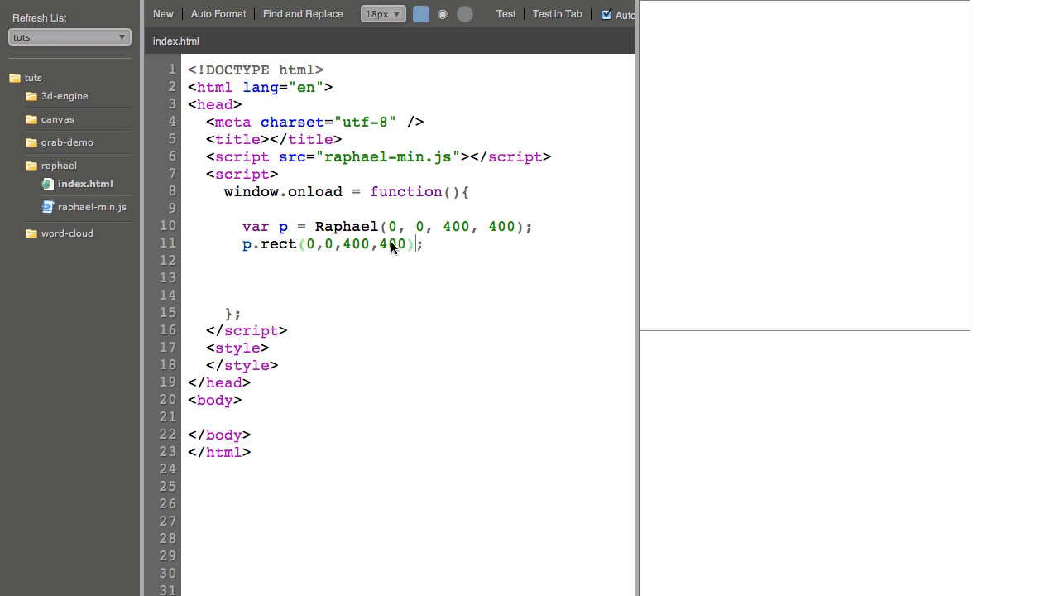
type("p")
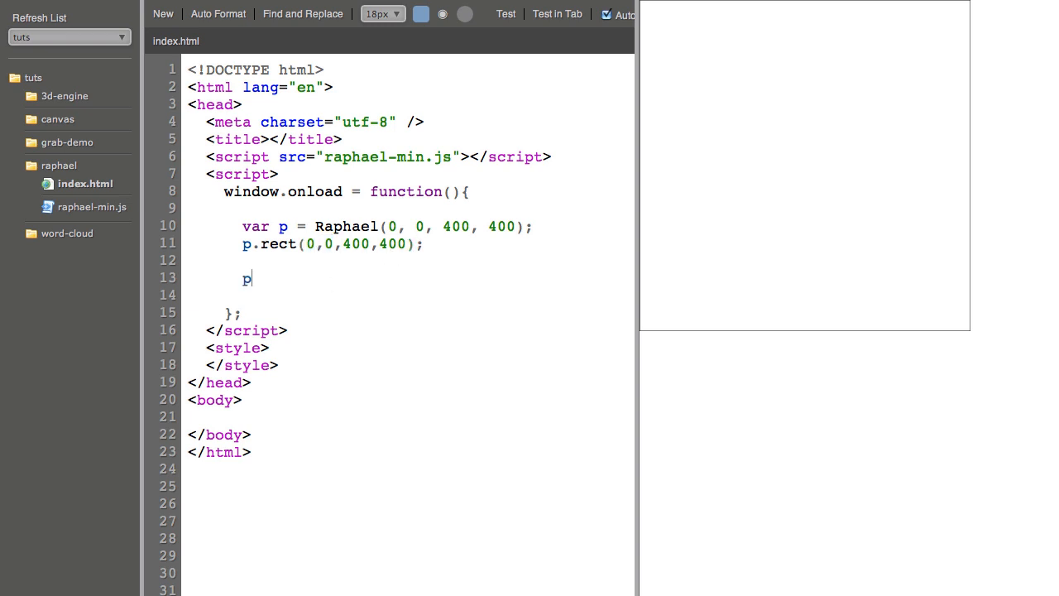
type(".rect(20")
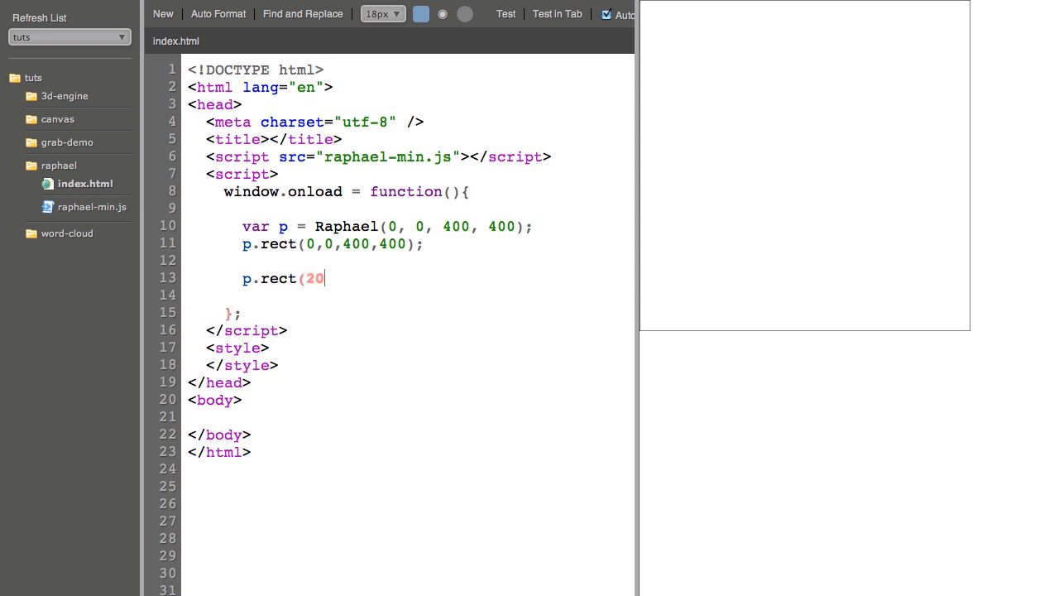
type(", 20, 50, 50);")
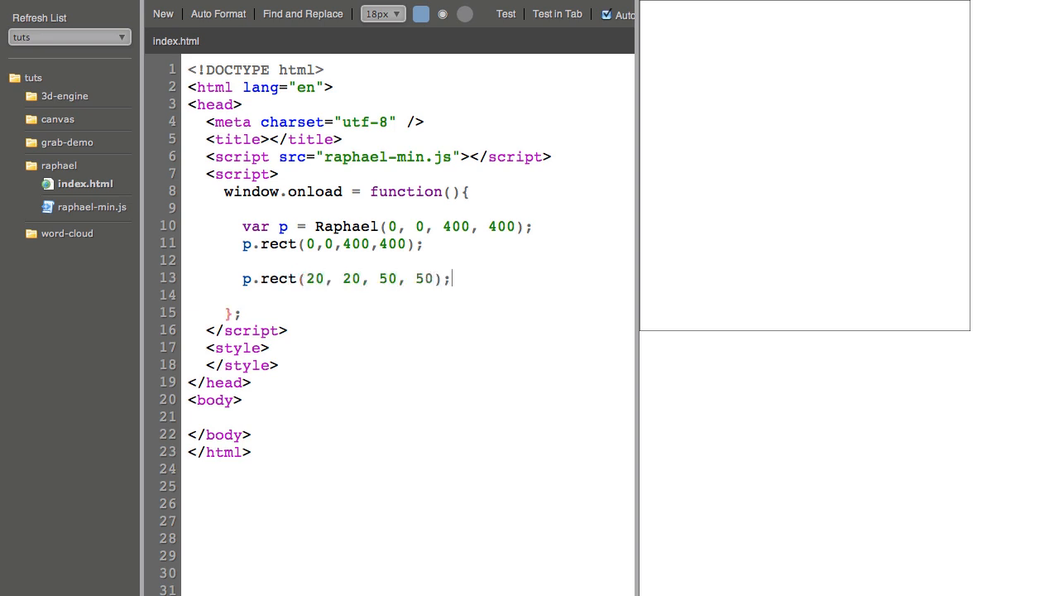
Step: Chain .attr({ fill : "red", stroke : "none" }) onto the small rectangle
left_click(505, 13)
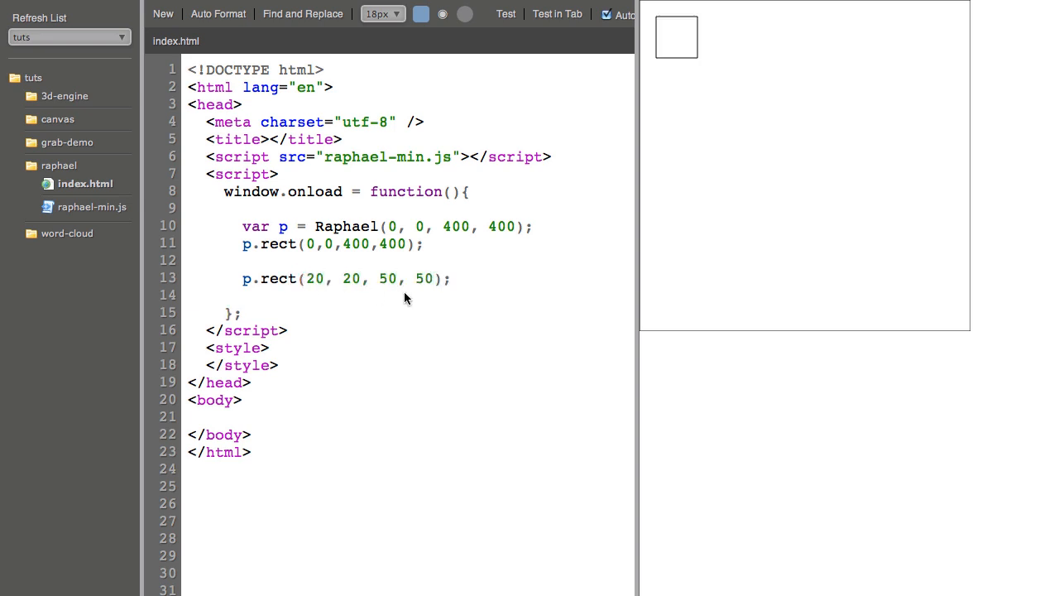
mouse_move(692, 18)
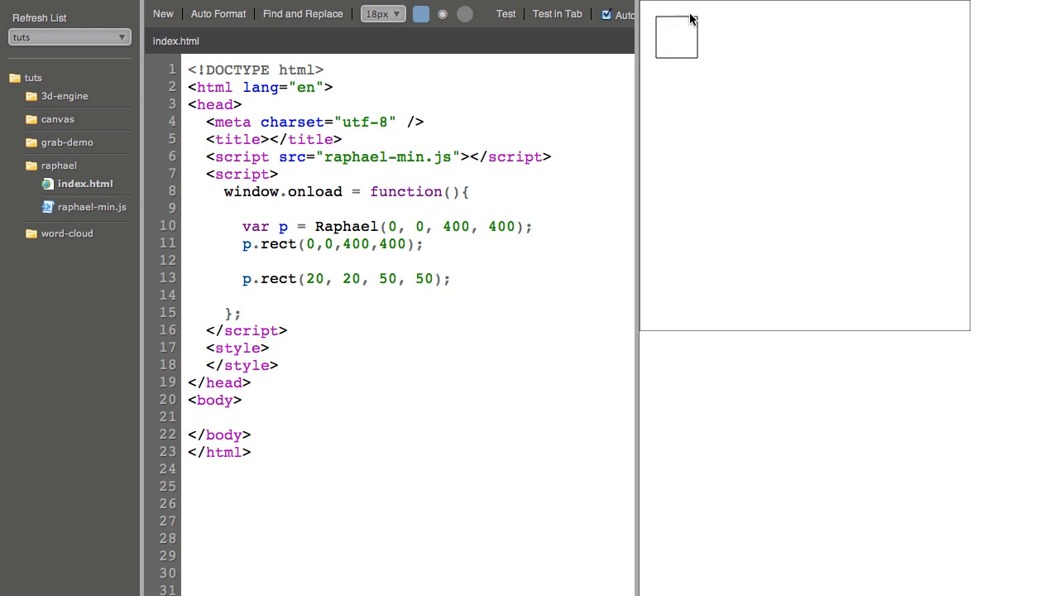
mouse_move(676, 36)
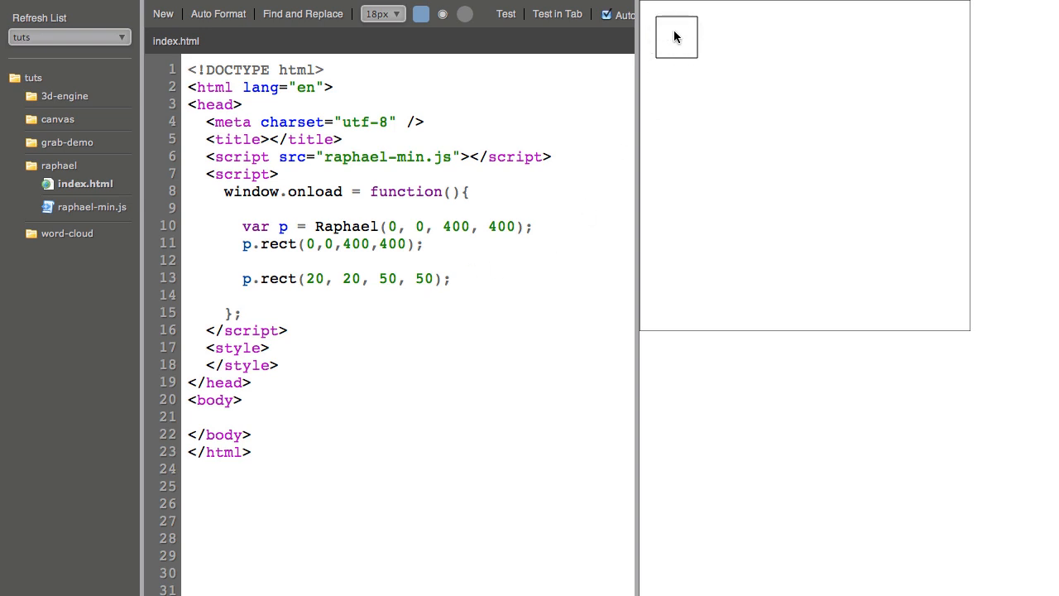
key("Backspace")
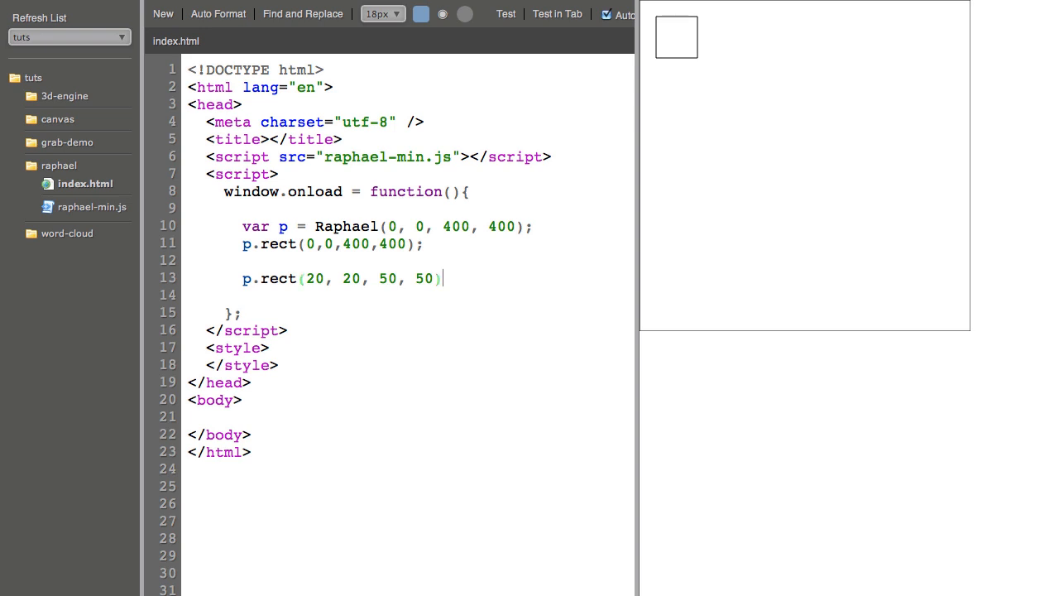
type(".attr({")
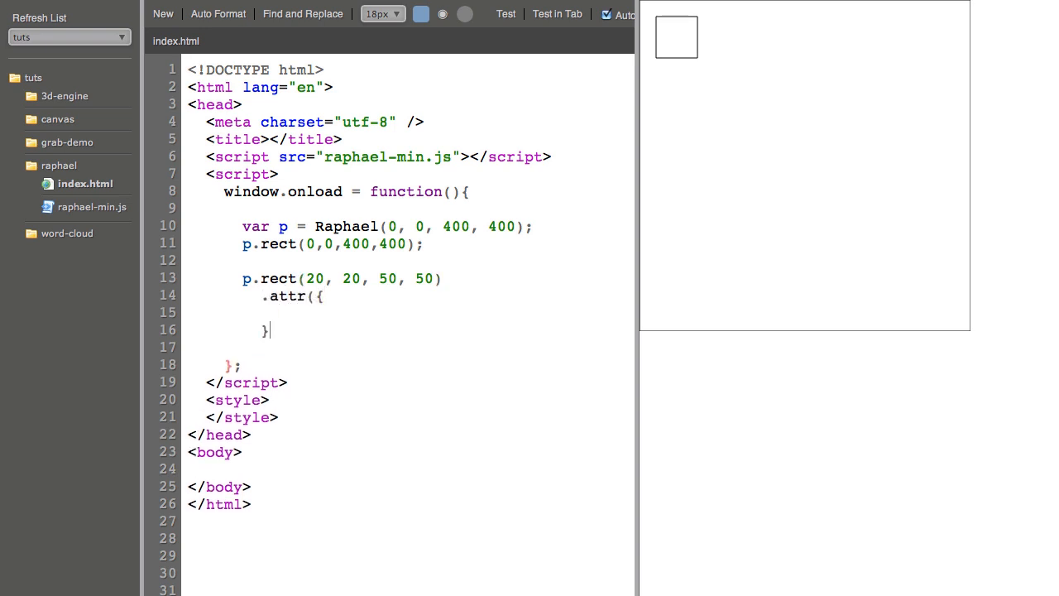
type(");")
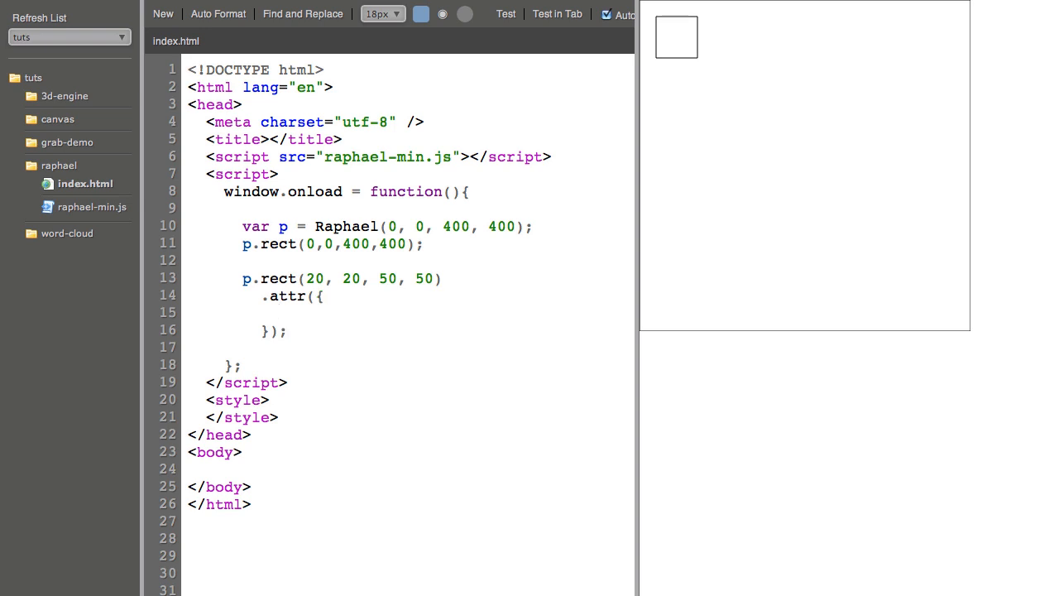
type("fill : \"")
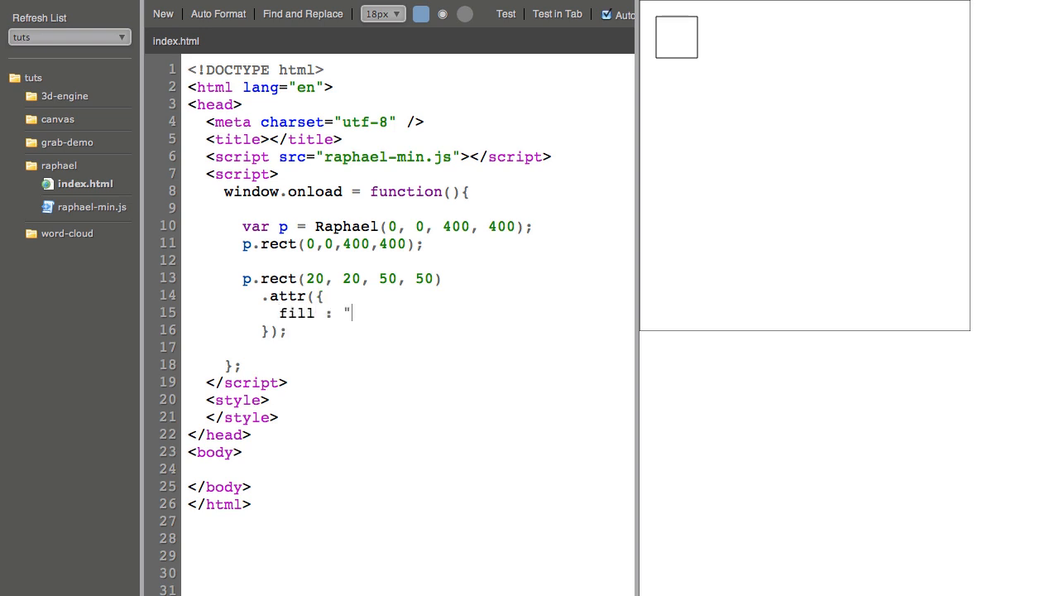
type("red")
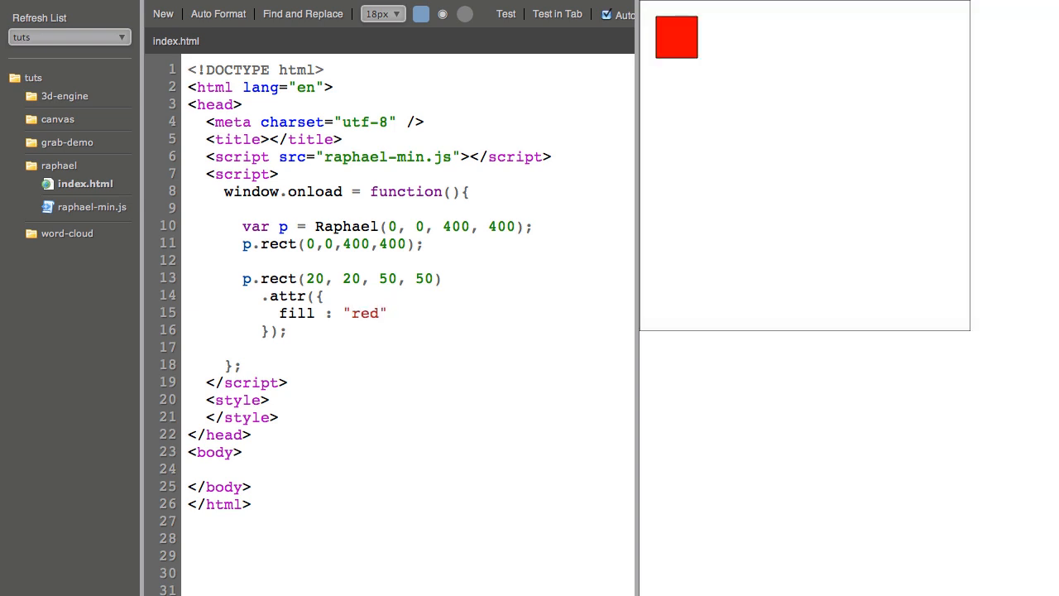
type(",")
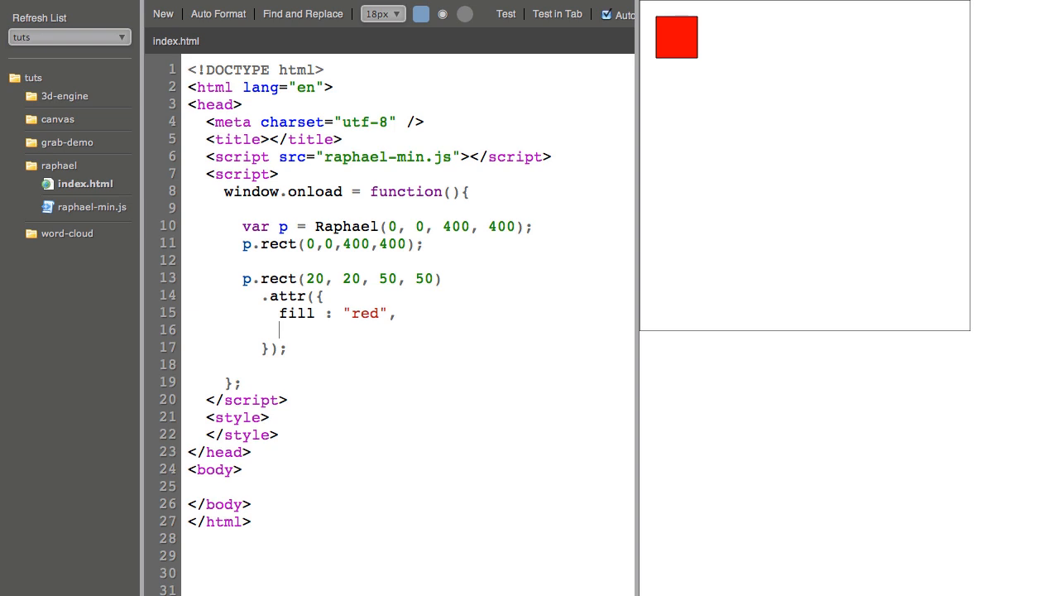
type("stroke :")
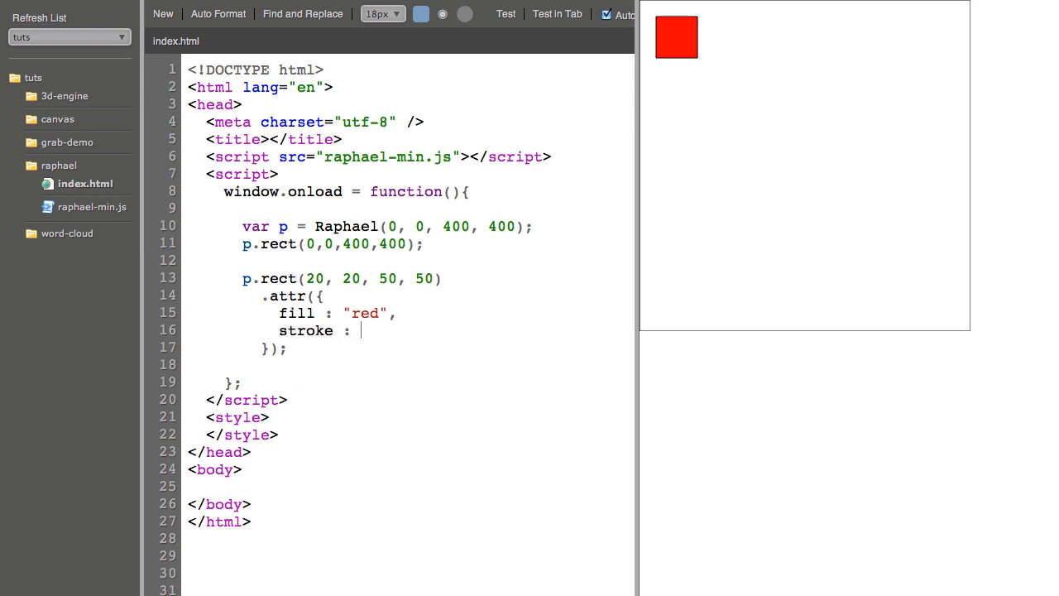
type("\"none\"")
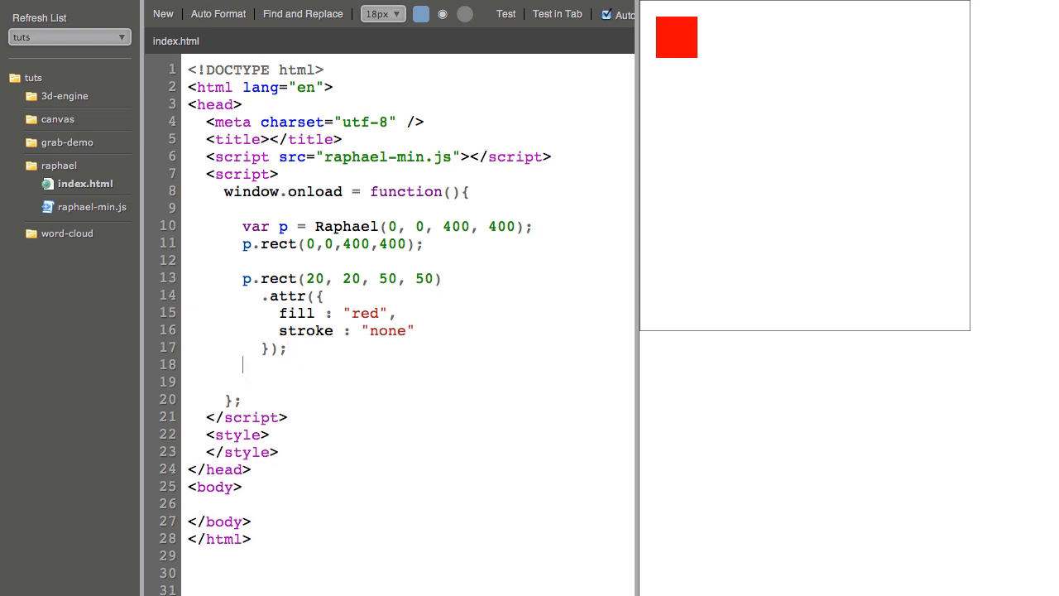
Step: Draw a circle with p.circle(100, 100, 30)
type("p.circle")
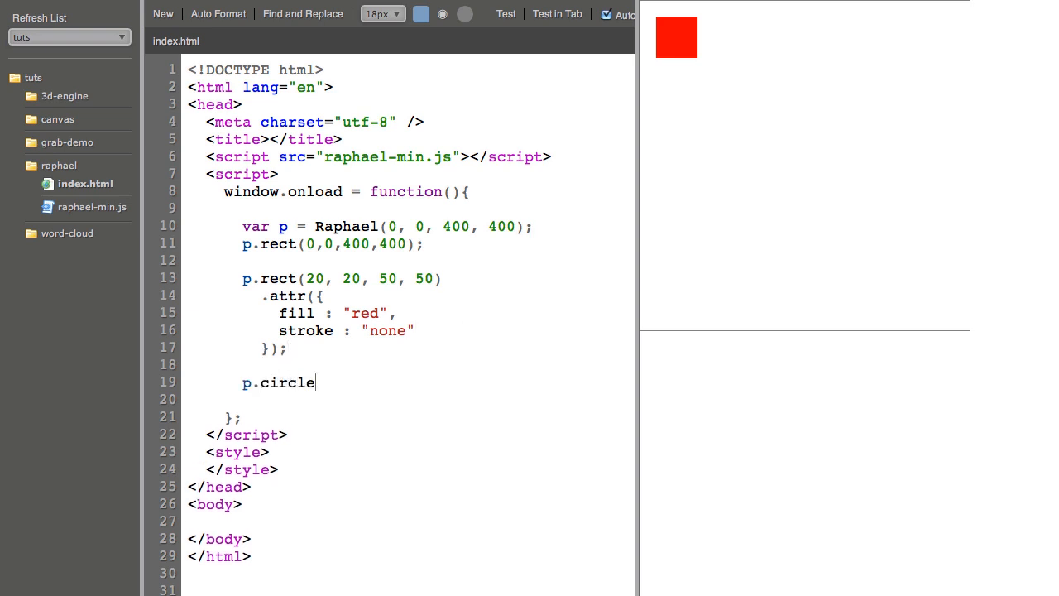
type("(")
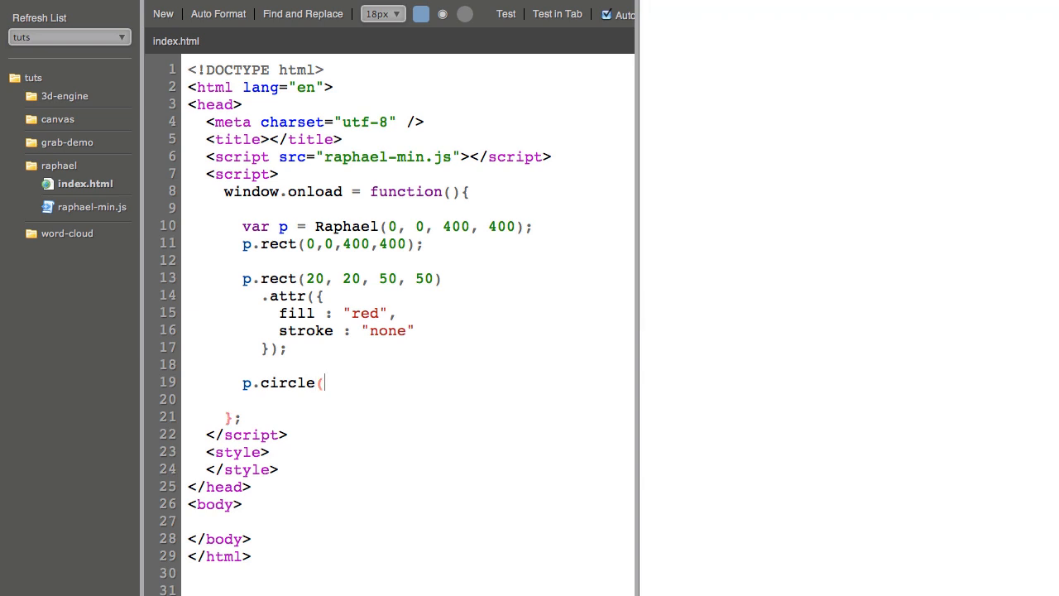
type("100, 100,")
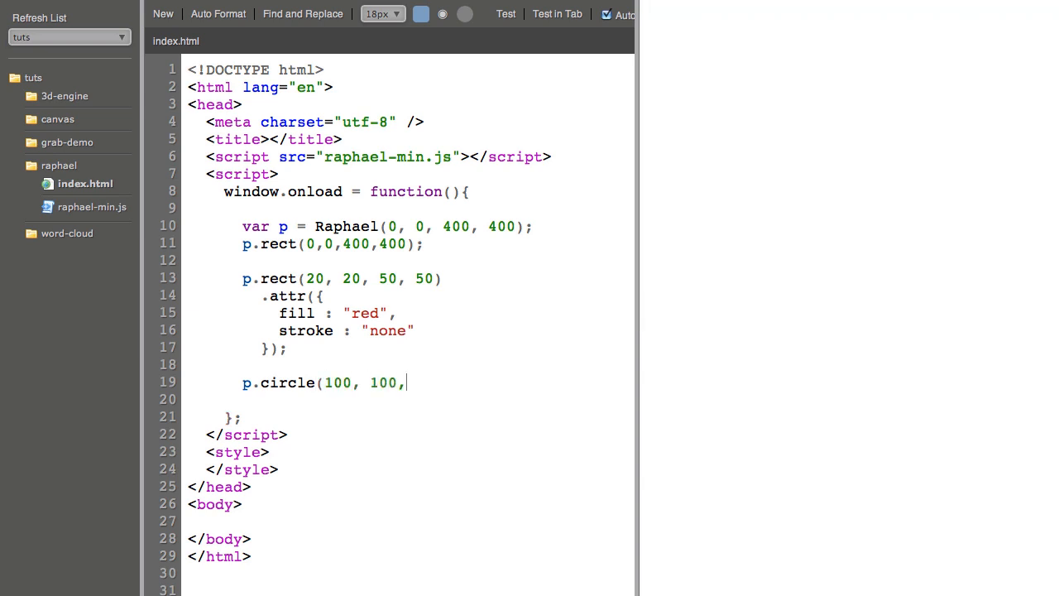
type("30);")
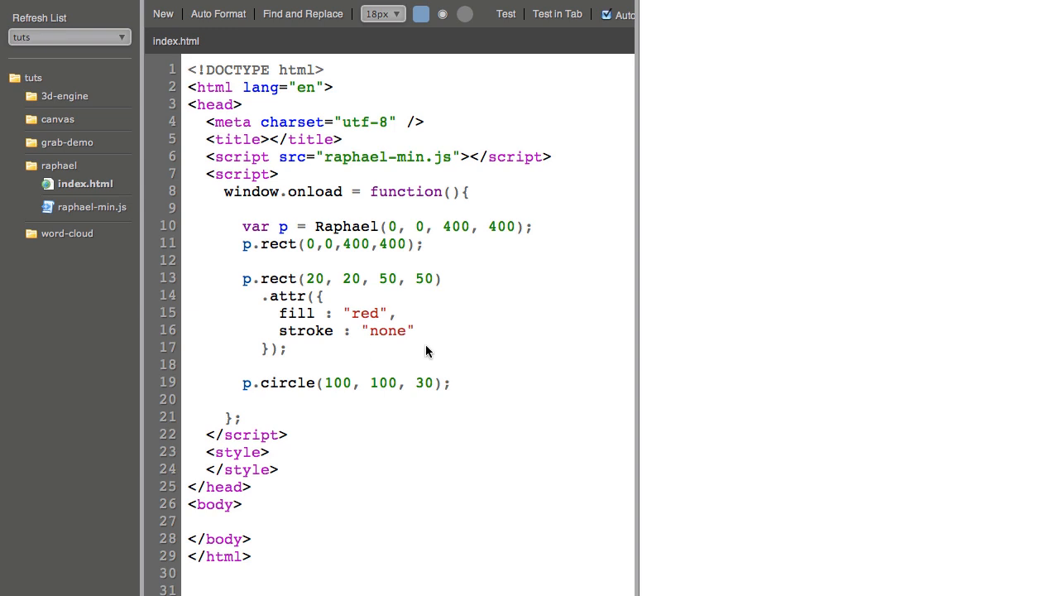
Step: Chain .attr({ "stroke-width" : 10 }) onto the circle
left_click(505, 14)
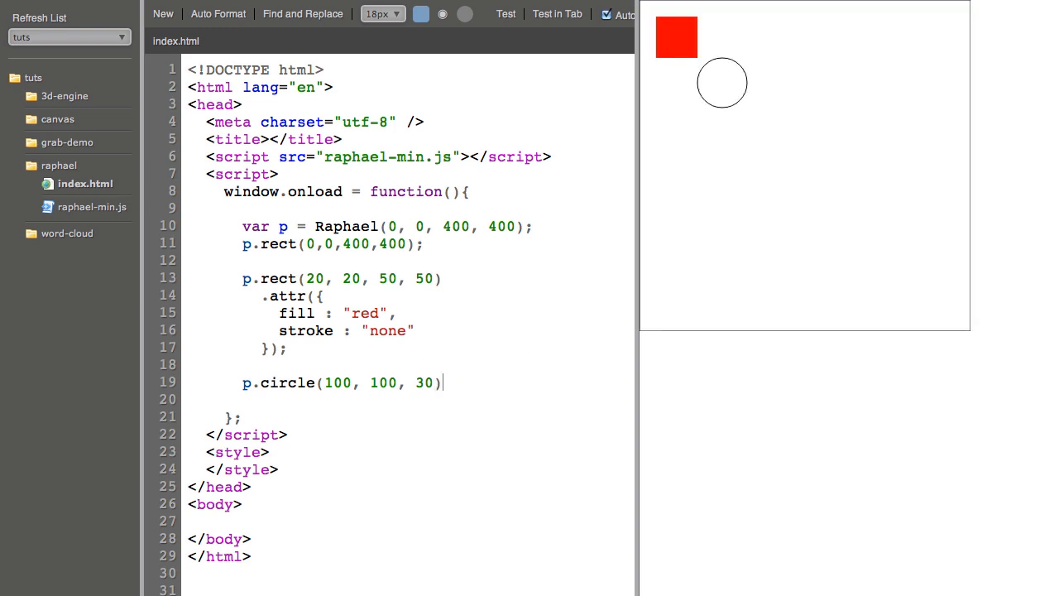
type("att")
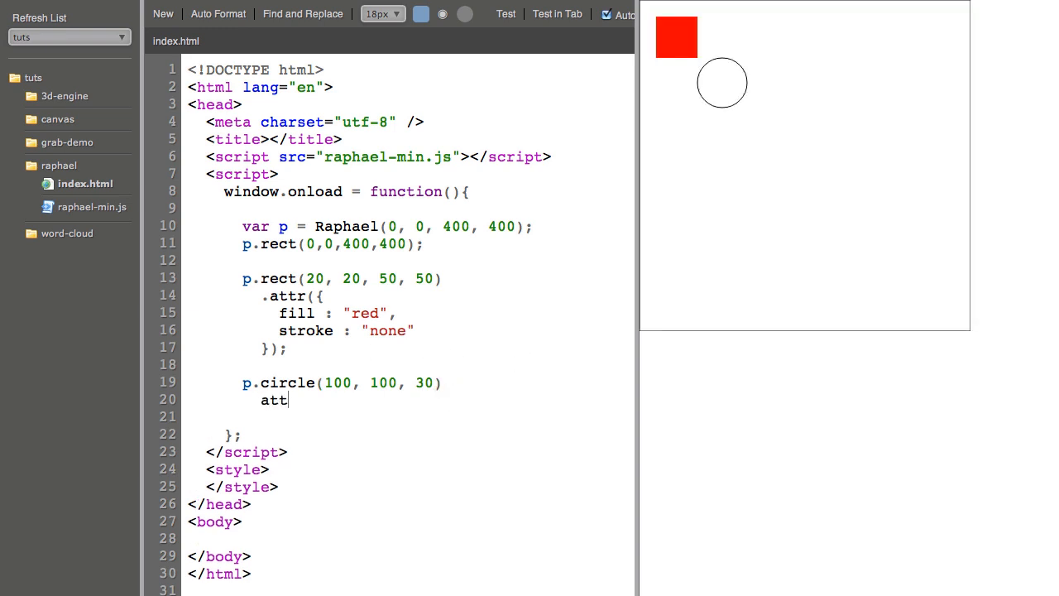
type(".r")
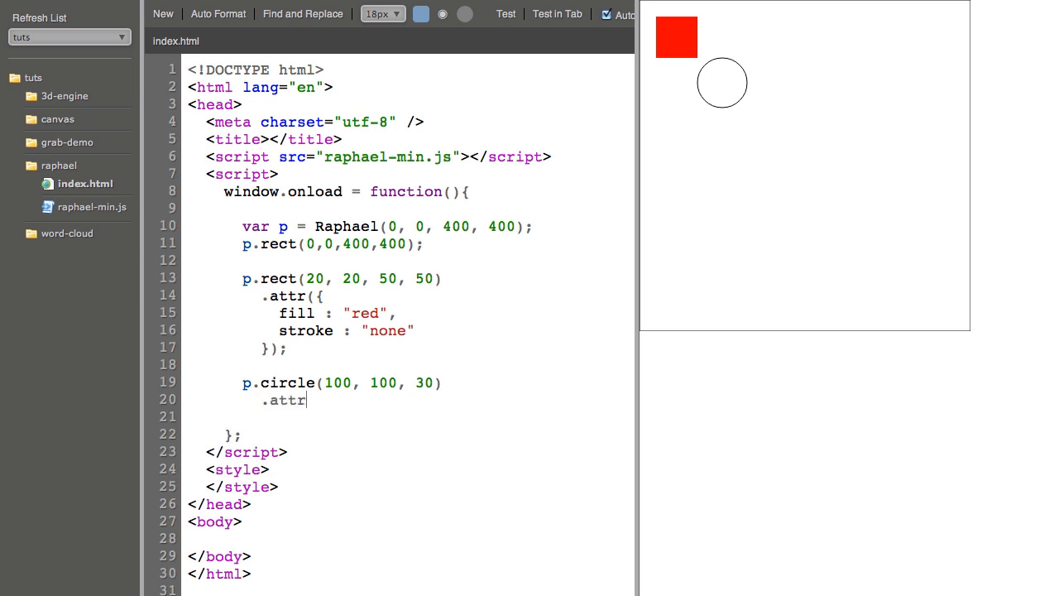
type("({")
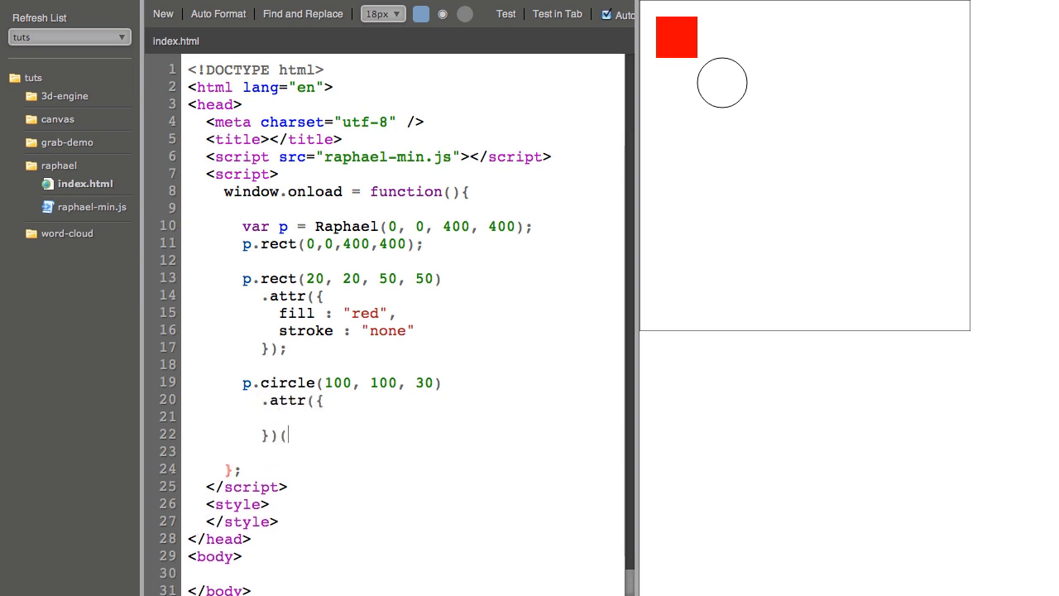
type(";")
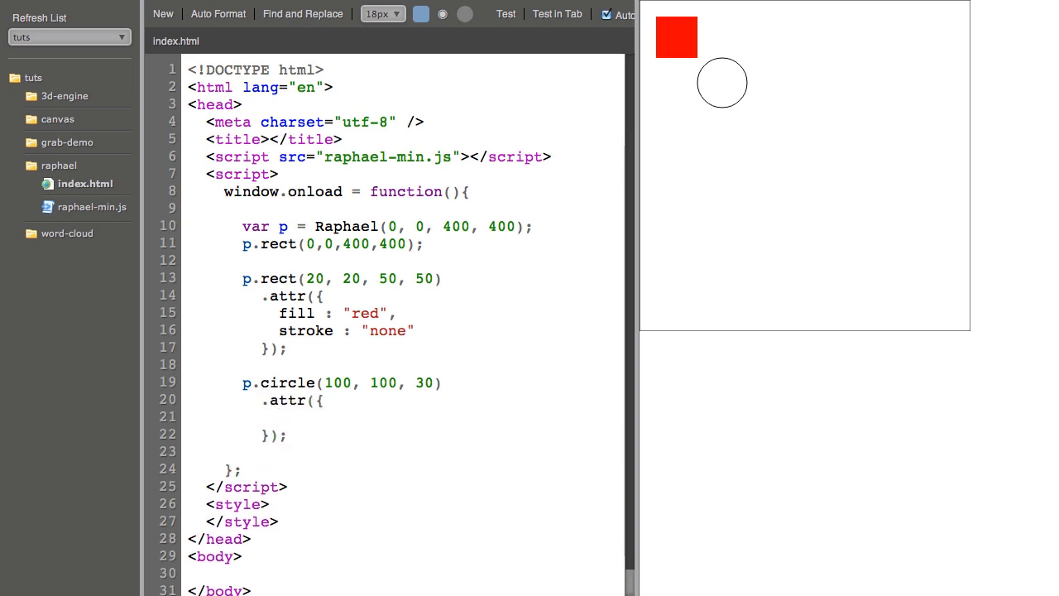
type("\"stroke-width\" :")
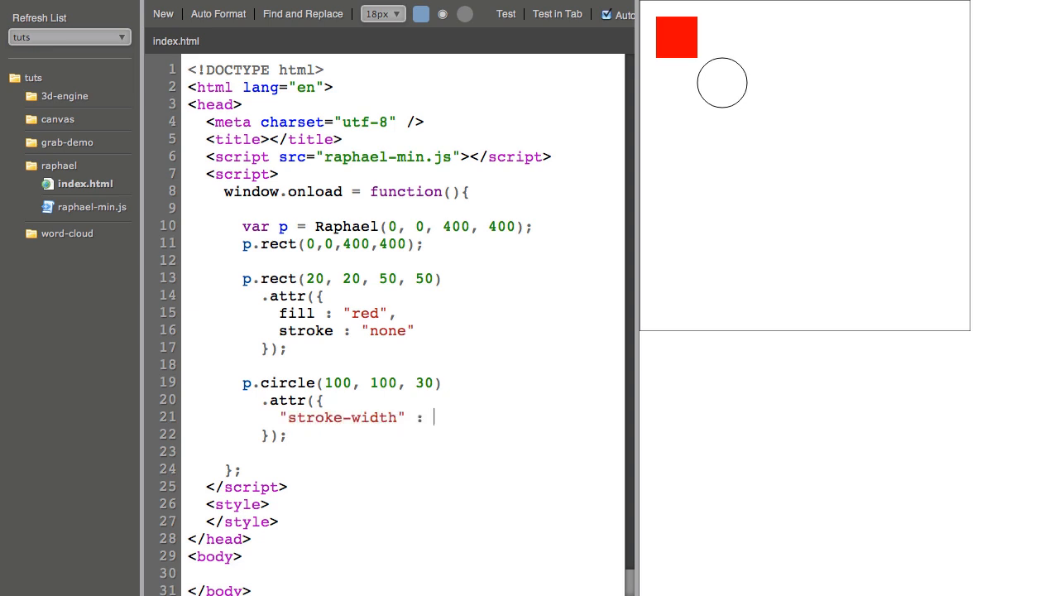
type("10")
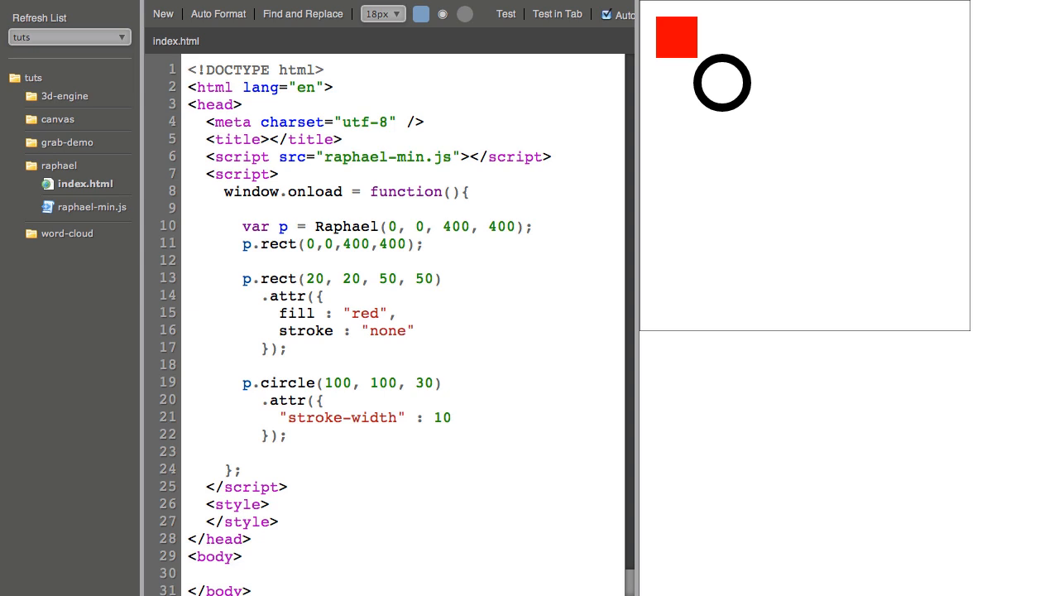
type(",")
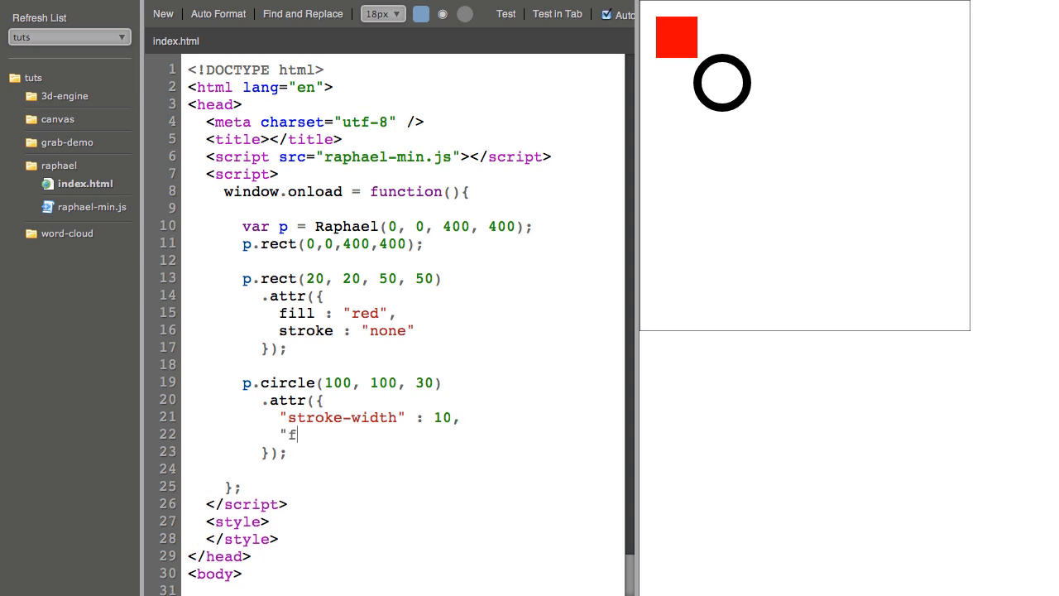
Step: Add a gradient fill "90-#f00-#000" to the circle's attributes and refresh the preview
type("ill\" :")
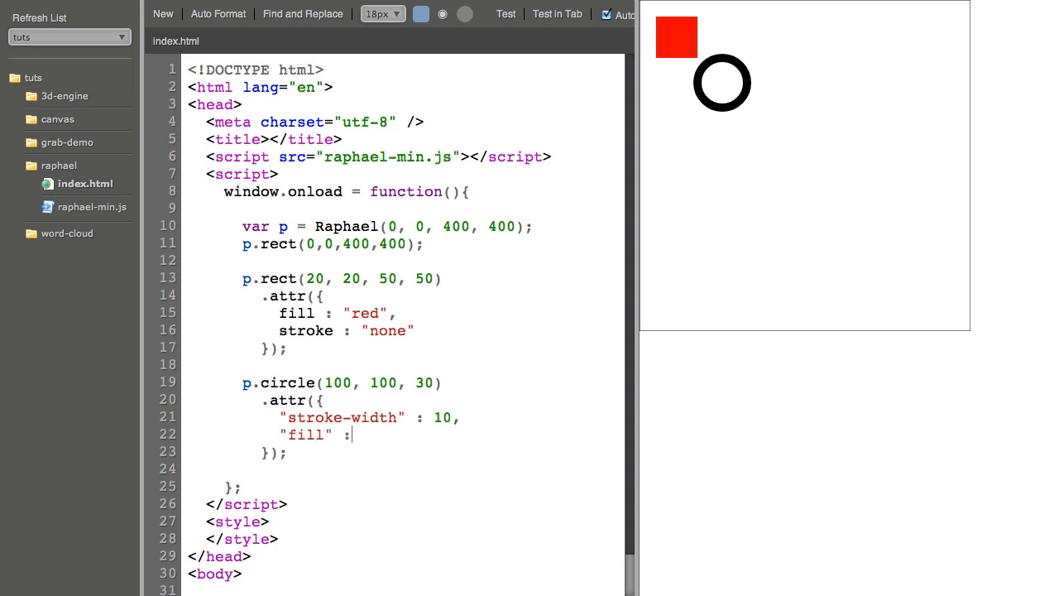
key("Backspace")
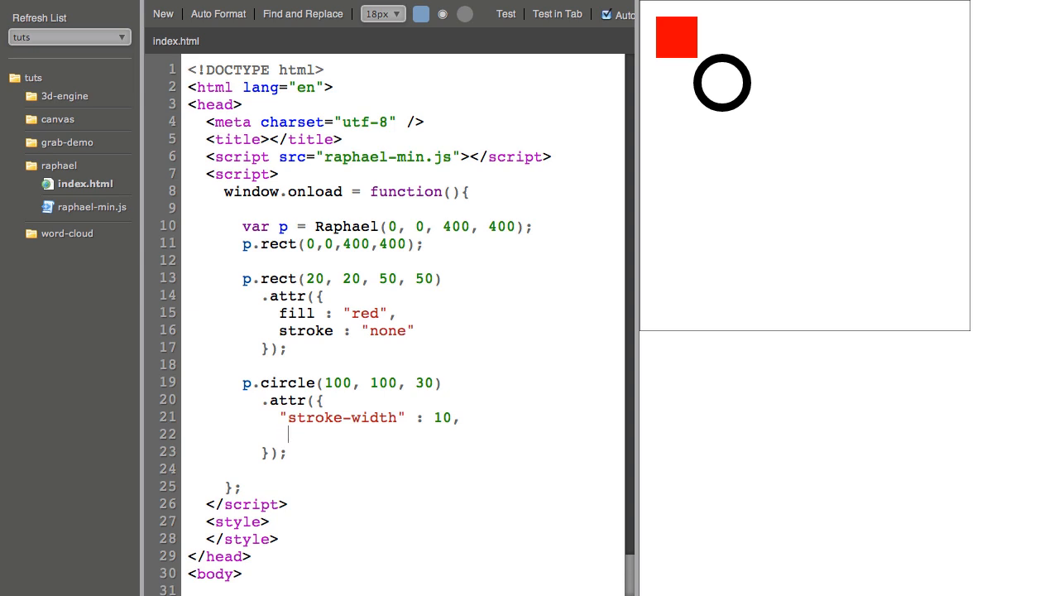
type("fill : \"")
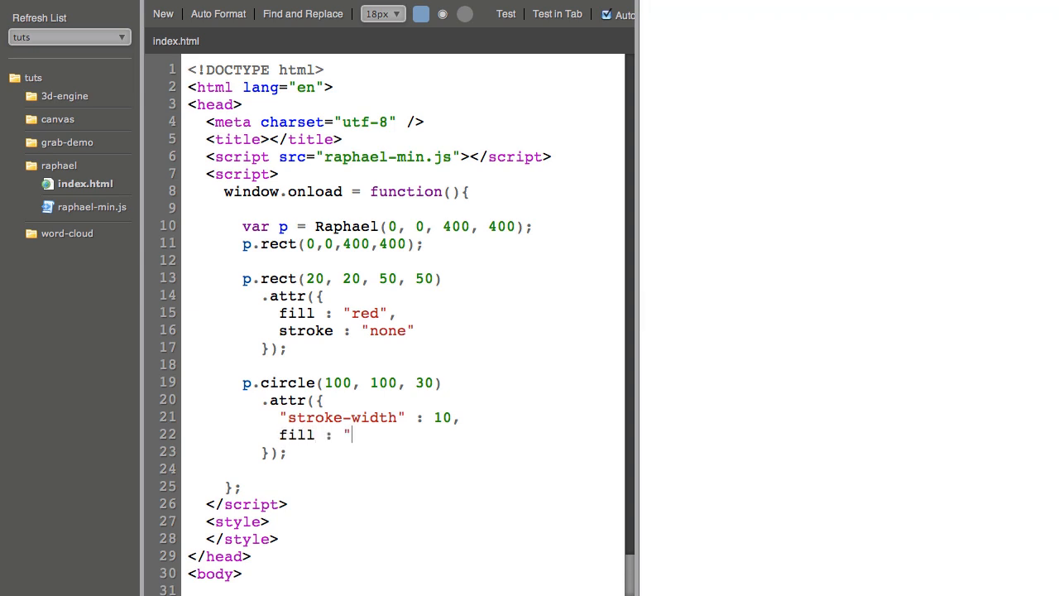
type("90")
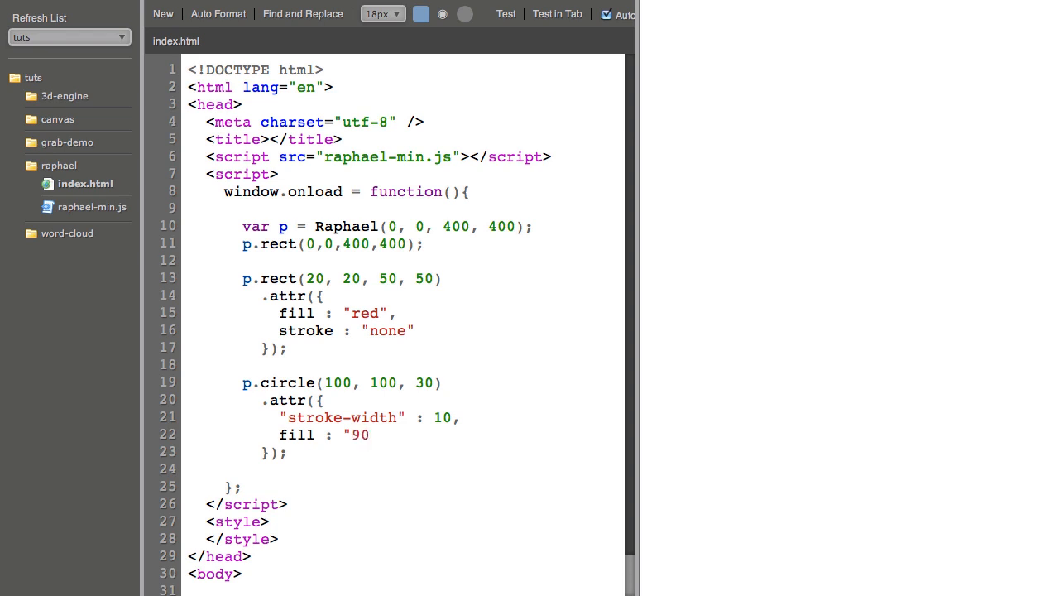
type("-#")
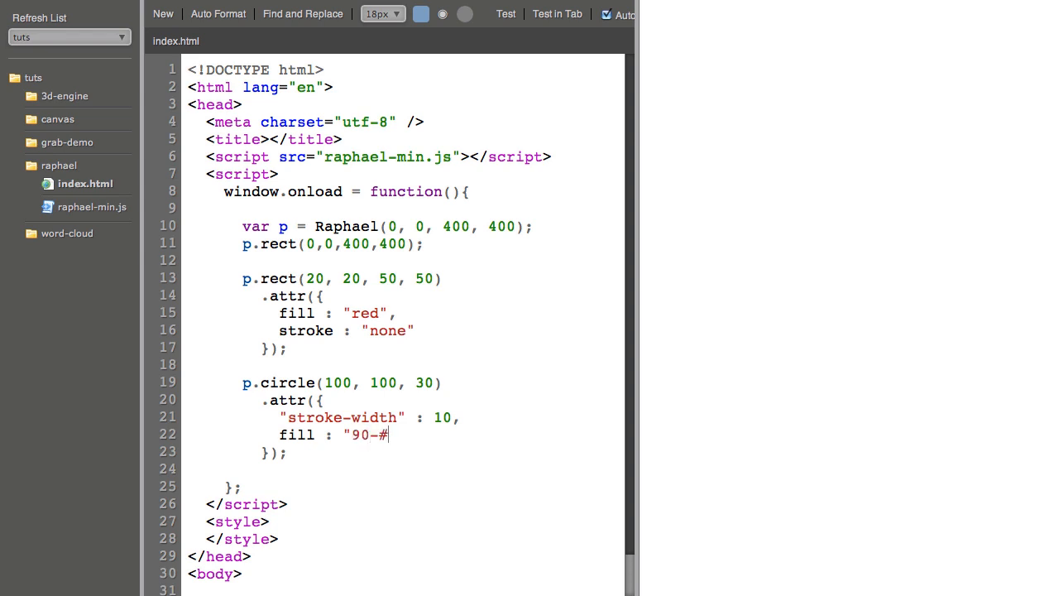
type("f00")
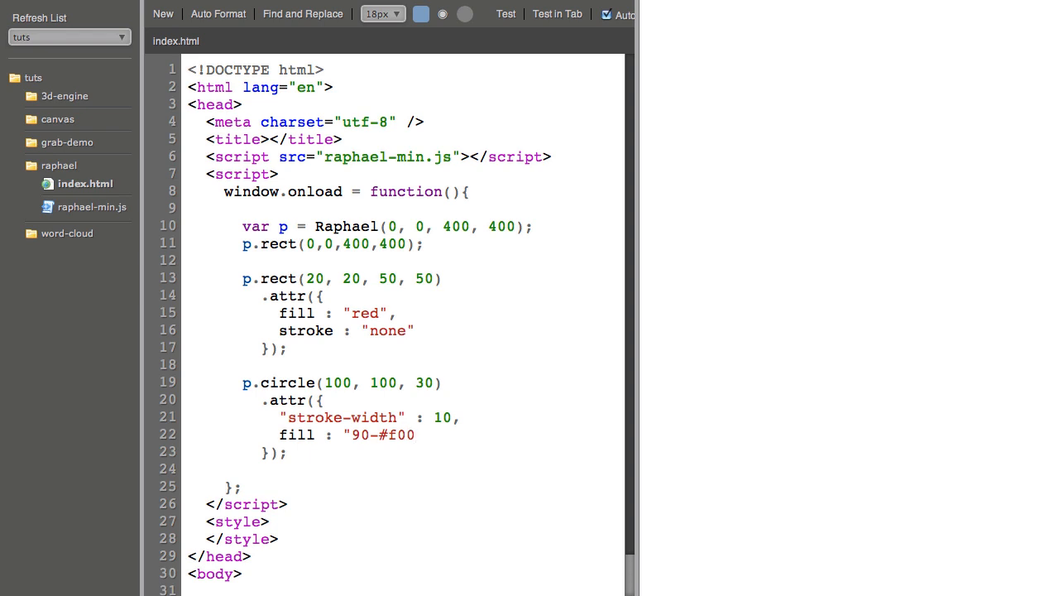
type("-#000")
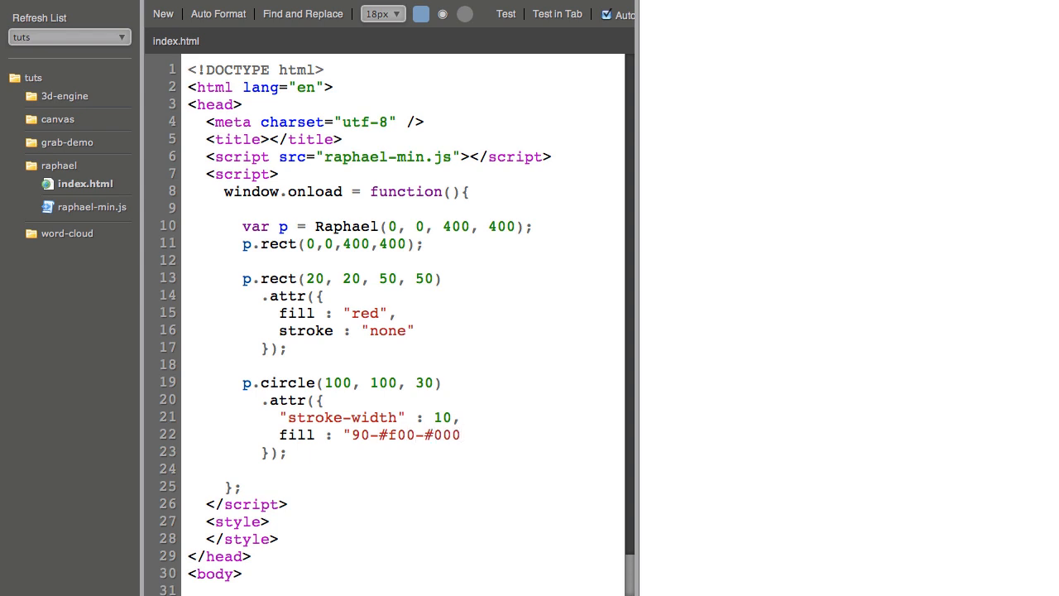
left_click(506, 14)
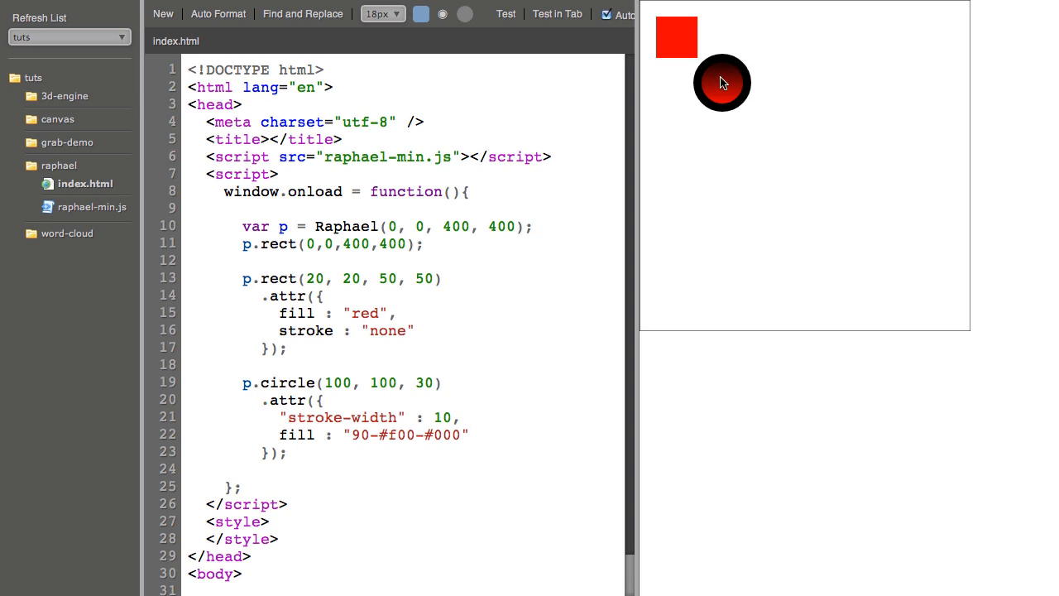
mouse_move(719, 55)
type("45")
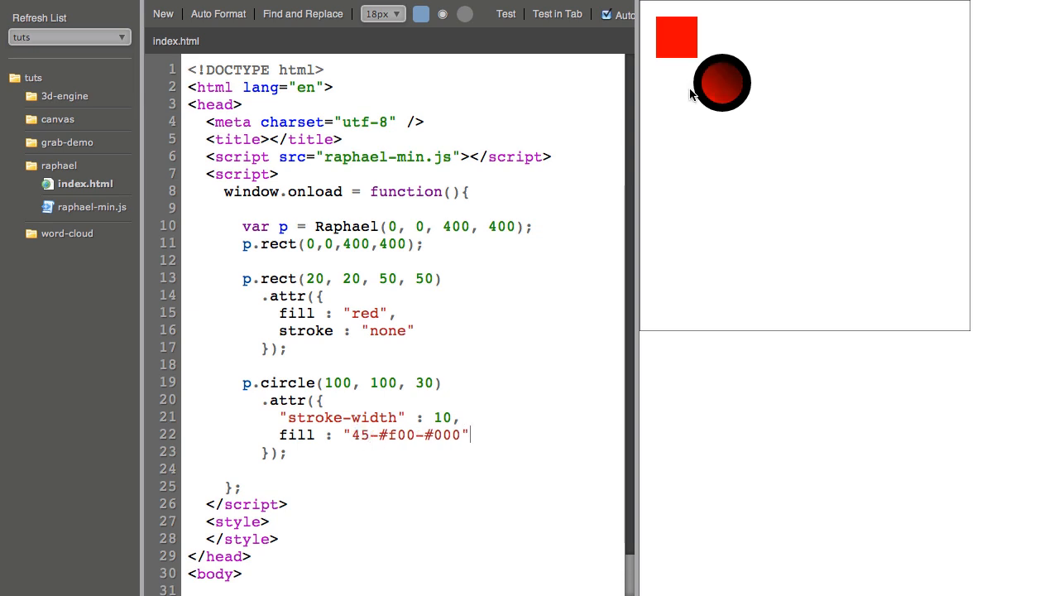
mouse_move(378, 370)
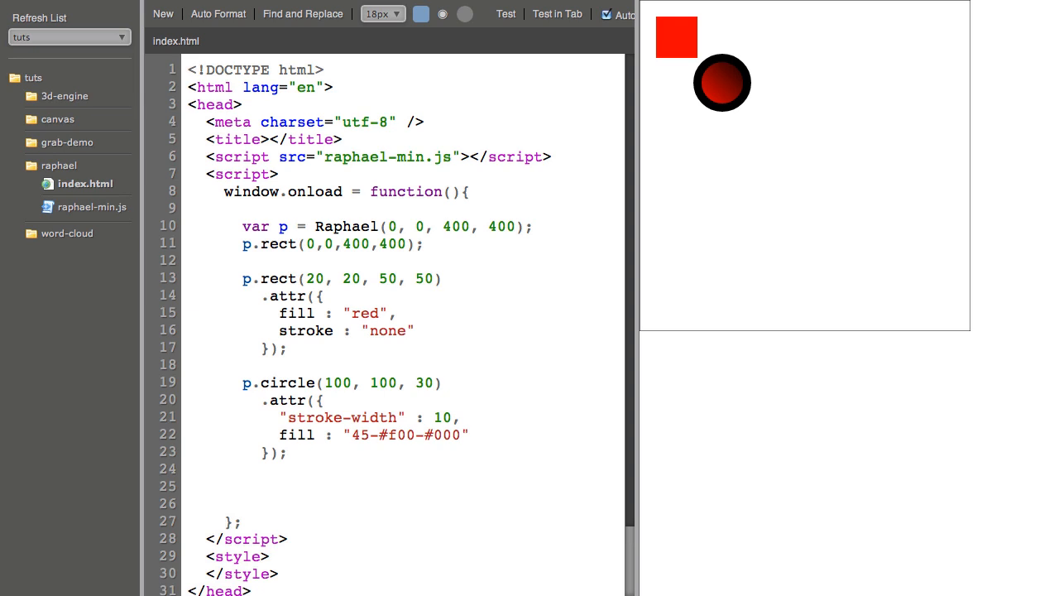
mouse_move(439, 442)
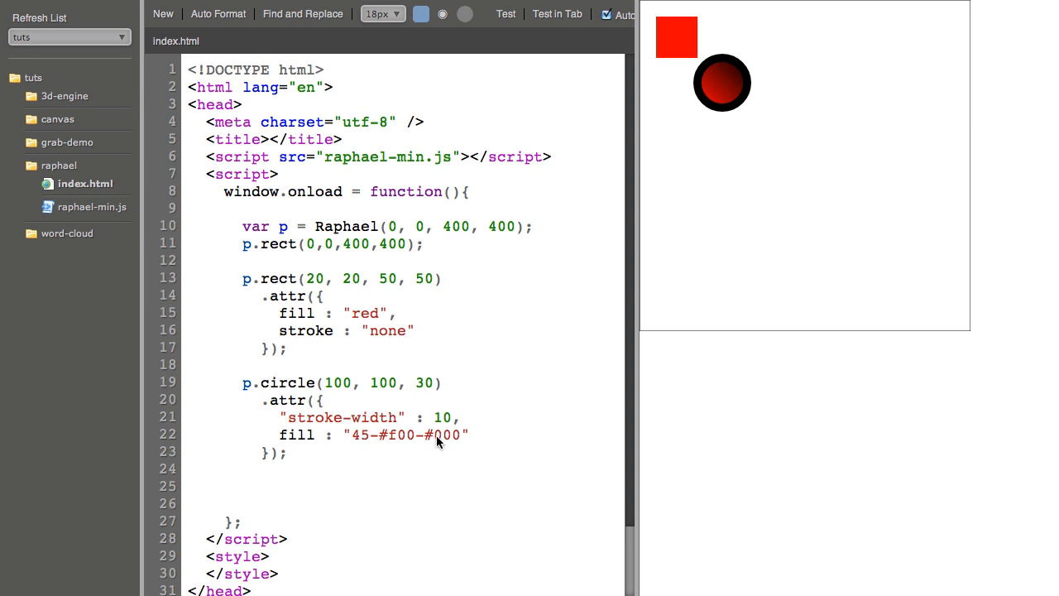
mouse_move(347, 434)
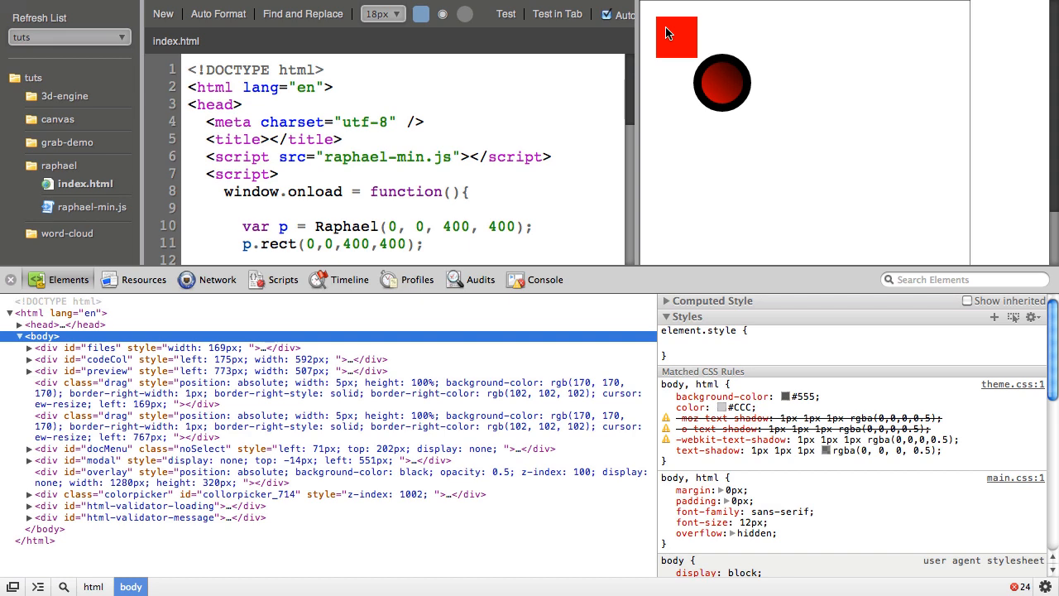
Step: Right-click the red square in the preview to inspect its generated SVG markup
right_click(676, 37)
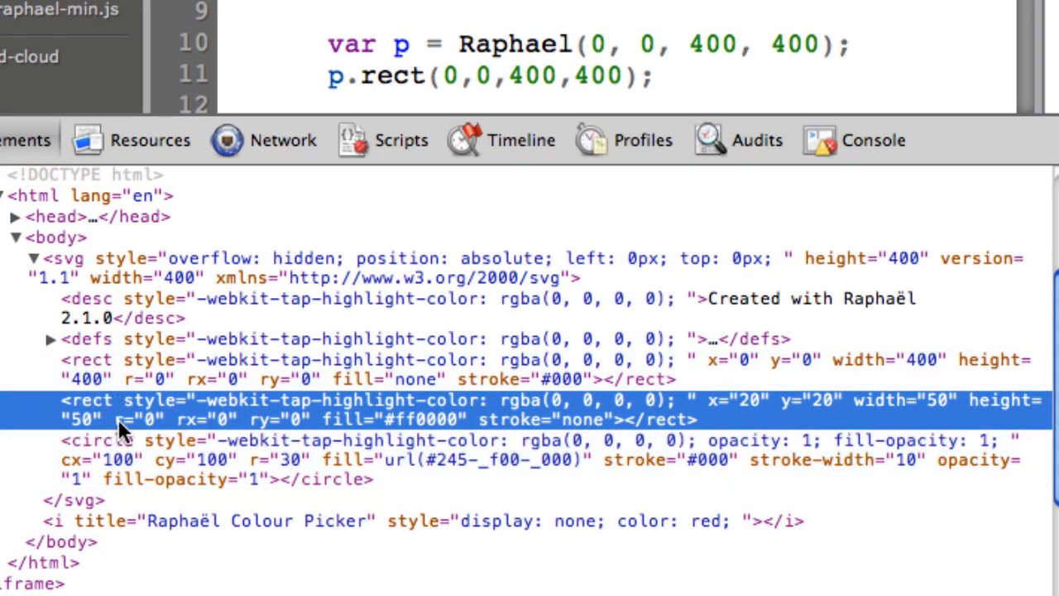
mouse_move(418, 422)
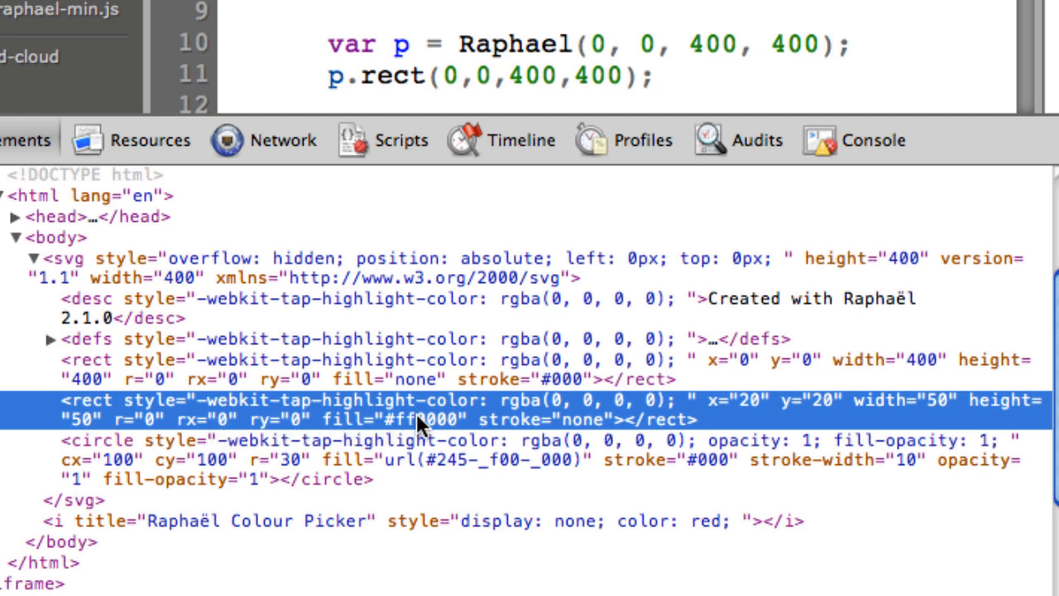
mouse_move(735, 411)
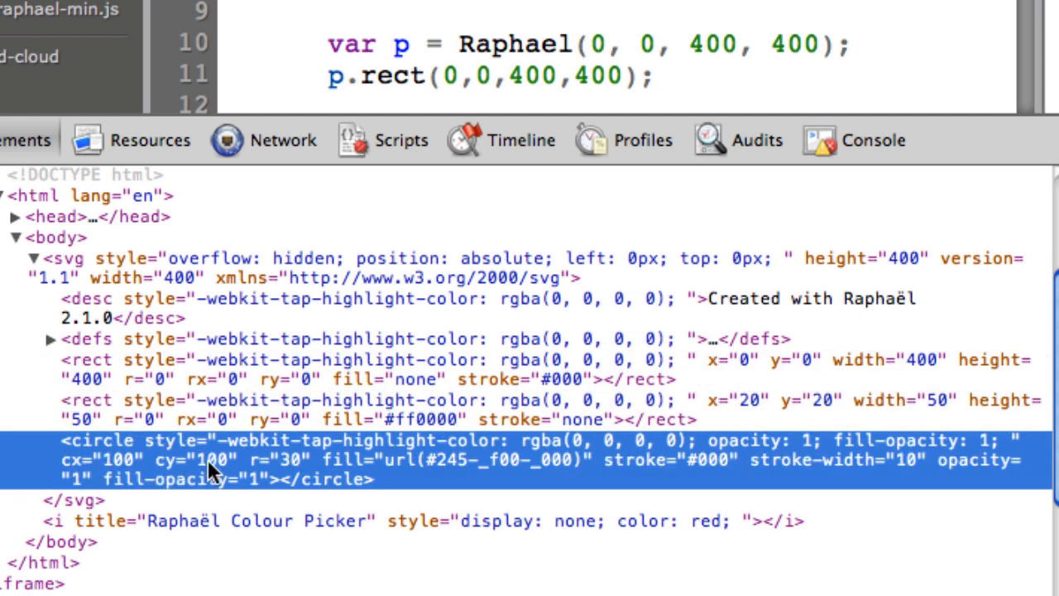
mouse_move(298, 472)
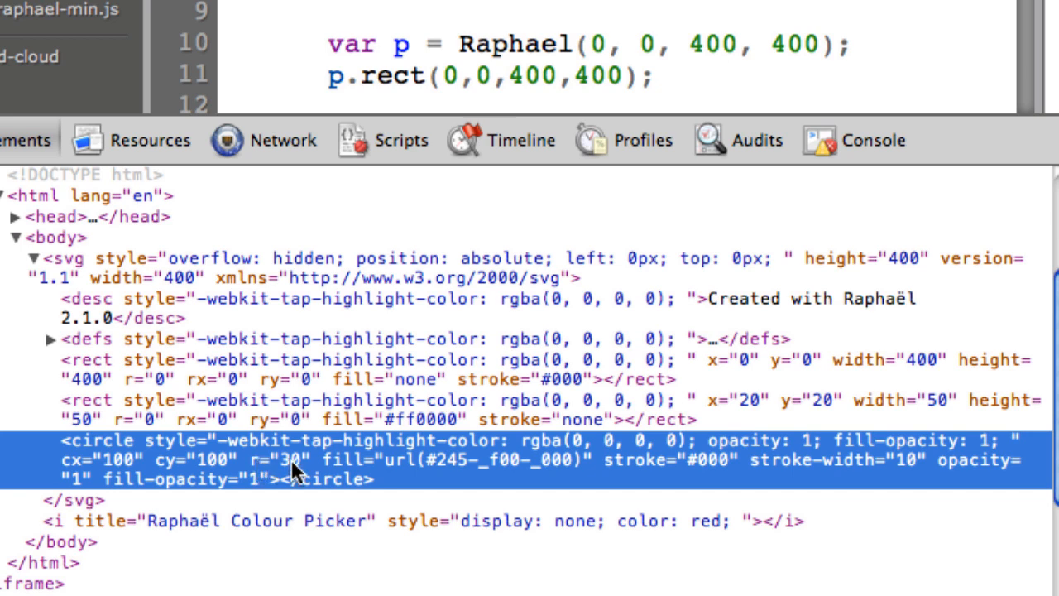
mouse_move(558, 474)
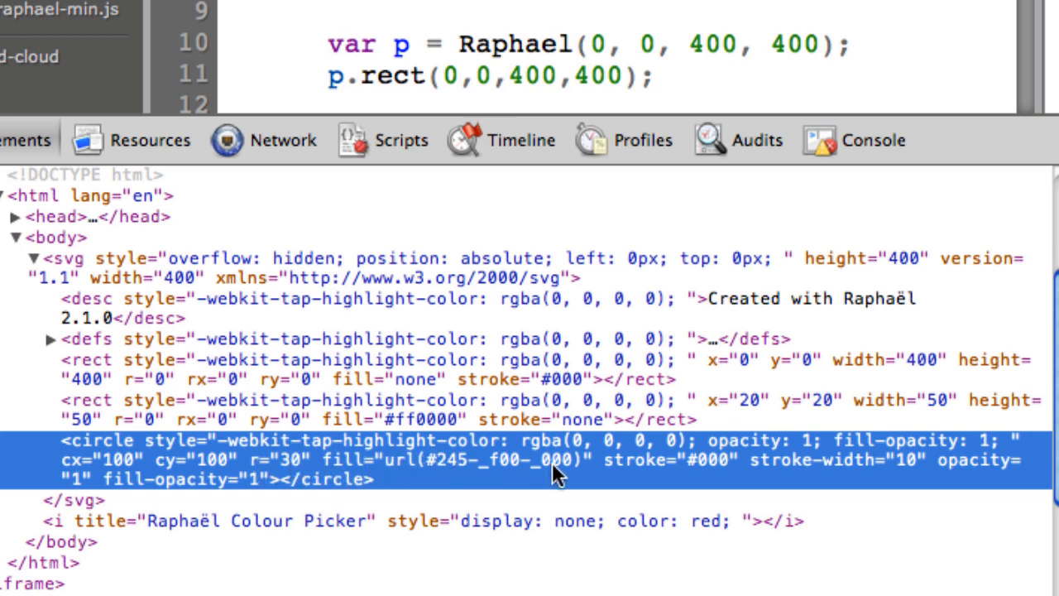
mouse_move(670, 473)
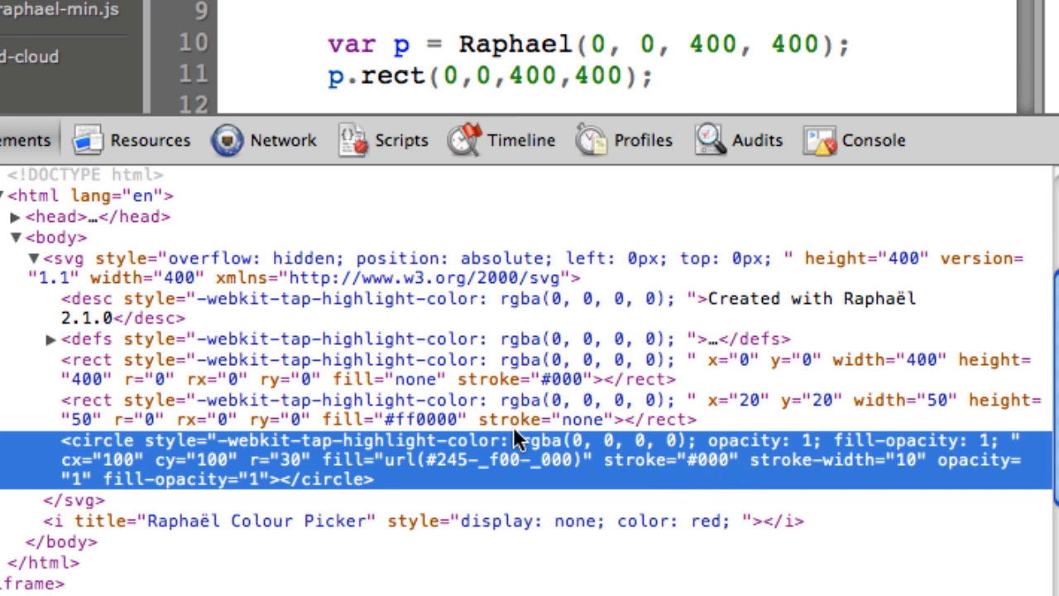
mouse_move(509, 476)
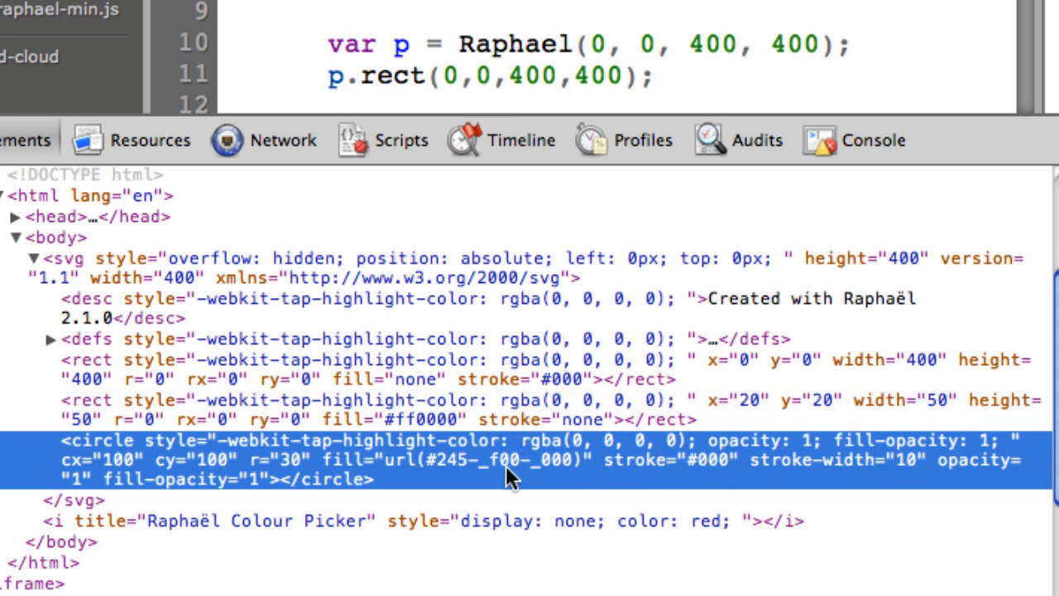
mouse_move(132, 472)
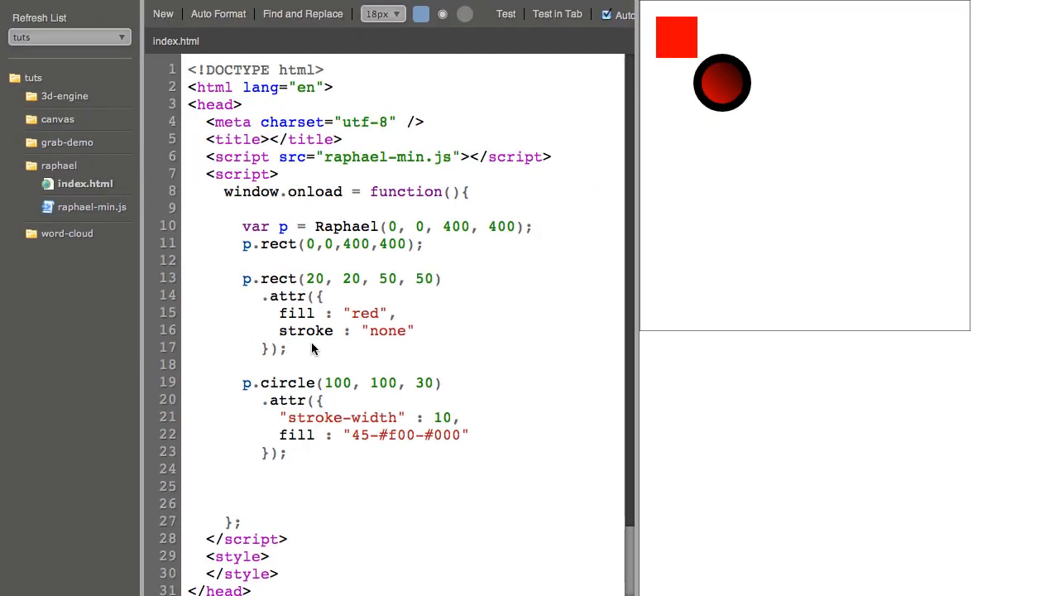
Step: Chain a click handler that sets the red square's fill to blue, and test it
type(".click(function(){")
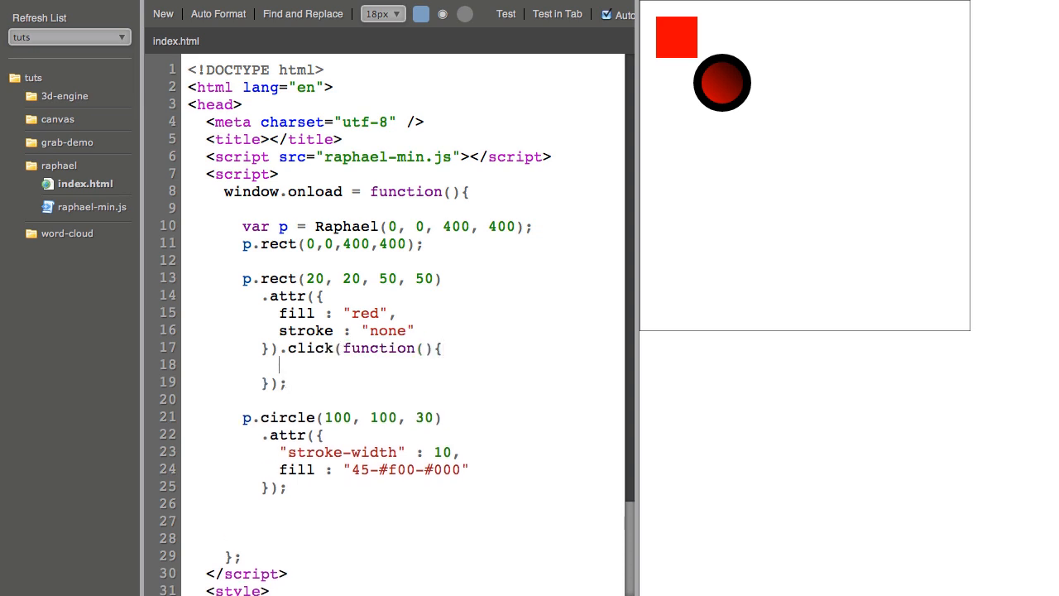
type("this.")
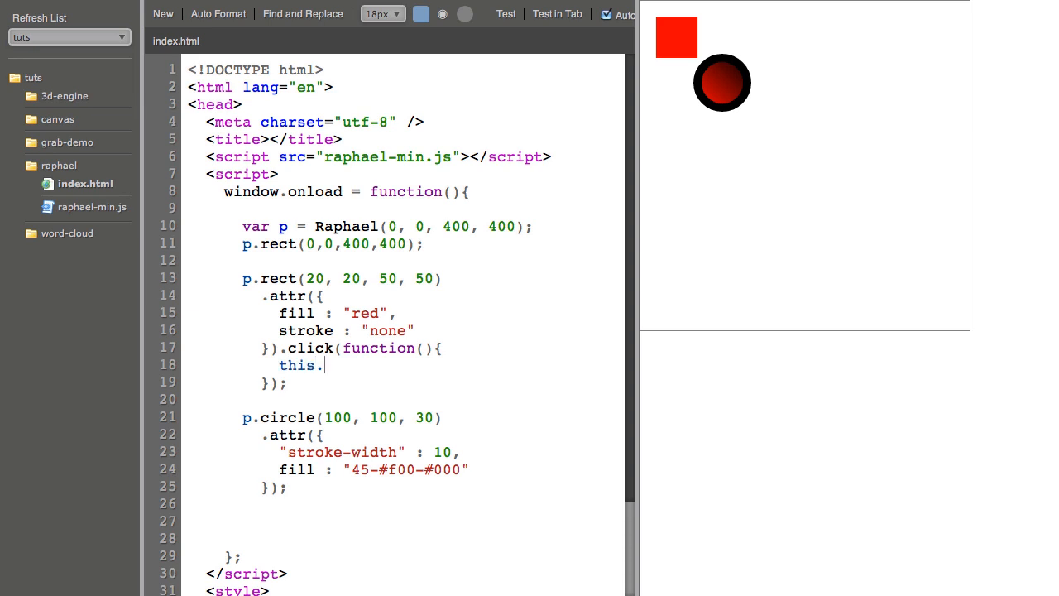
type("attr({")
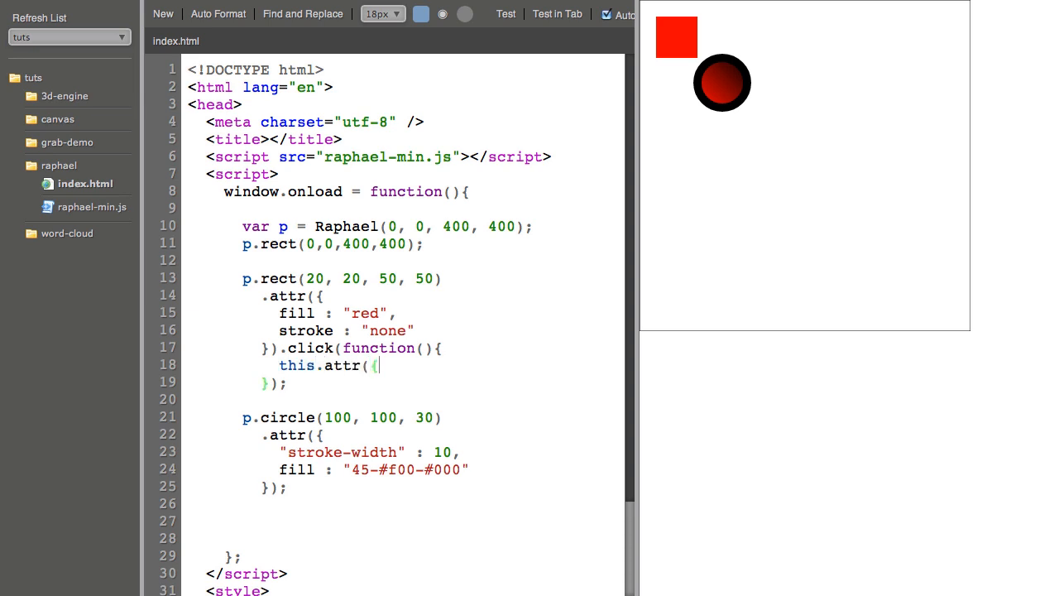
type("fill")
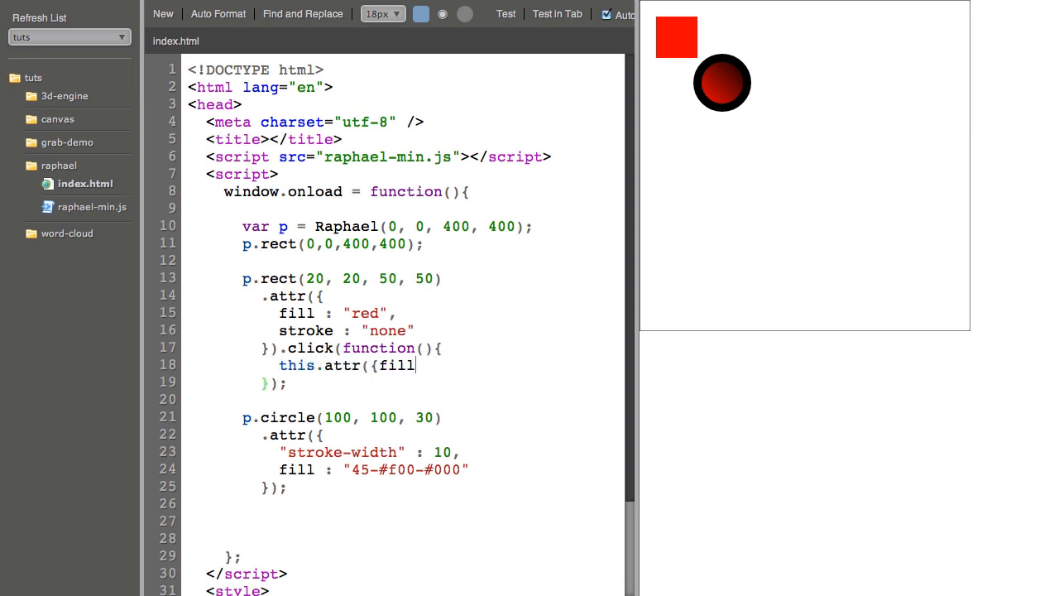
type(": \"blue\"")
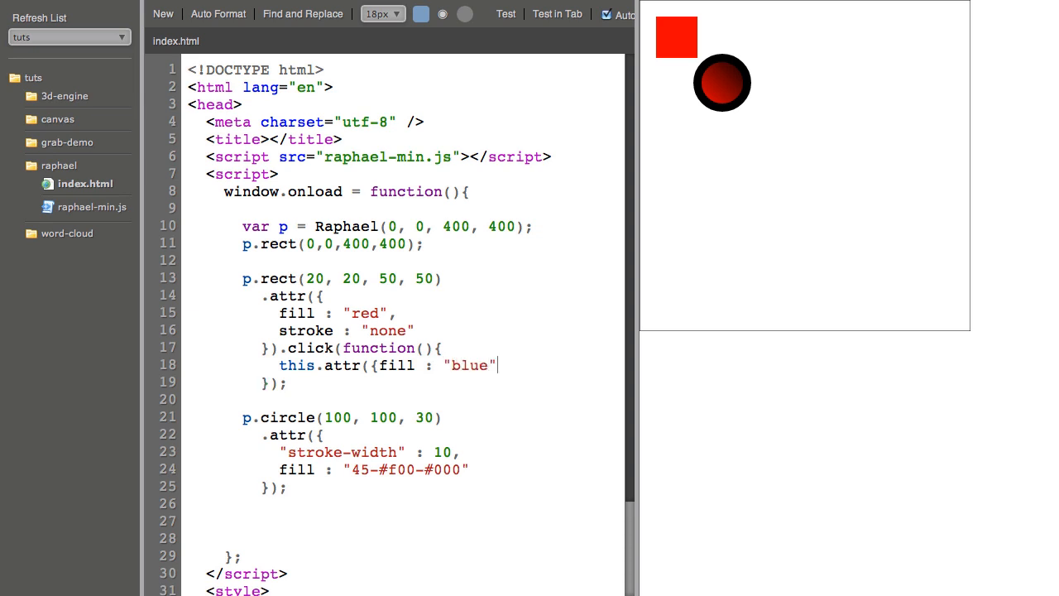
type("});")
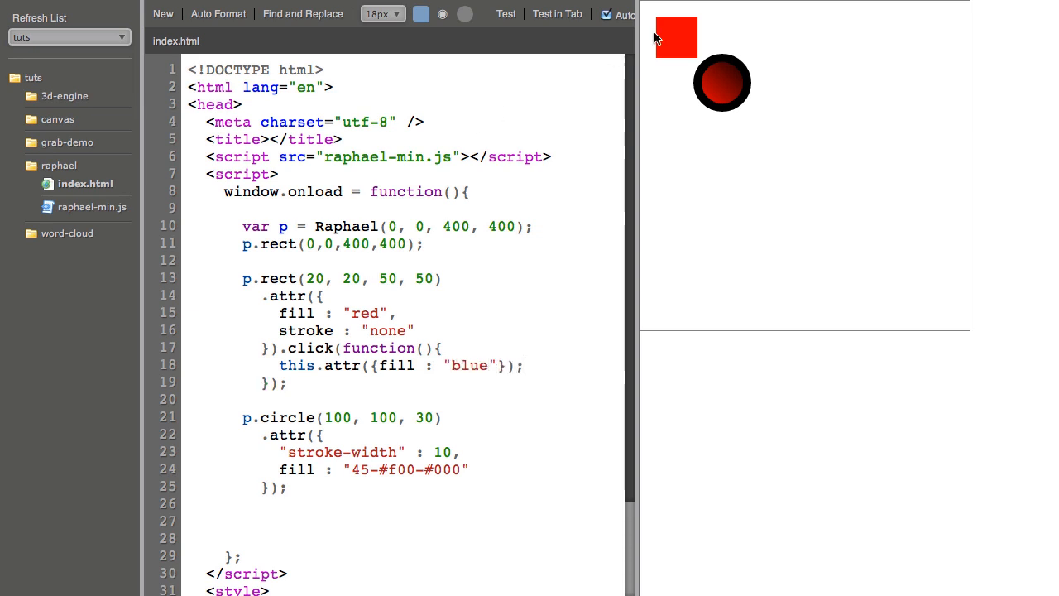
left_click(676, 37)
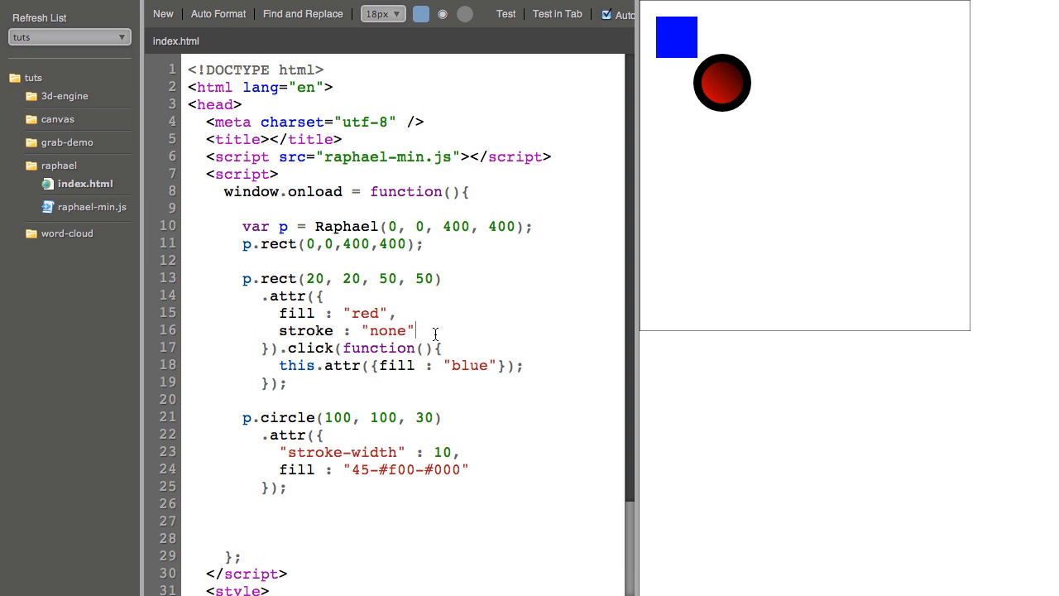
Step: Add cursor: "pointer" to the square's attr and confirm clicks turn it blue
type("cursor : \"pointer")
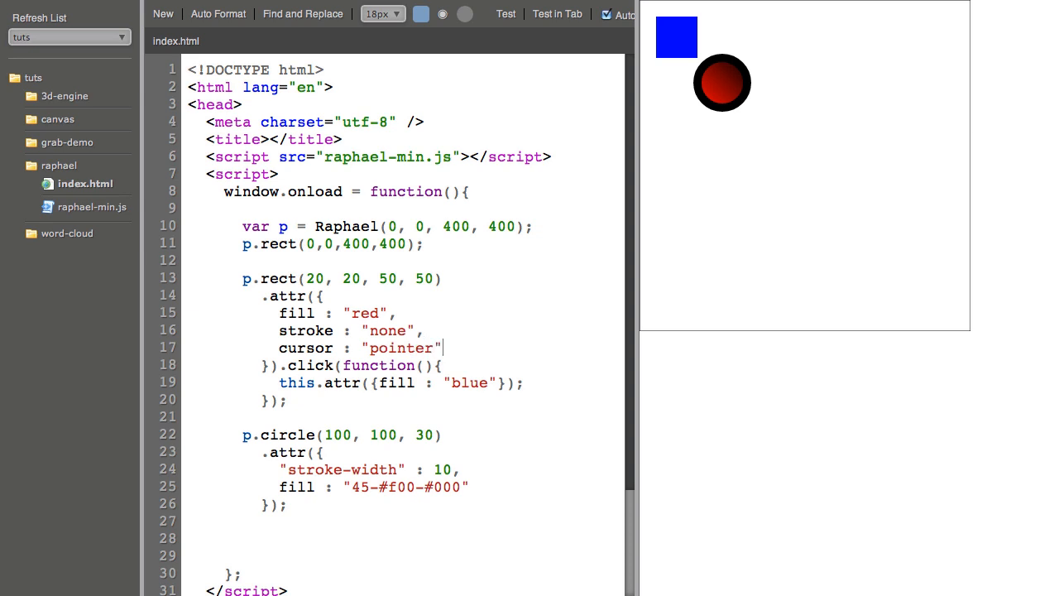
left_click(676, 37)
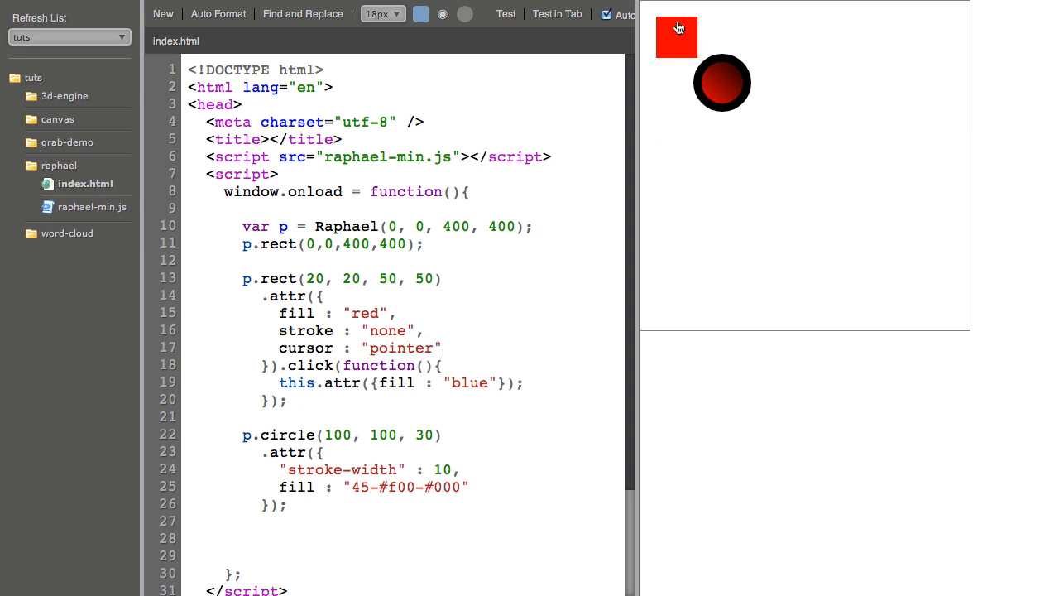
left_click(676, 38)
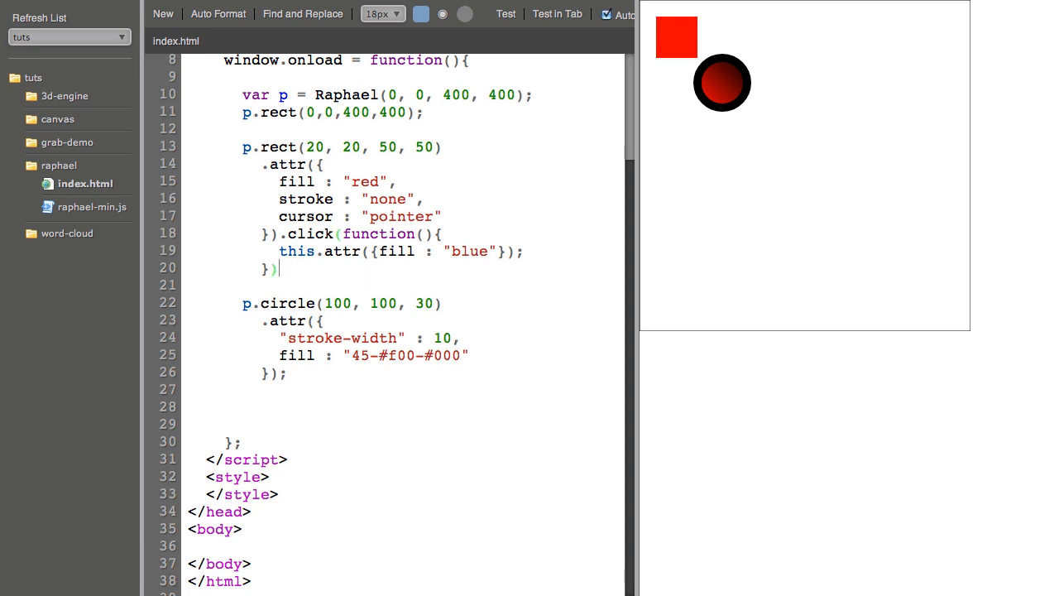
Step: Chain .hover() with functions setting the square's fill to green, then back to red
type(".hover(function(){")
type("},")
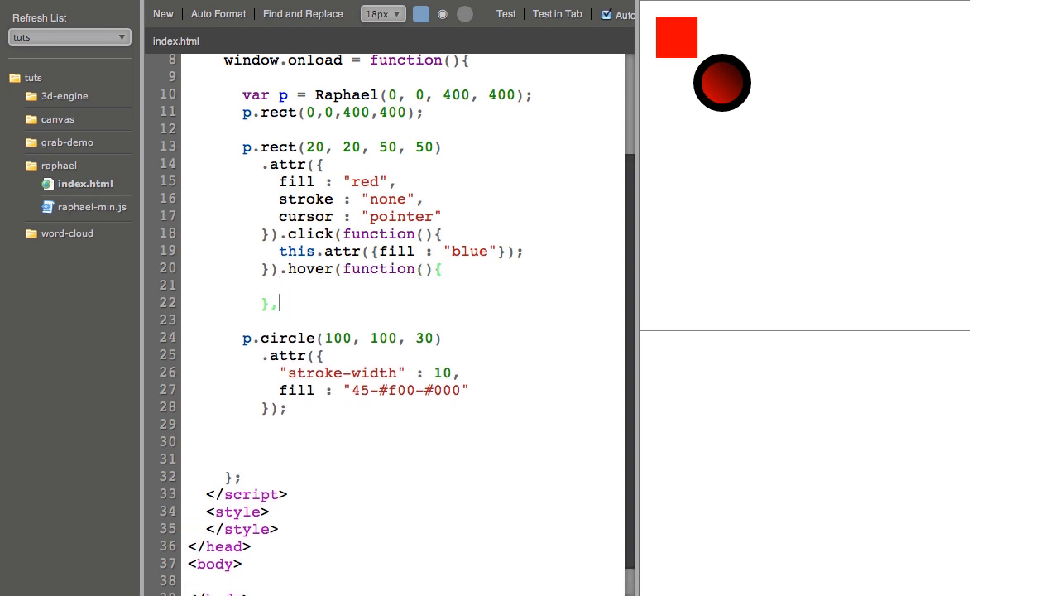
type("funcc")
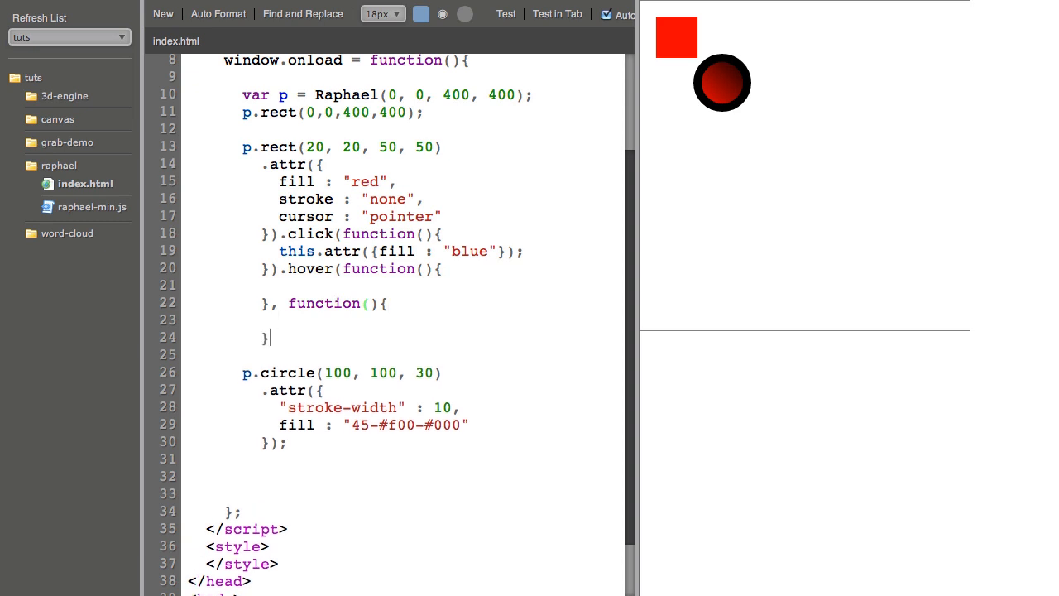
type("this")
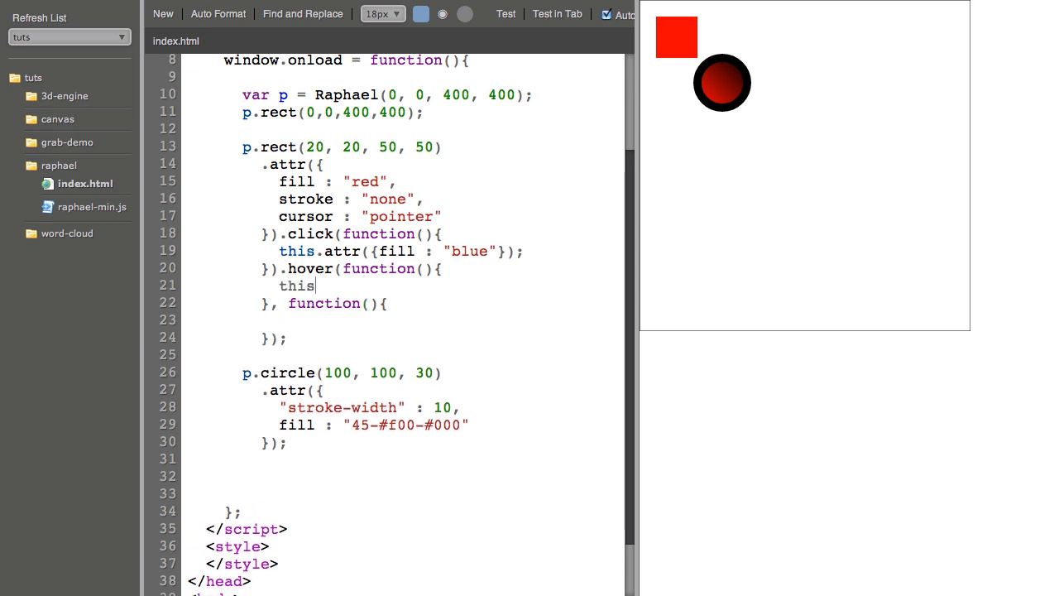
type(".attr({f")
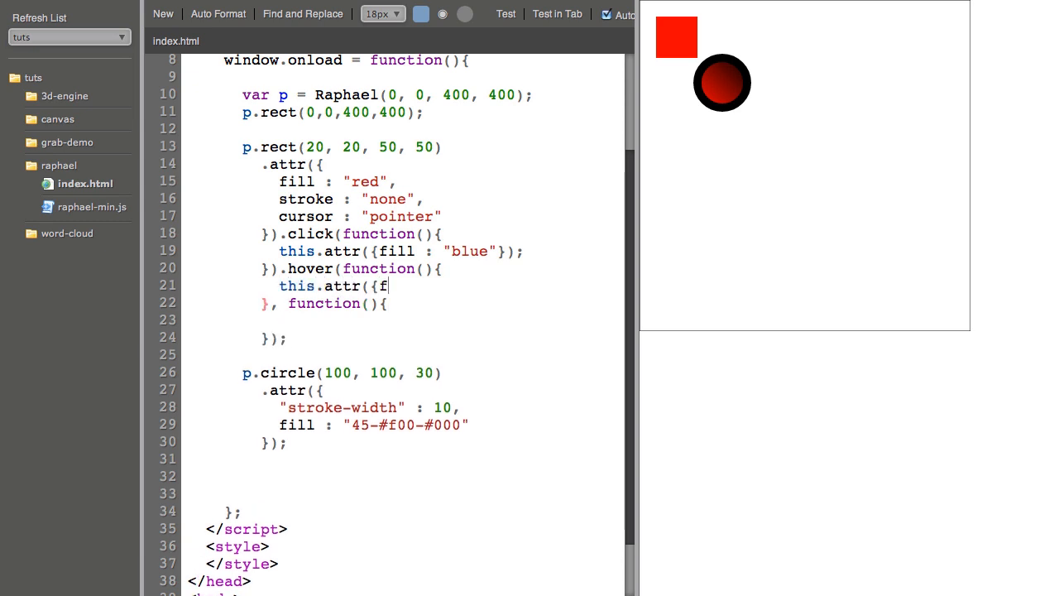
type("ill : \"")
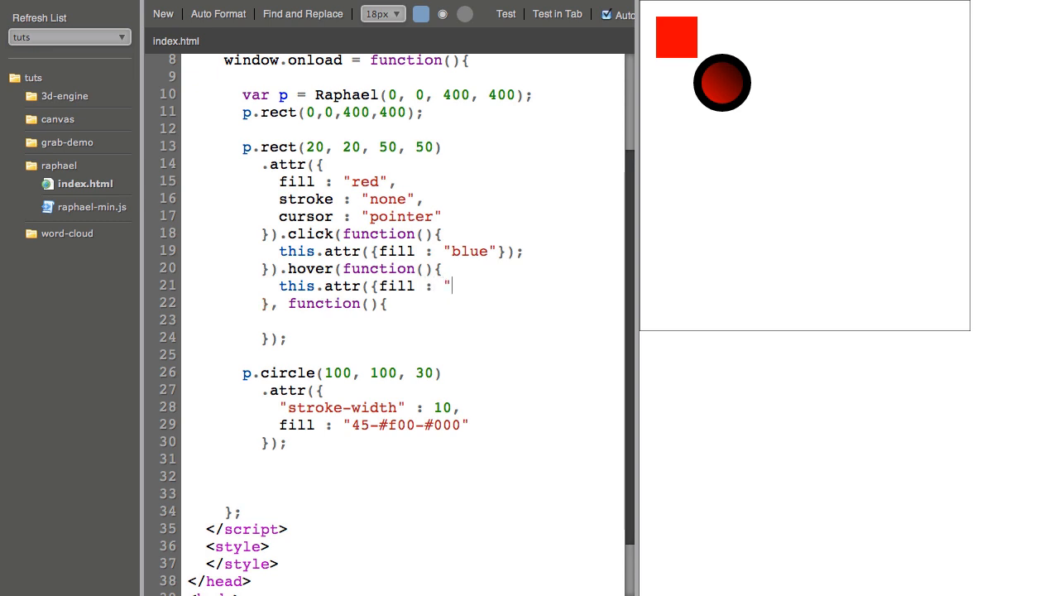
type("green\");")
left_click(402, 320)
type("this.attr({fill : \"green\"});")
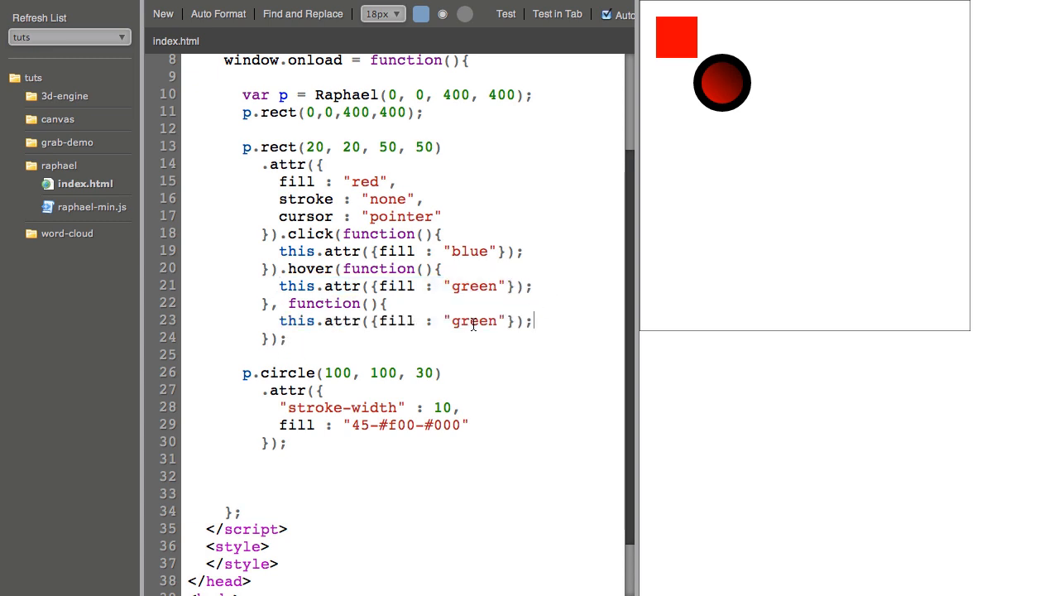
type("red")
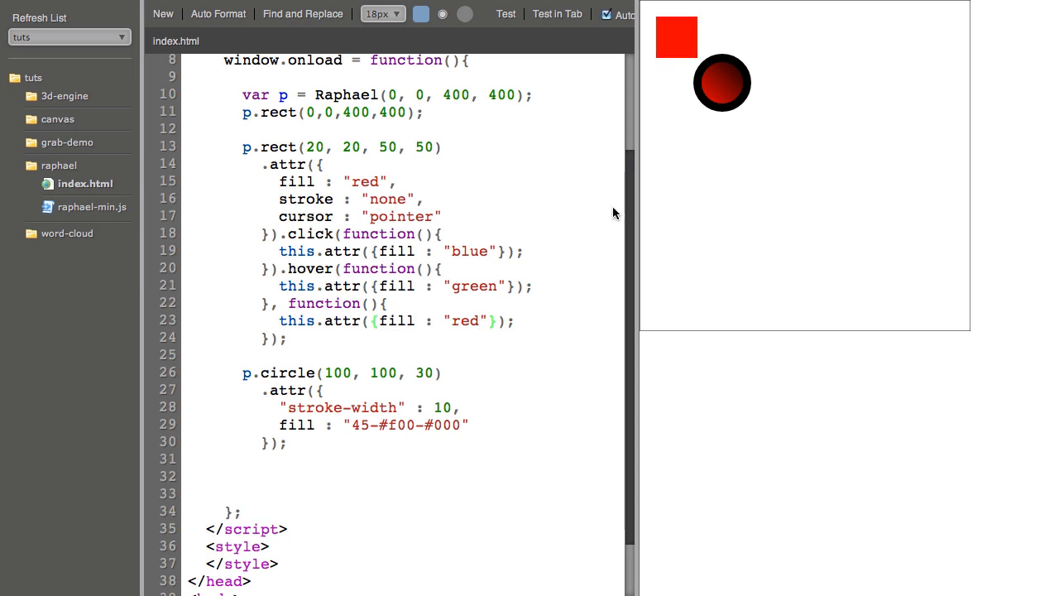
scroll("down", 3)
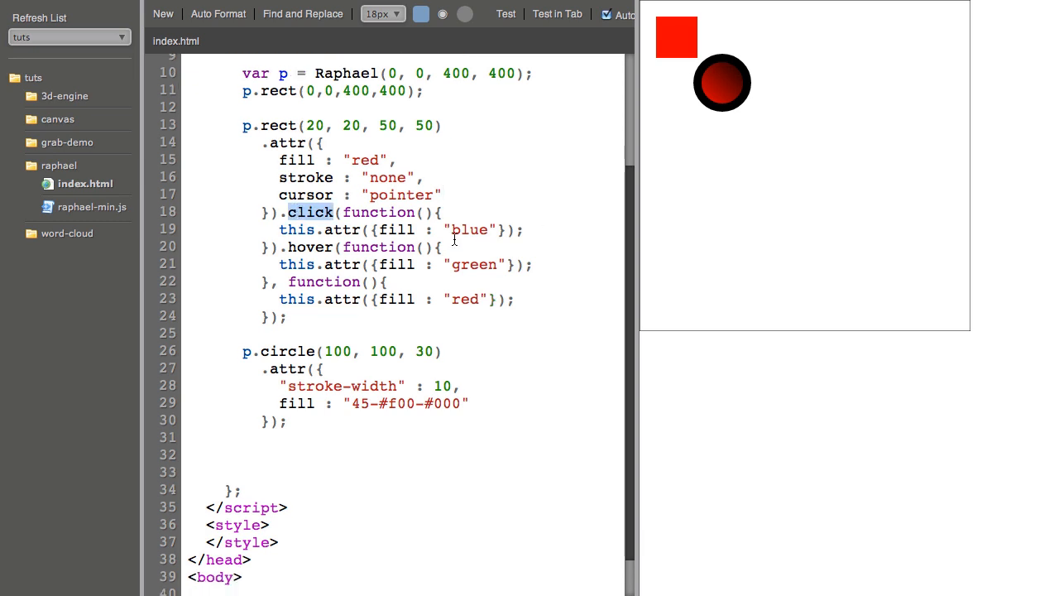
mouse_move(509, 240)
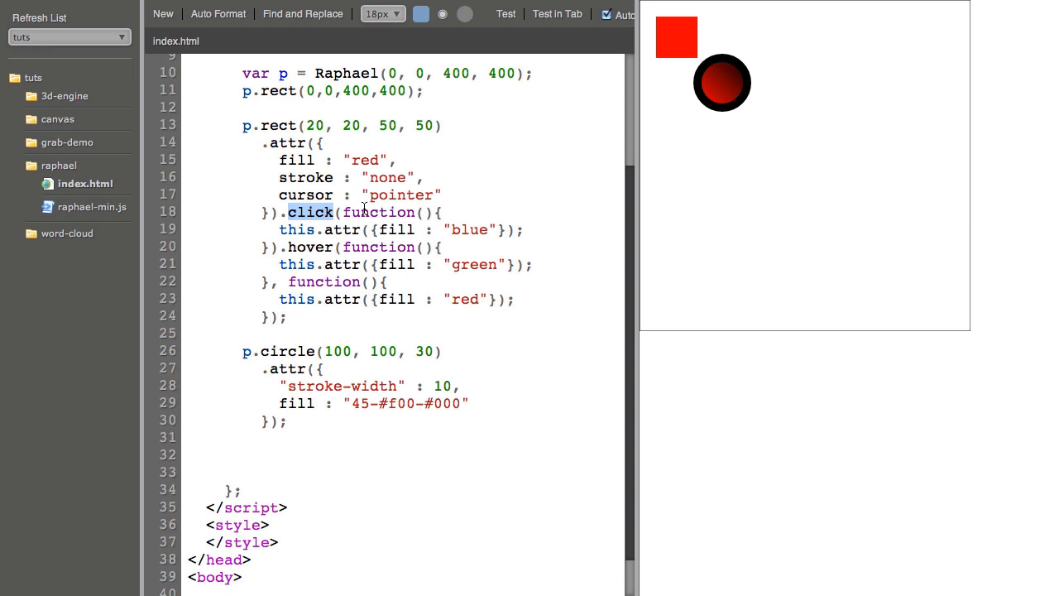
mouse_move(465, 209)
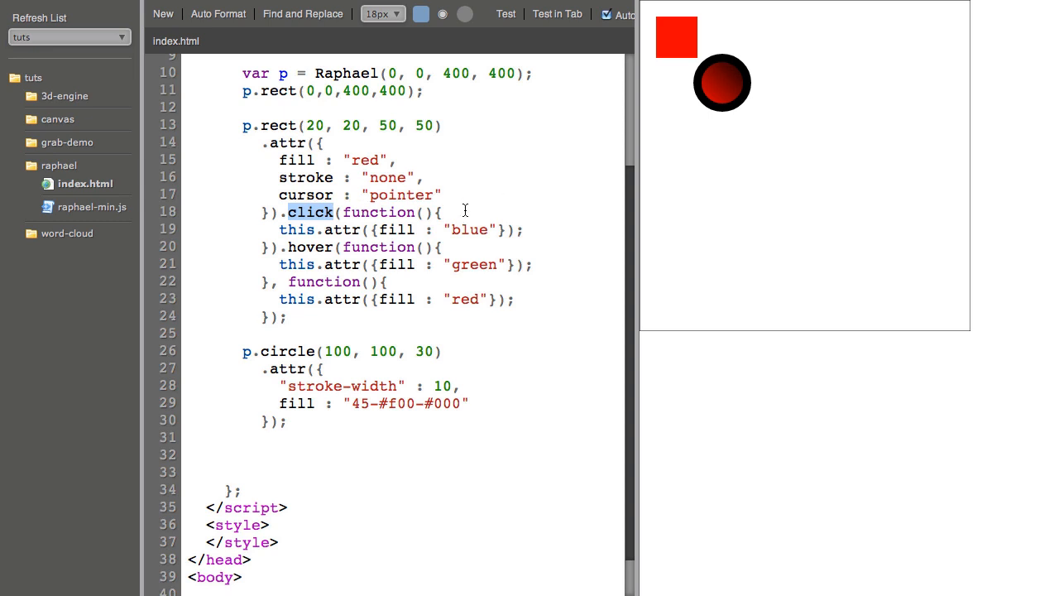
scroll("down", 3)
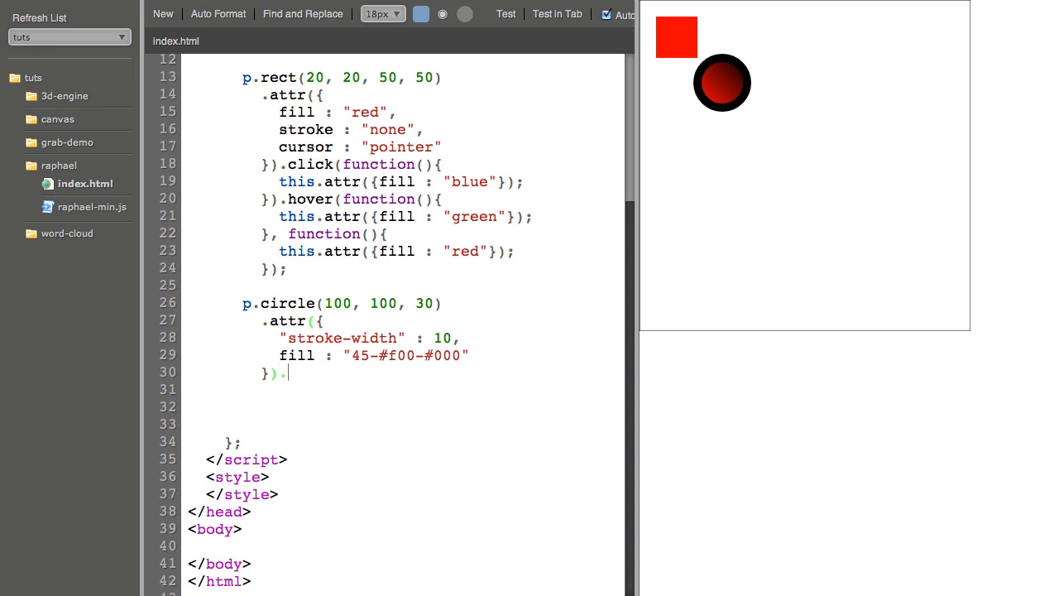
Step: Animate the circle to cx 300 over 1000 ms, choosing elastic easing after trying ease-out and ease-in-out
type(".animation")
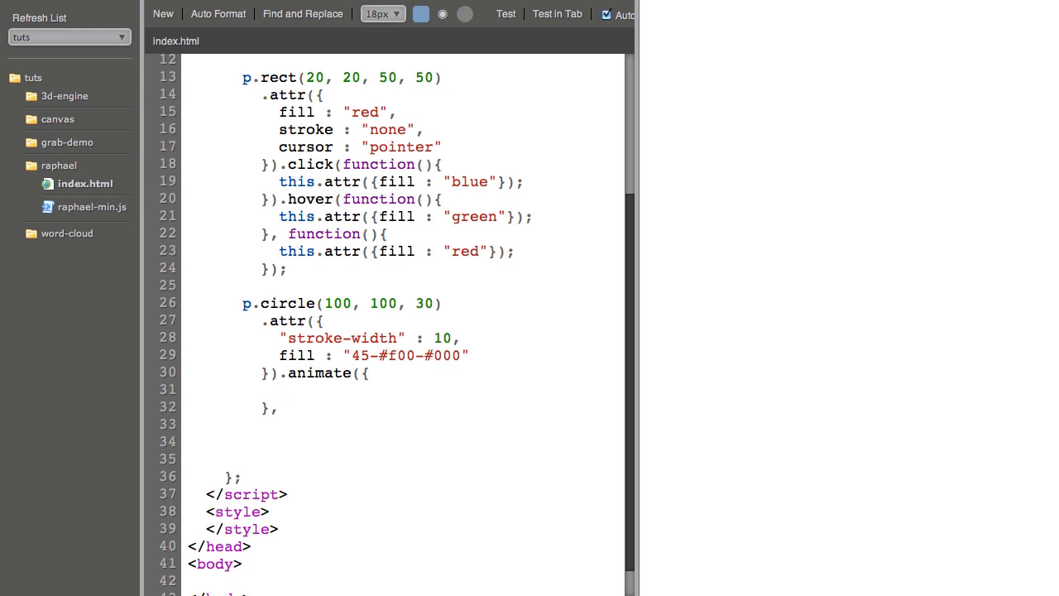
type("cx :")
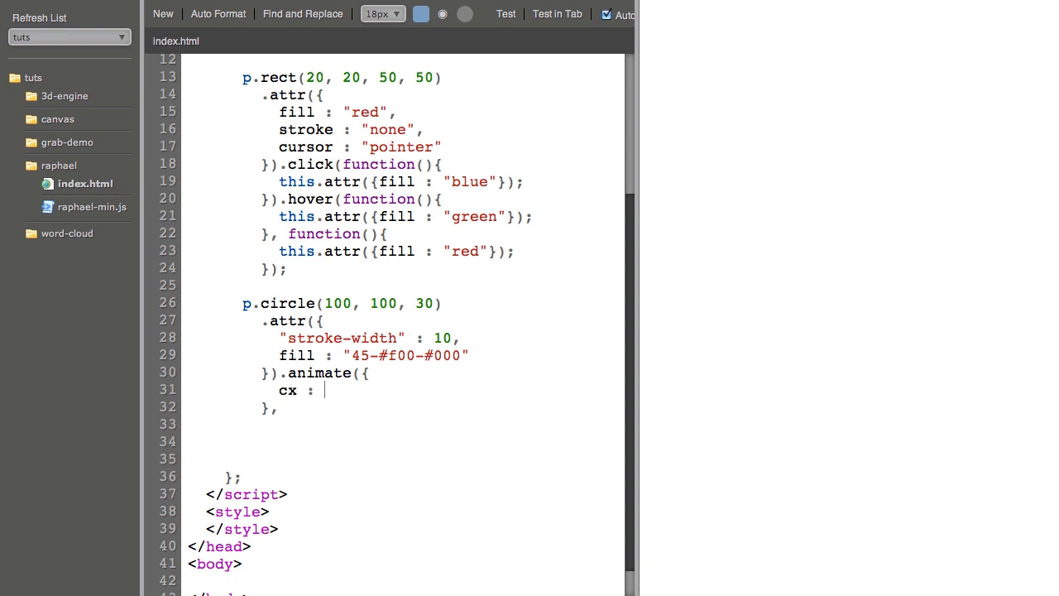
type("300")
left_click(402, 408)
type(" 1000, \");")
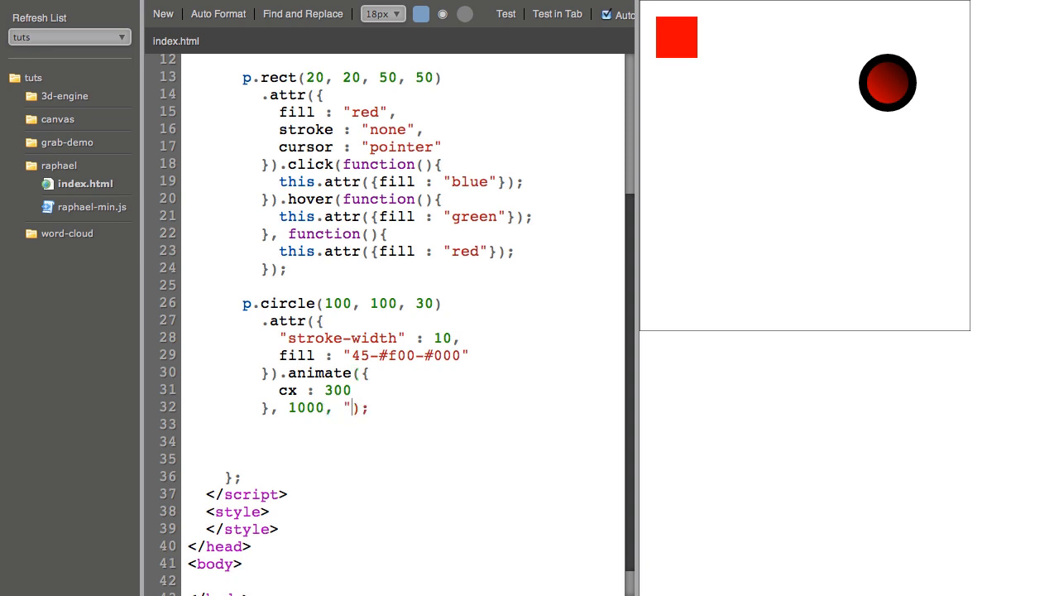
type("ease-out\"")
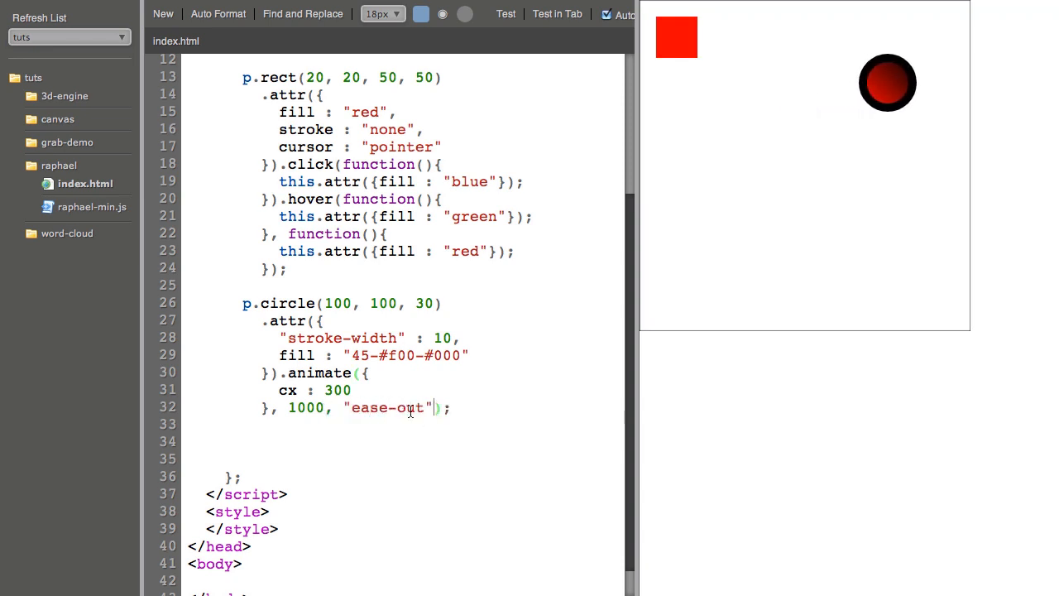
type("ease-in")
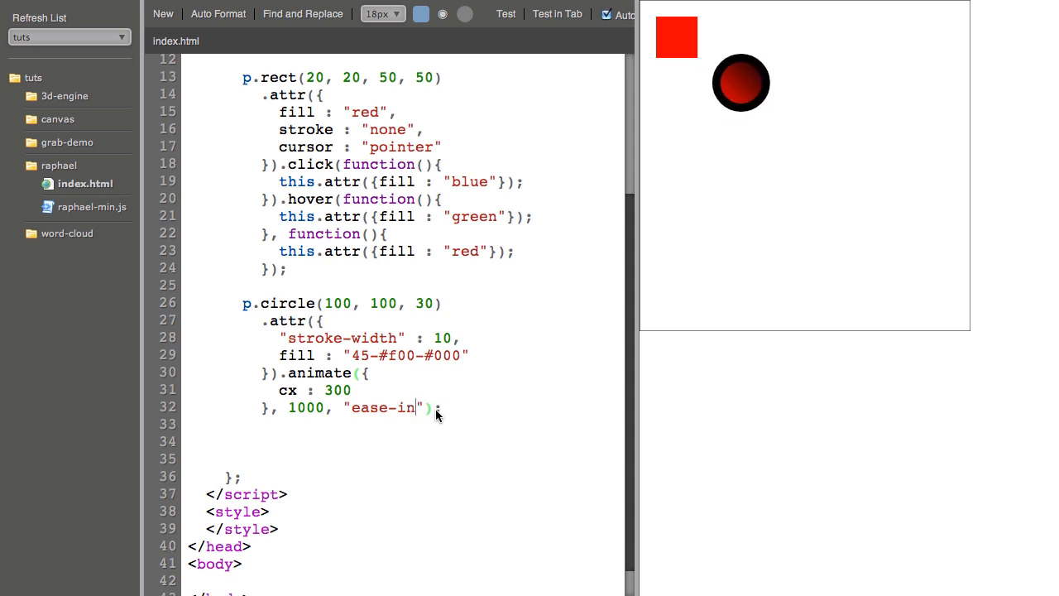
type("-")
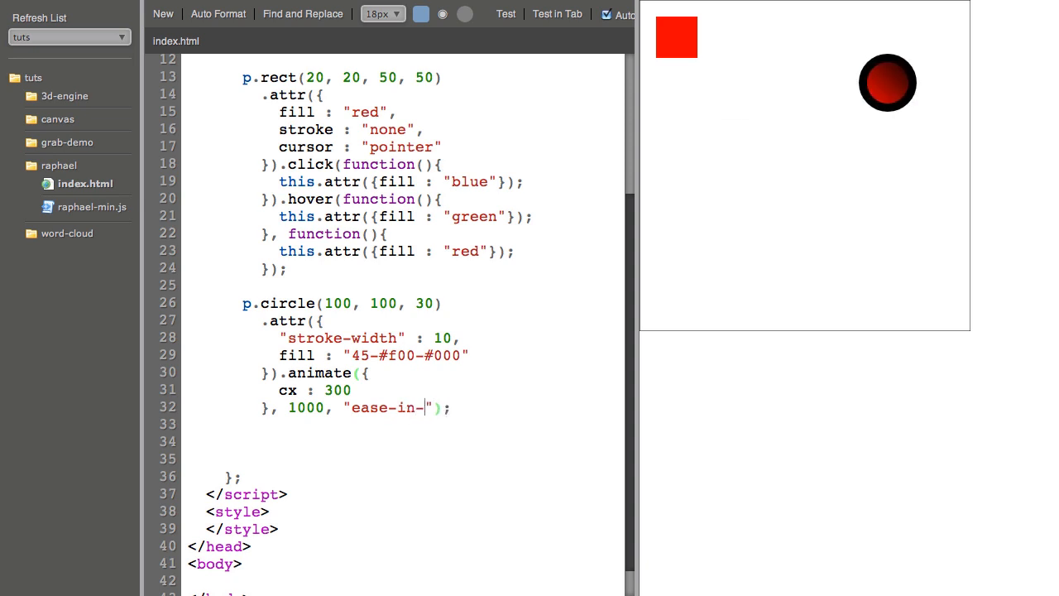
type("out")
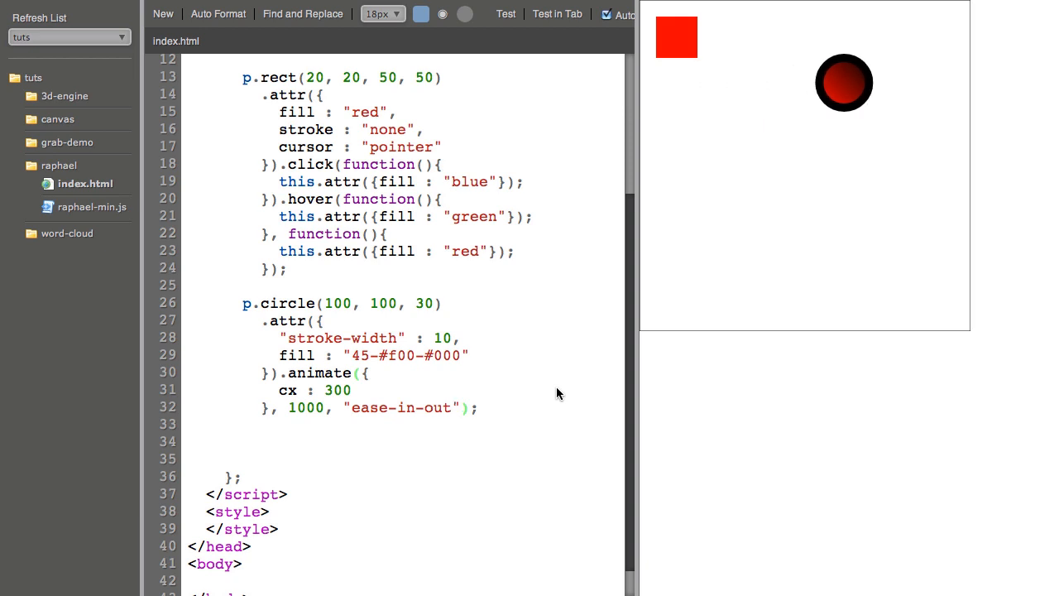
type("e")
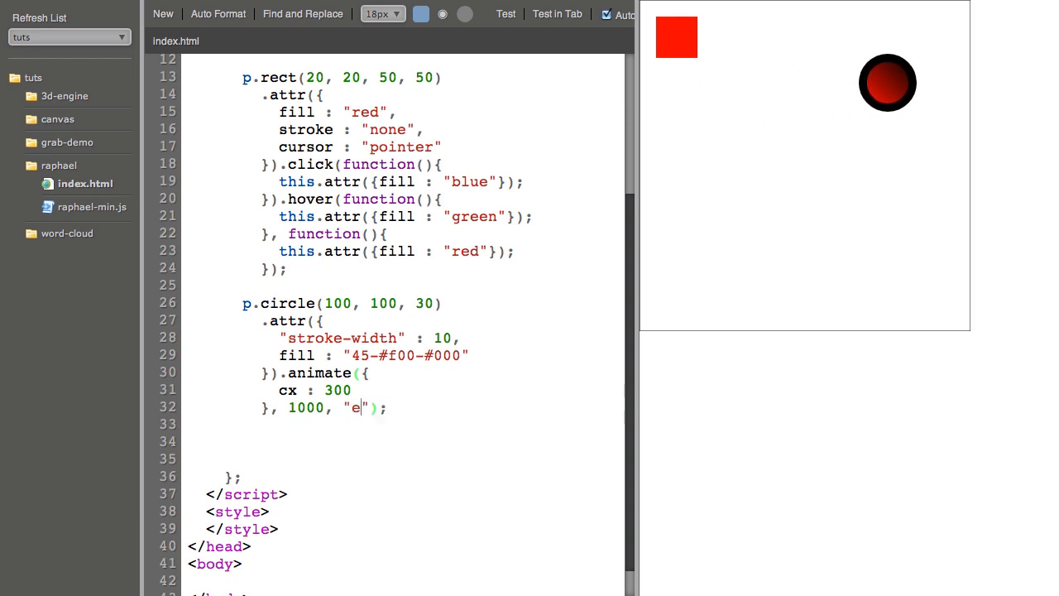
type("lastic")
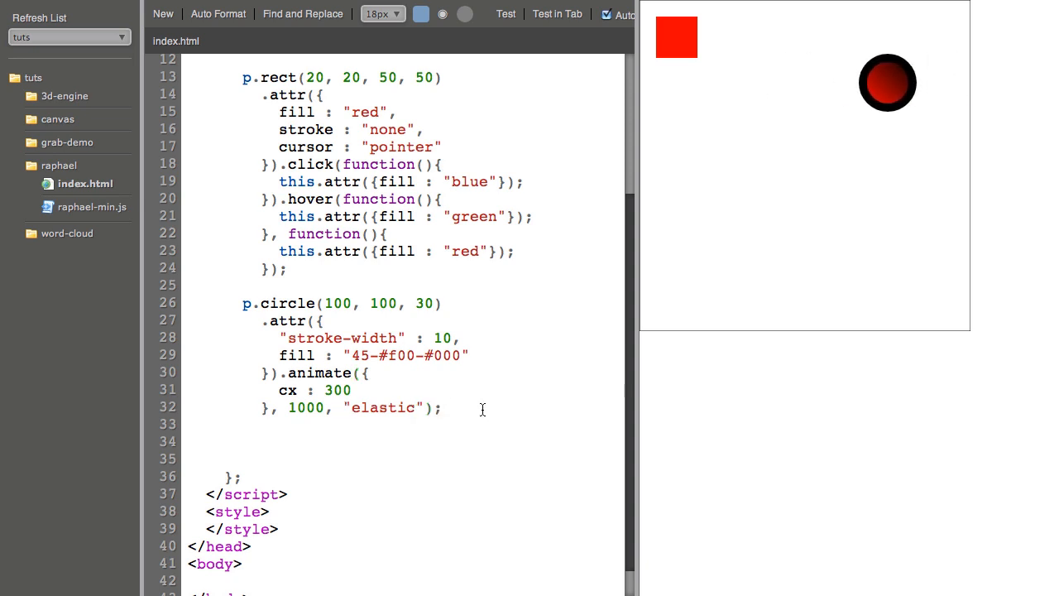
scroll("down", 3)
type(",")
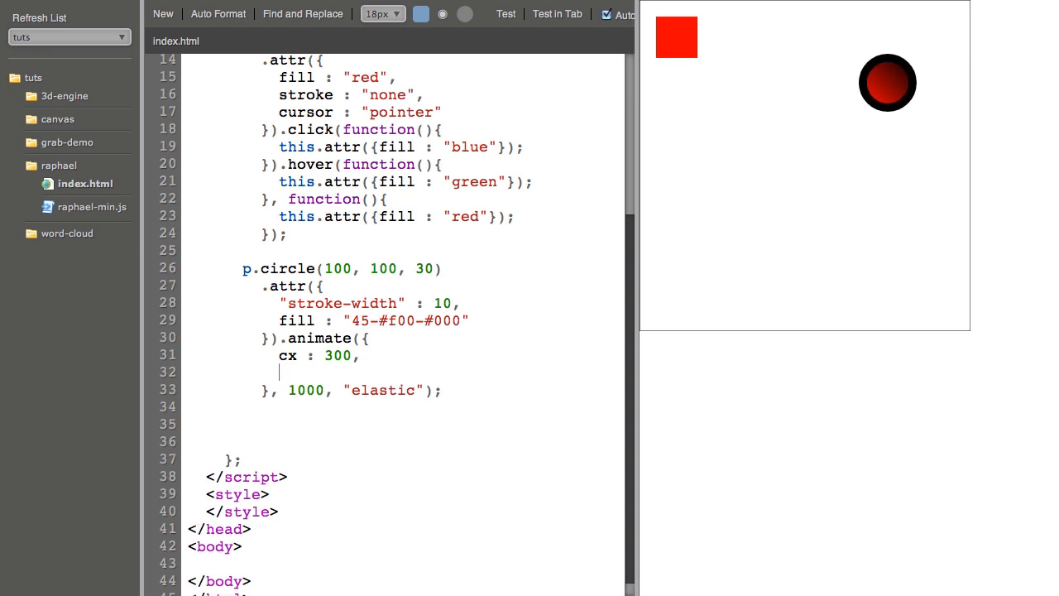
type("transform")
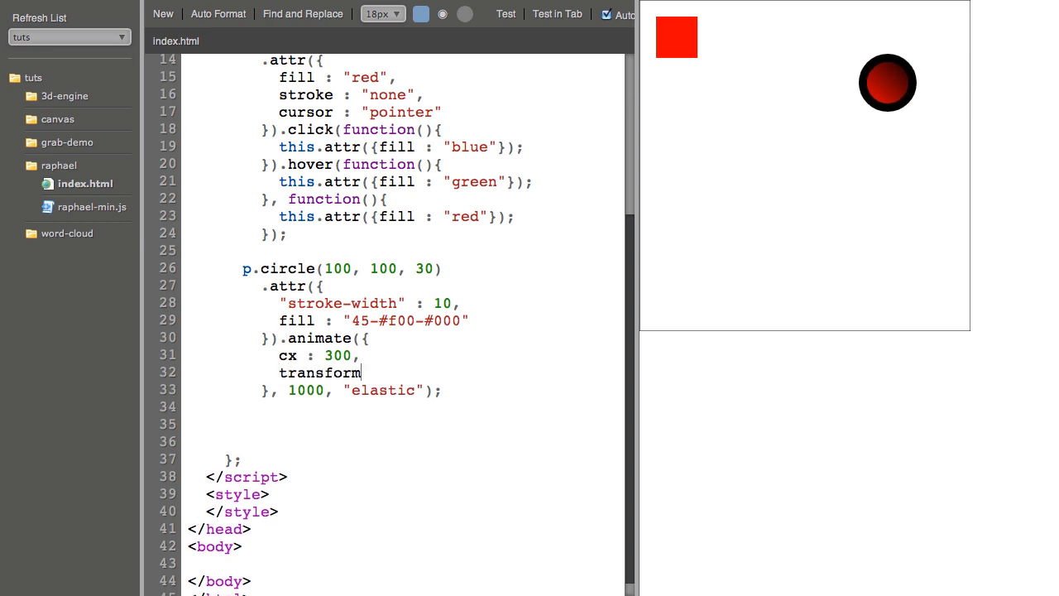
type(": \"s2")
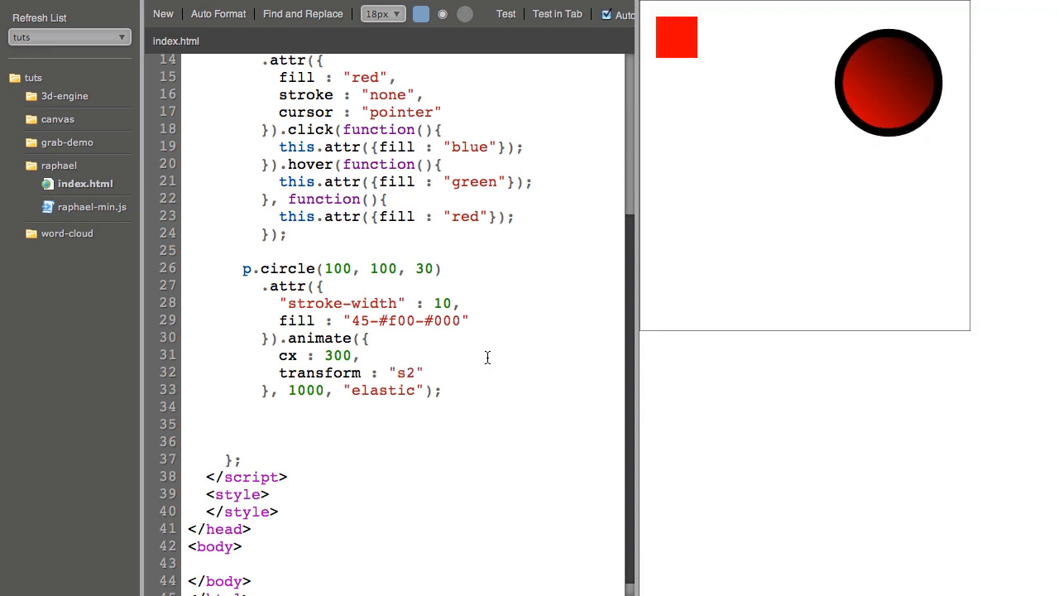
mouse_move(868, 76)
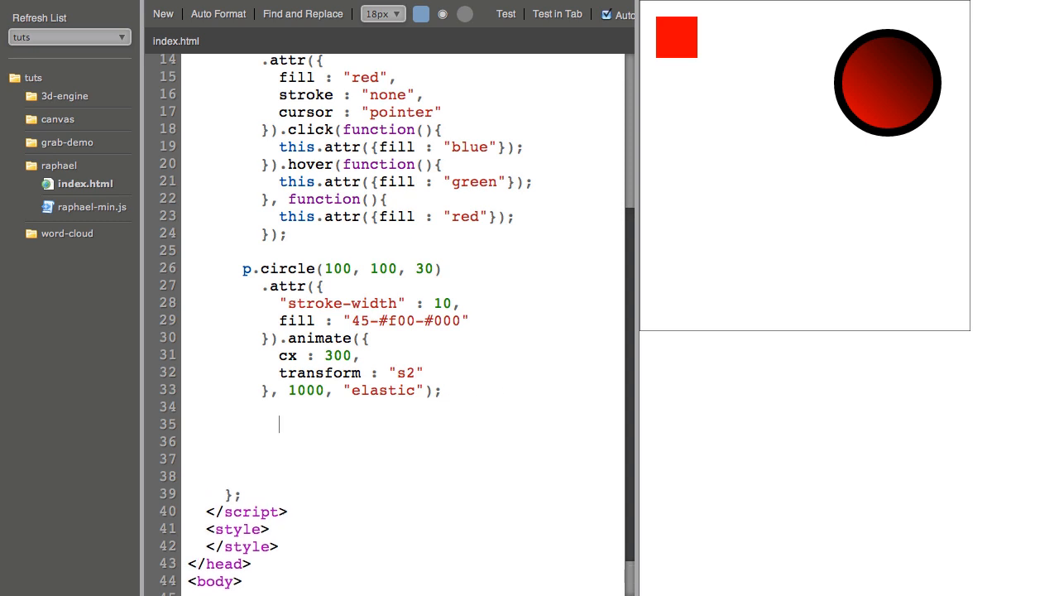
Step: Add a 50×50 rectangle at 200, 250 filled orange
type("p.re")
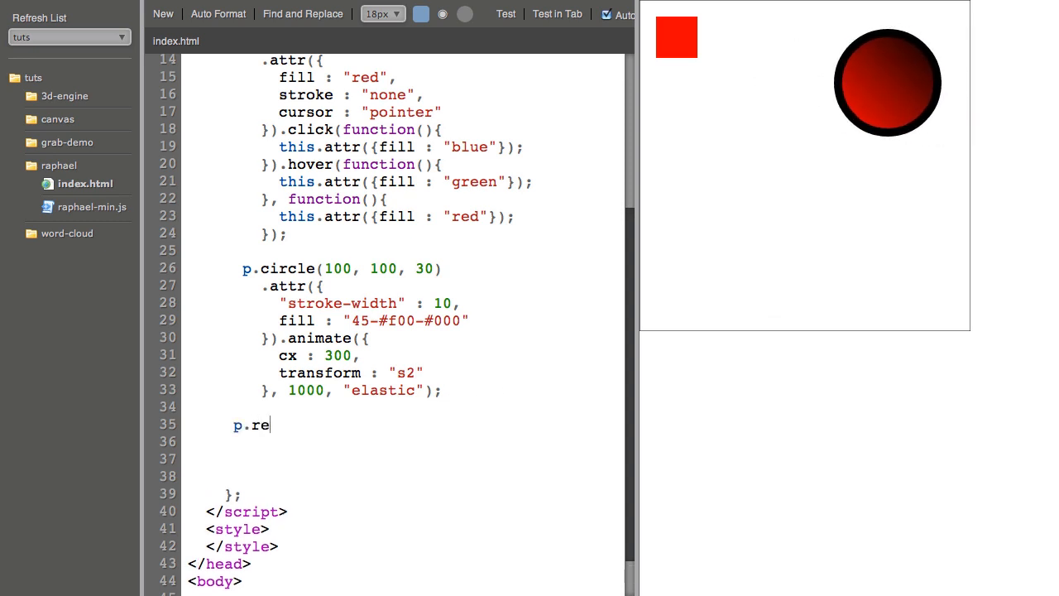
type("ct(200")
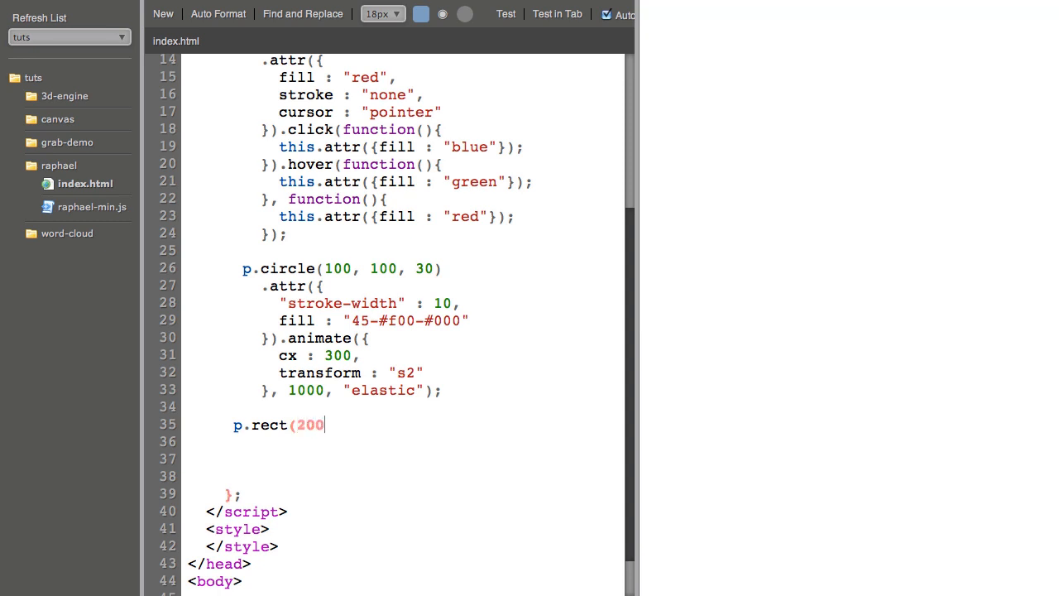
type(", 100")
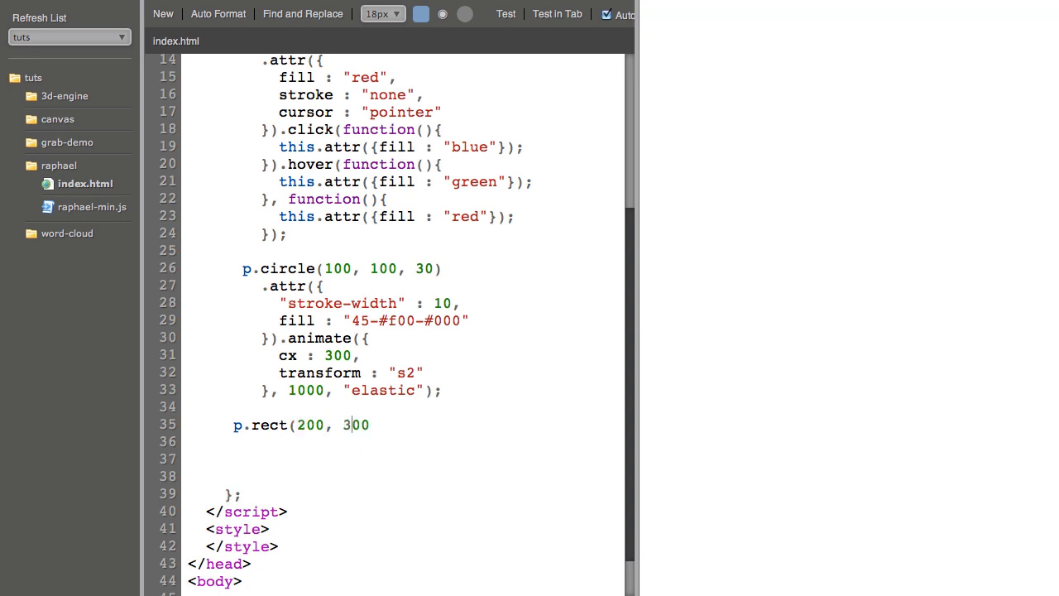
type("0,")
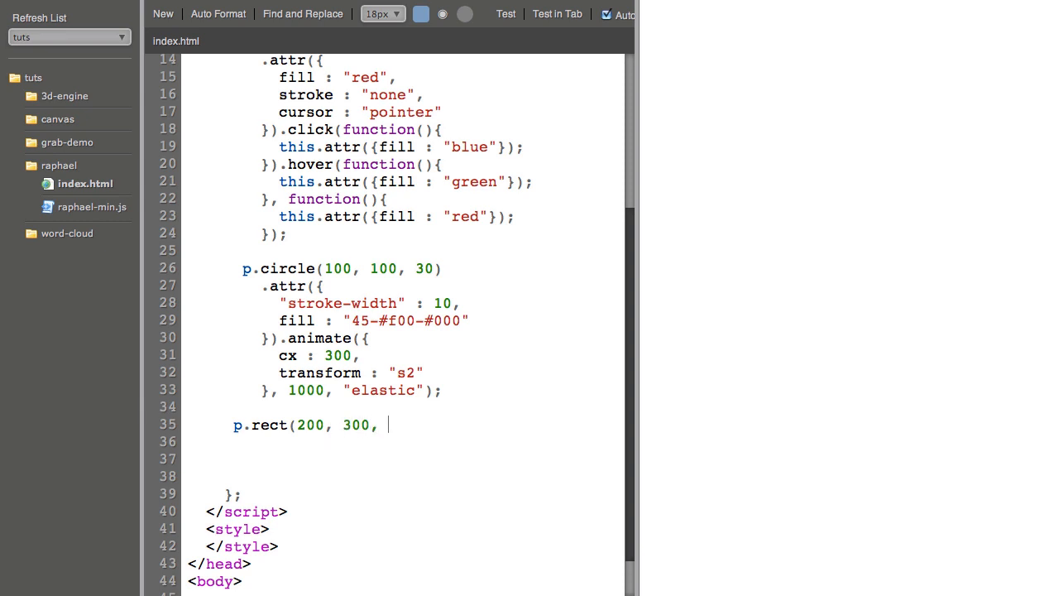
type("50, 50)")
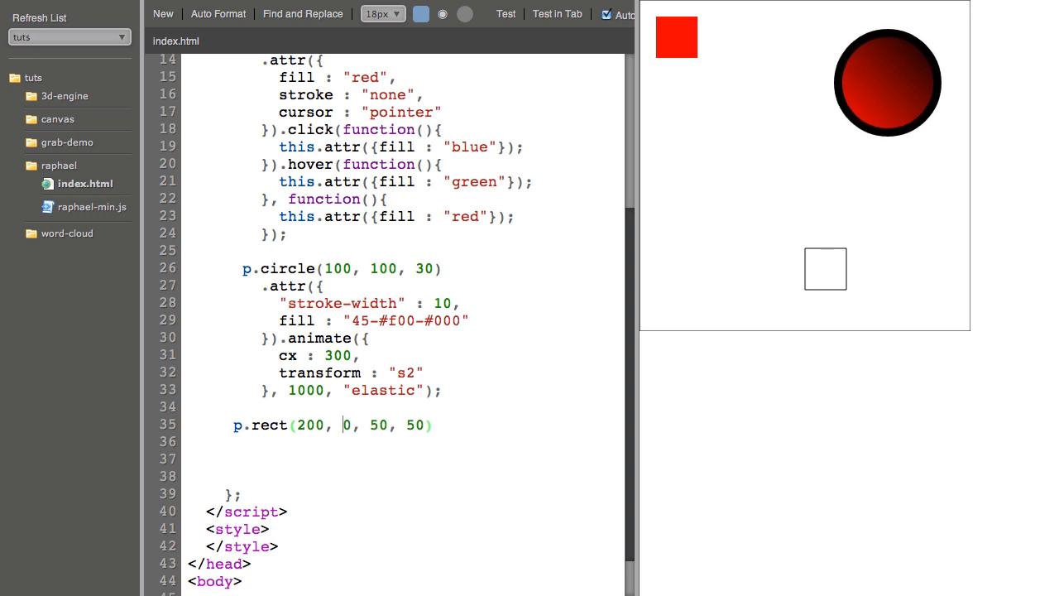
type("250")
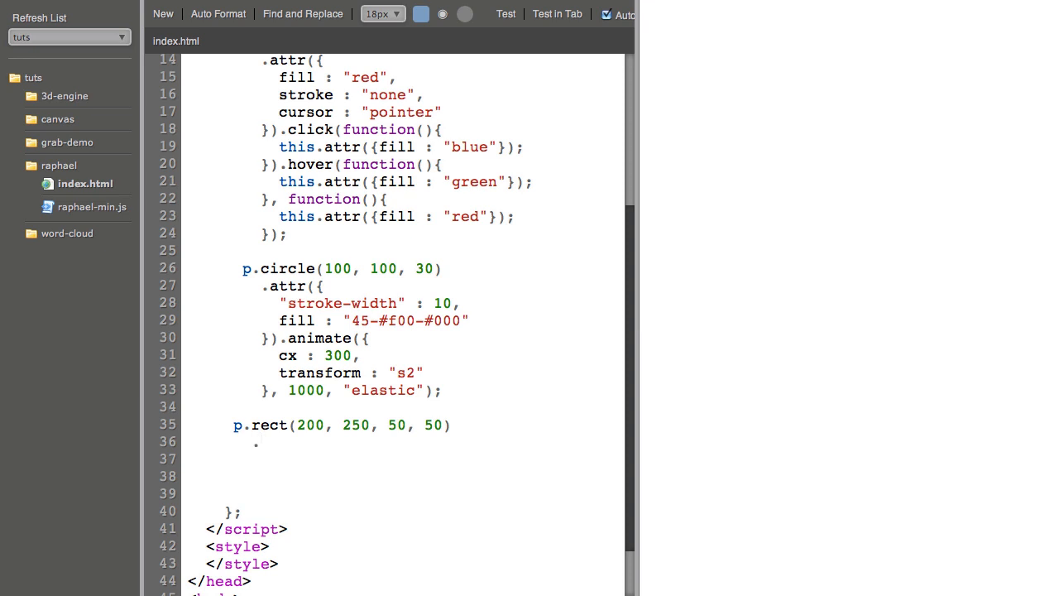
type(".attr({")
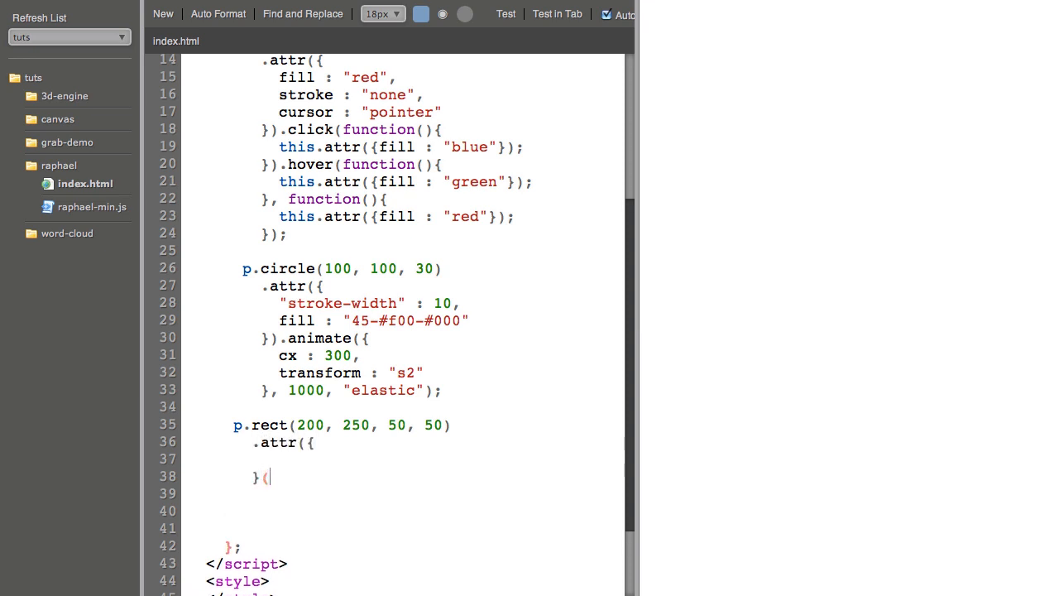
type("fill")
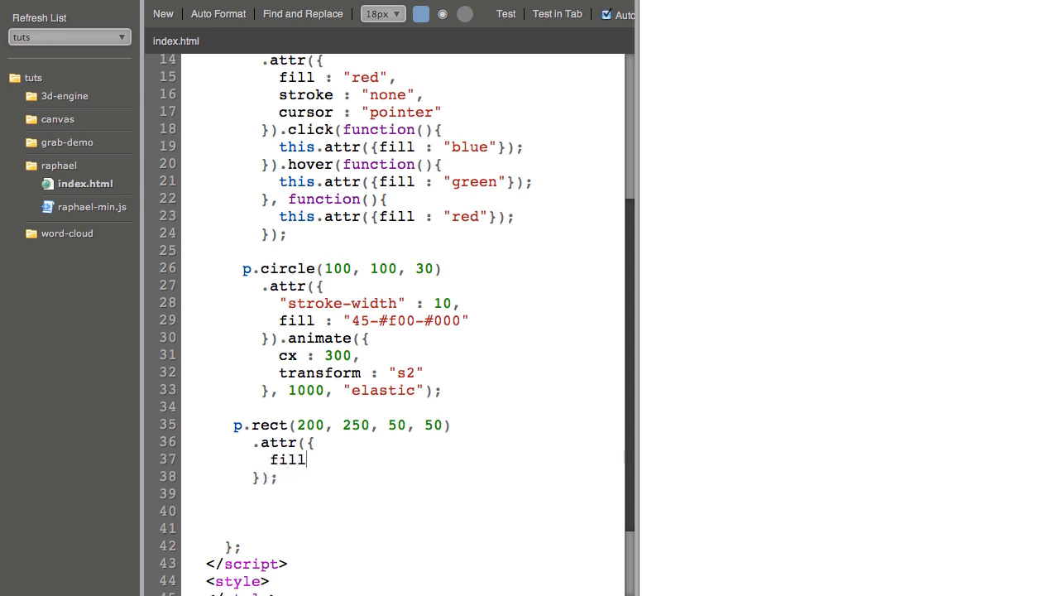
type(": \"orange")
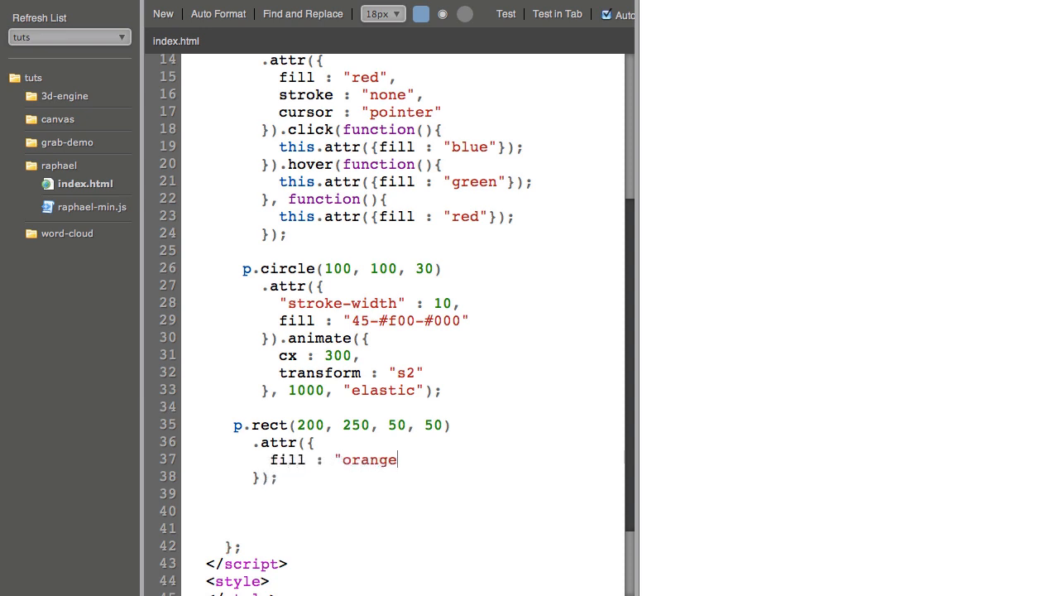
type("\"")
left_click(403, 478)
type(".a")
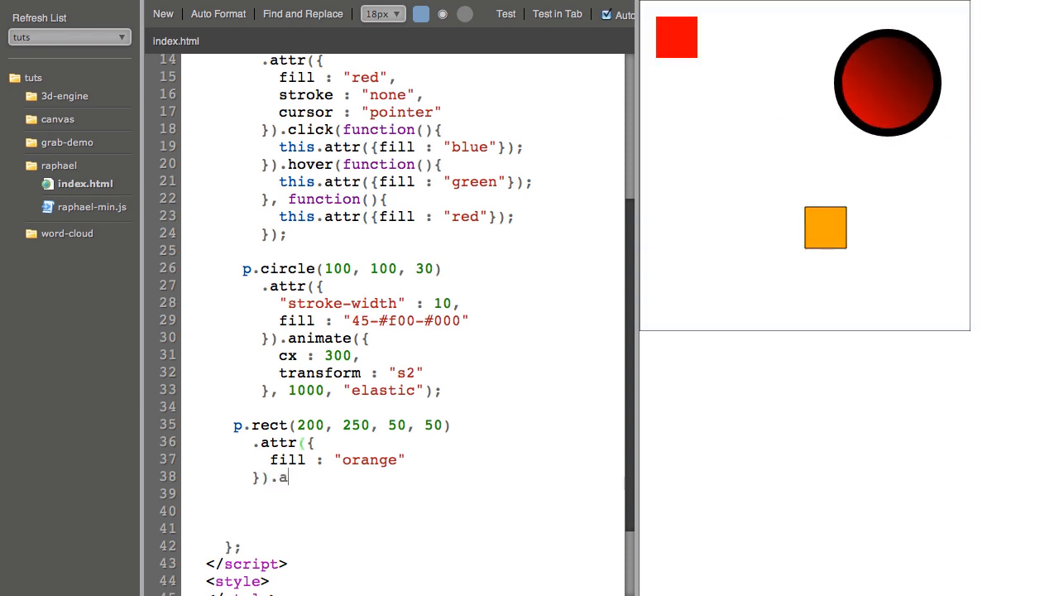
Step: Chain a 1000 ms animation rotating it r180 and turning its fill blue
type("nimate({")
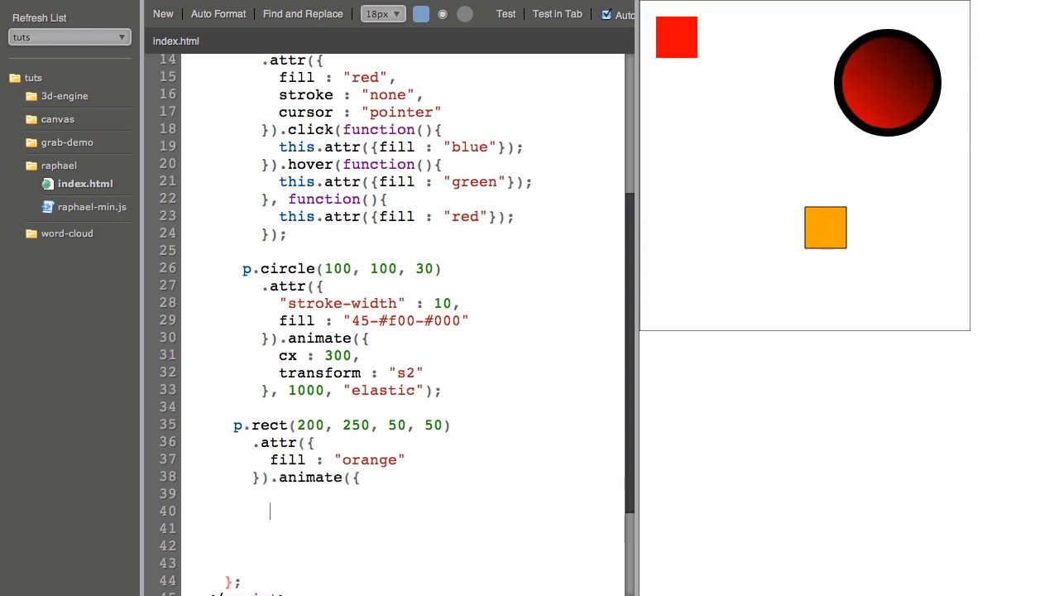
type("}, 1000")
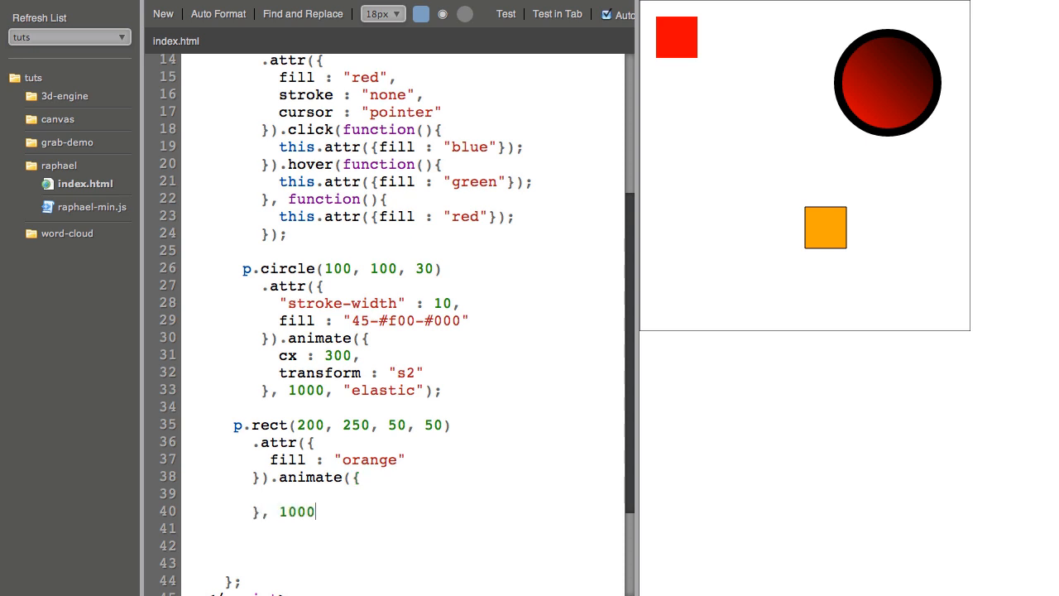
type("t")
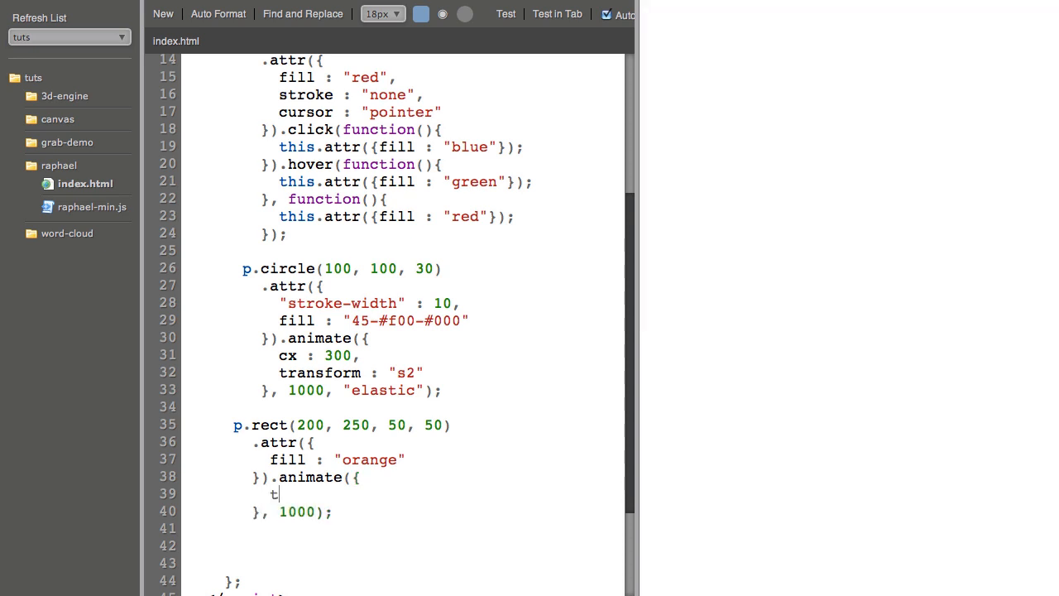
type("ransform : \"r")
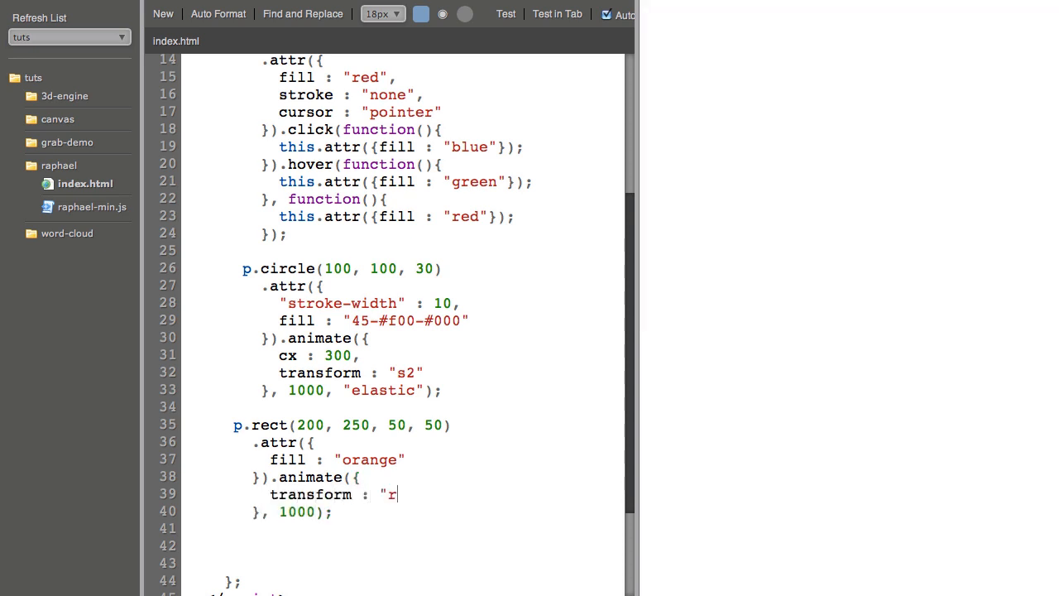
type("180")
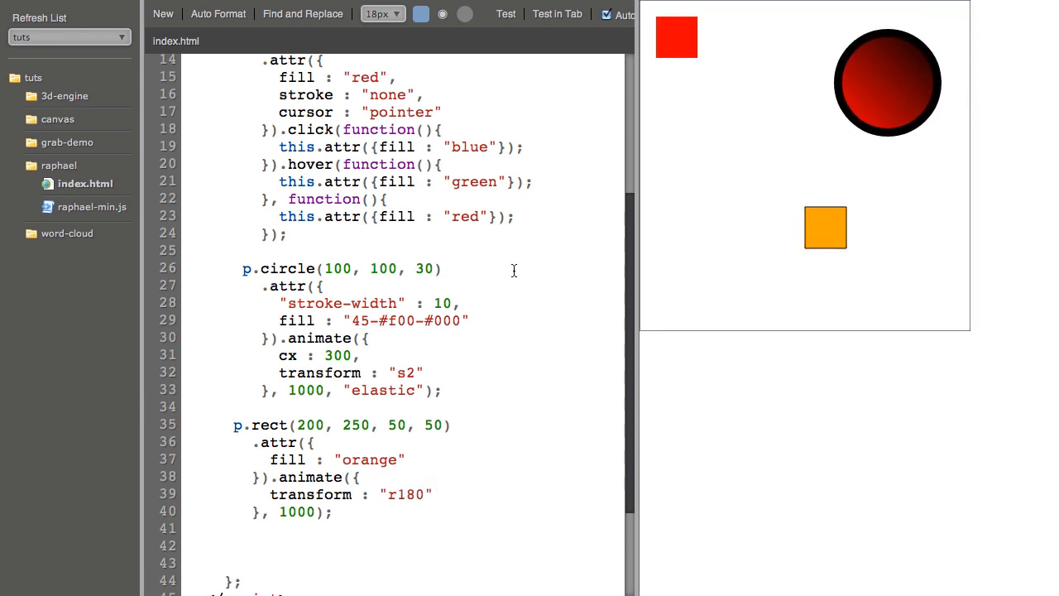
scroll("down", 3)
type("fill : \"blu")
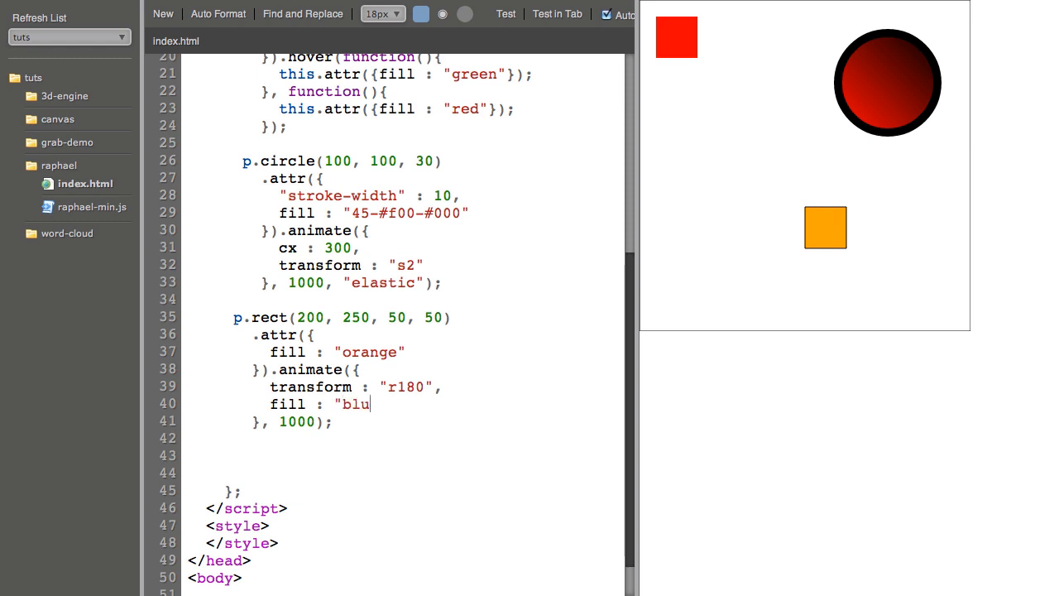
type("e\"")
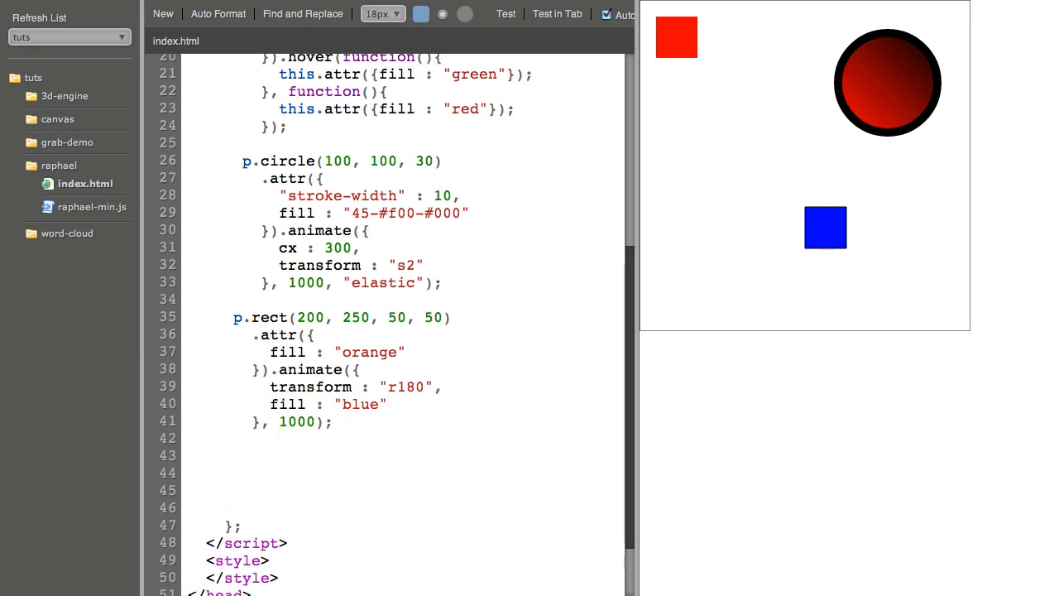
Step: Type p.text(50, 250, "Hello There"); and place the cursor after it for chaining
type("p.")
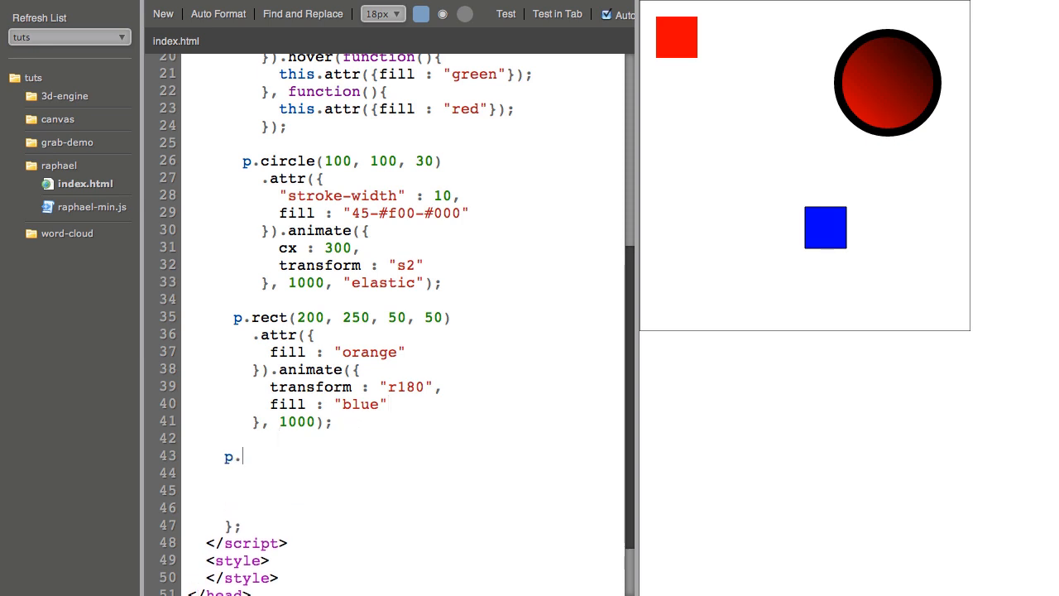
type("text(50,")
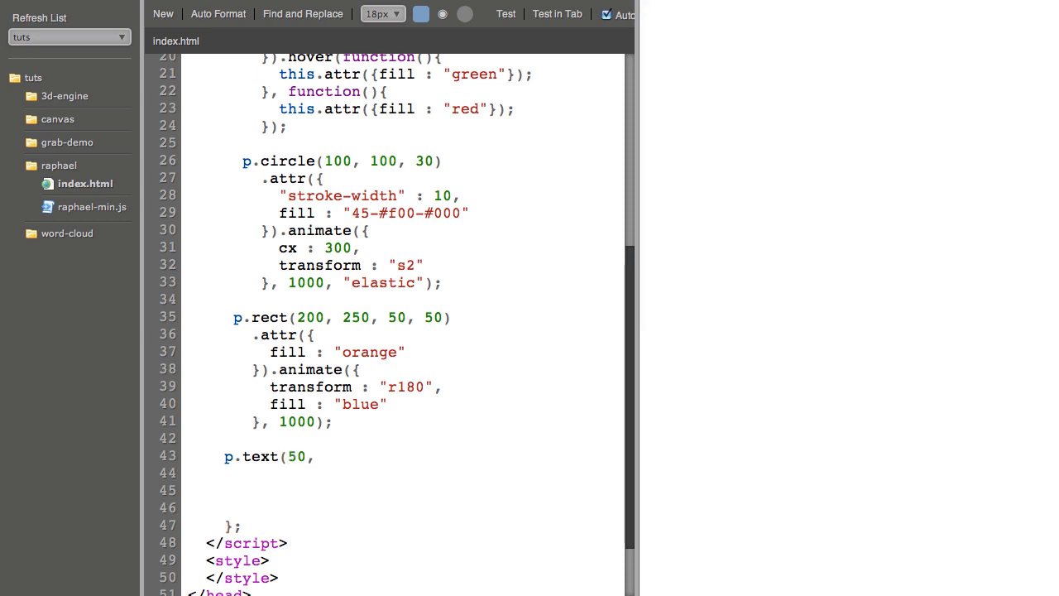
type("250, \"")
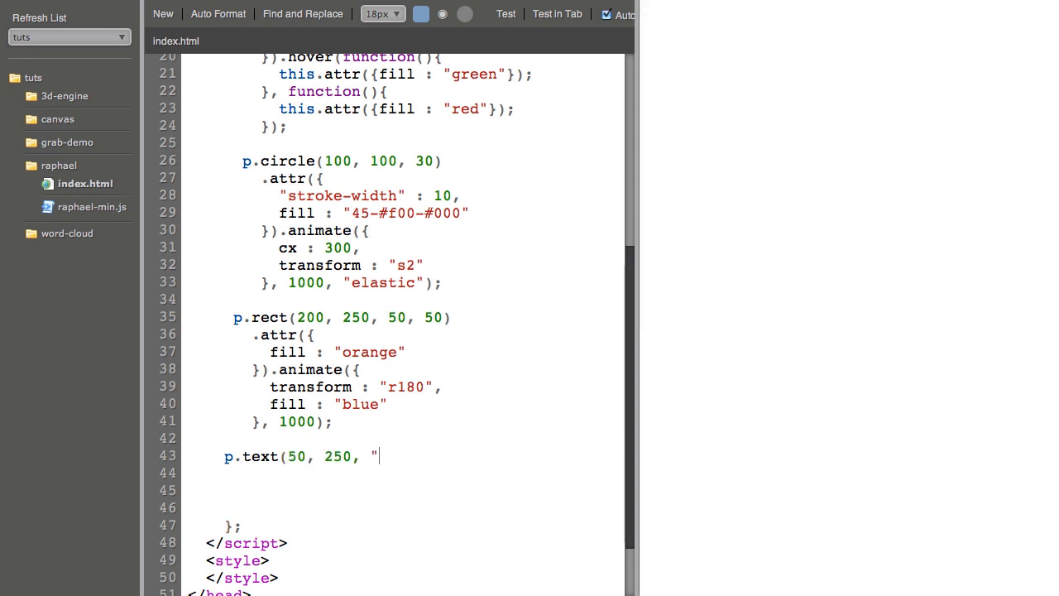
type("Hello T")
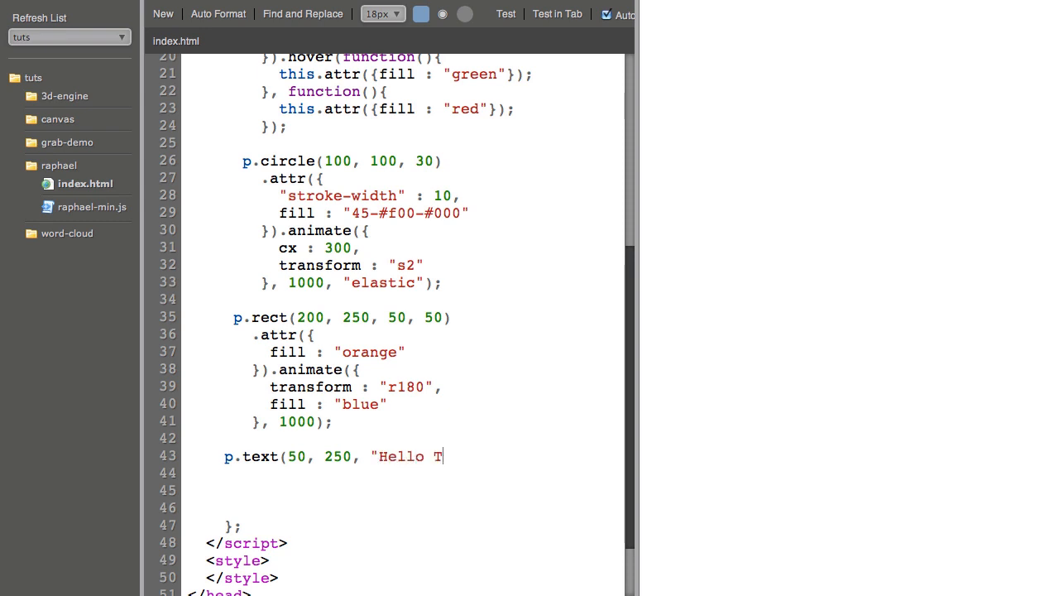
type("here\");")
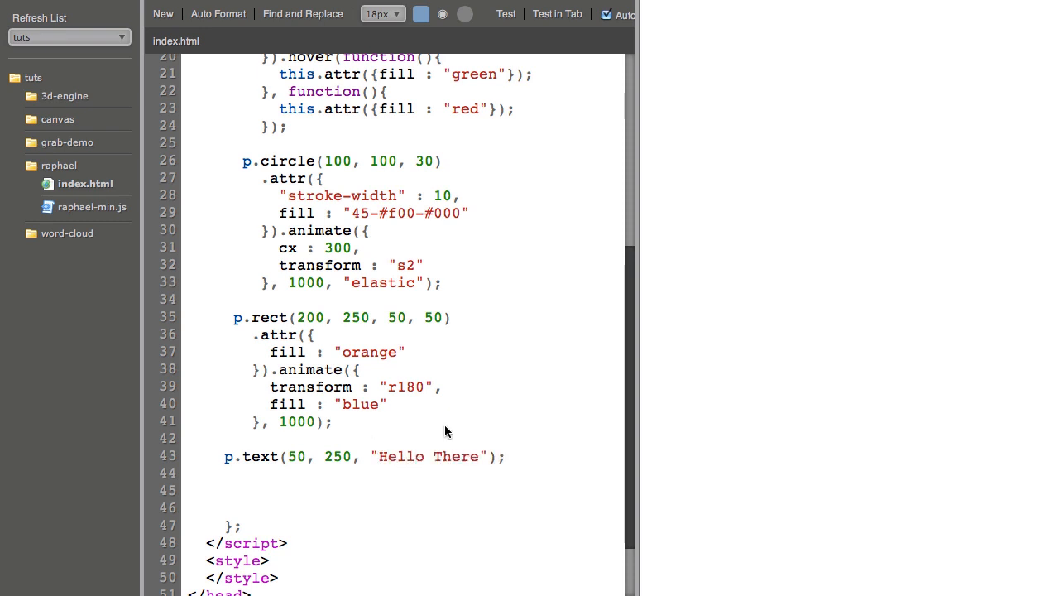
left_click(506, 15)
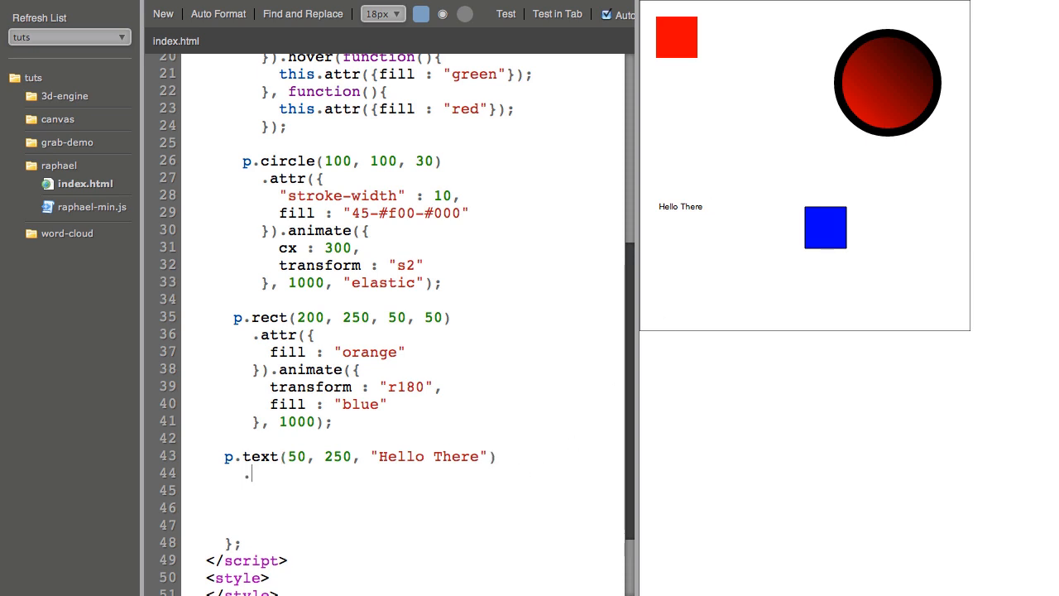
Step: Chain .attr with font-family Georgia and font-size 20 onto the Hello There text
type(".attr({")
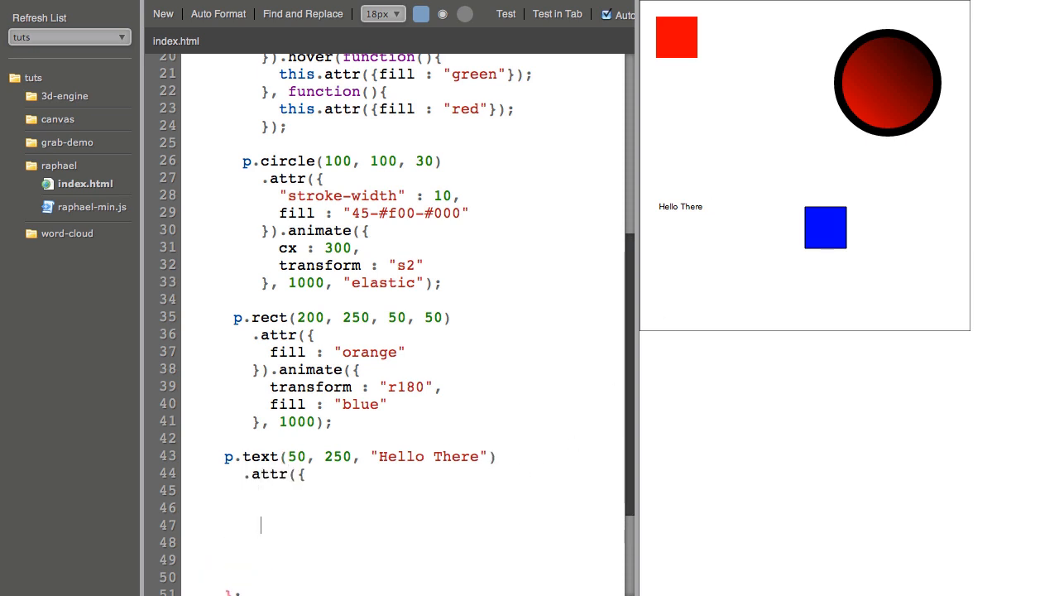
type("\"")
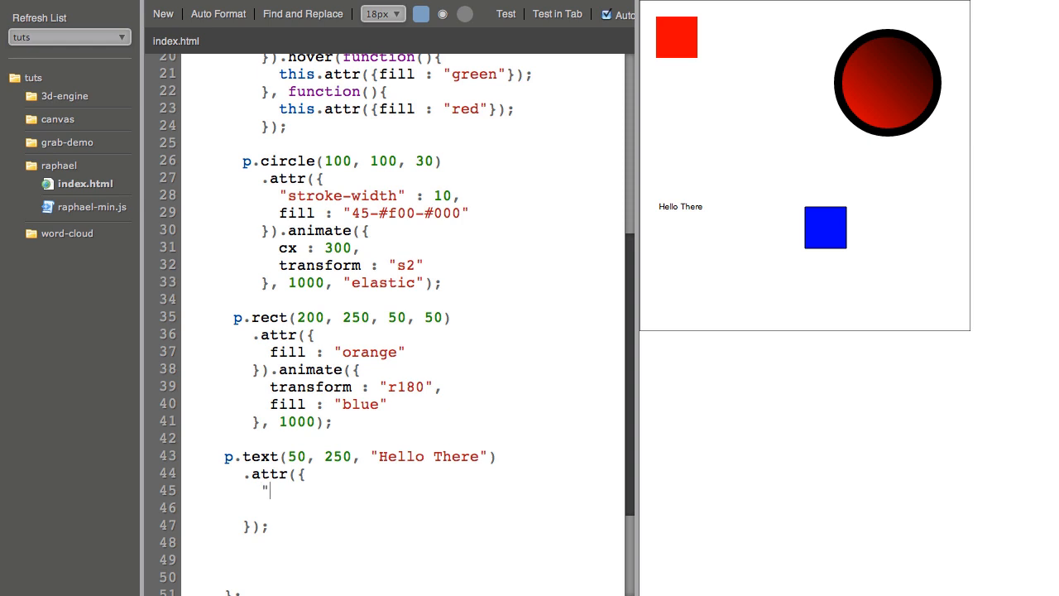
type("font-family")
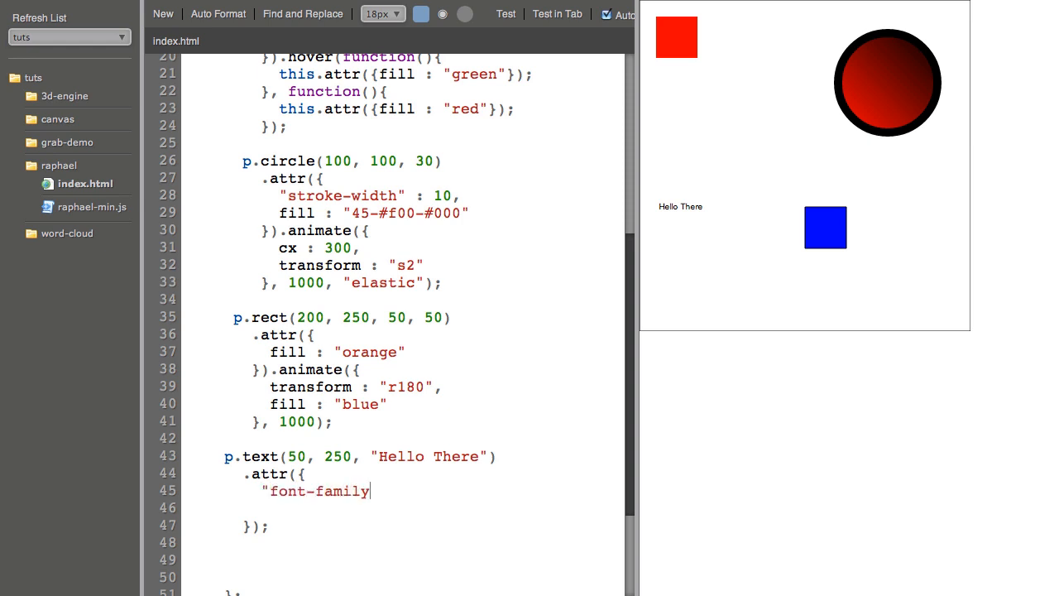
type("\" : \"Gre")
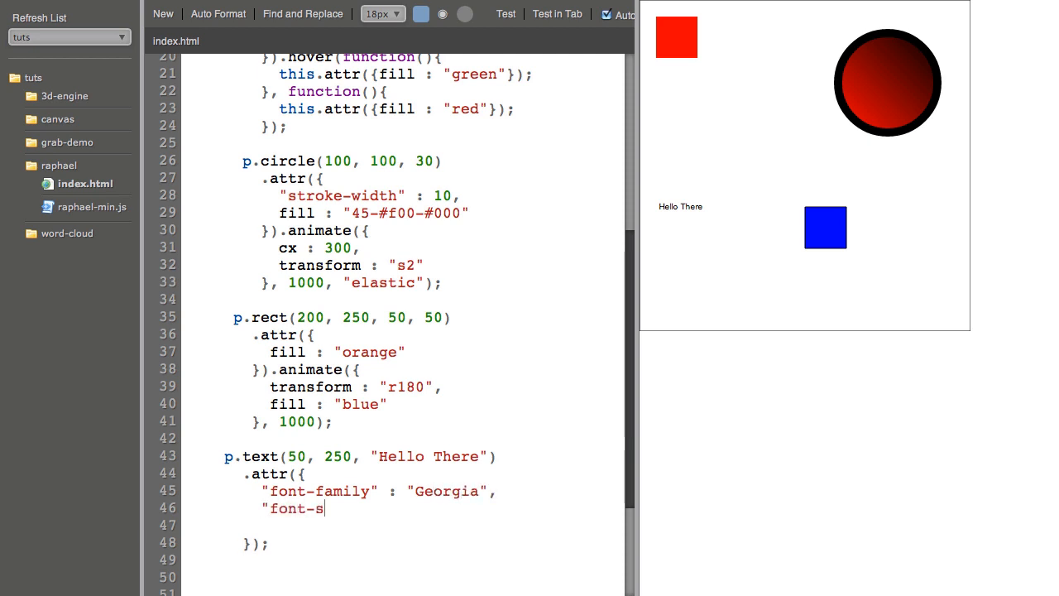
type("ize\" :")
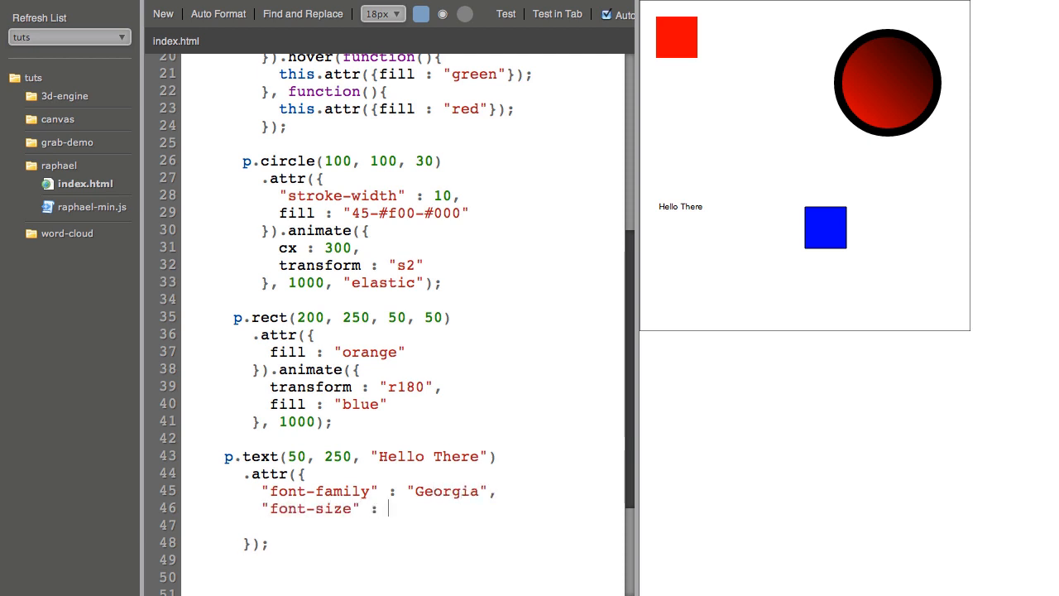
type("20")
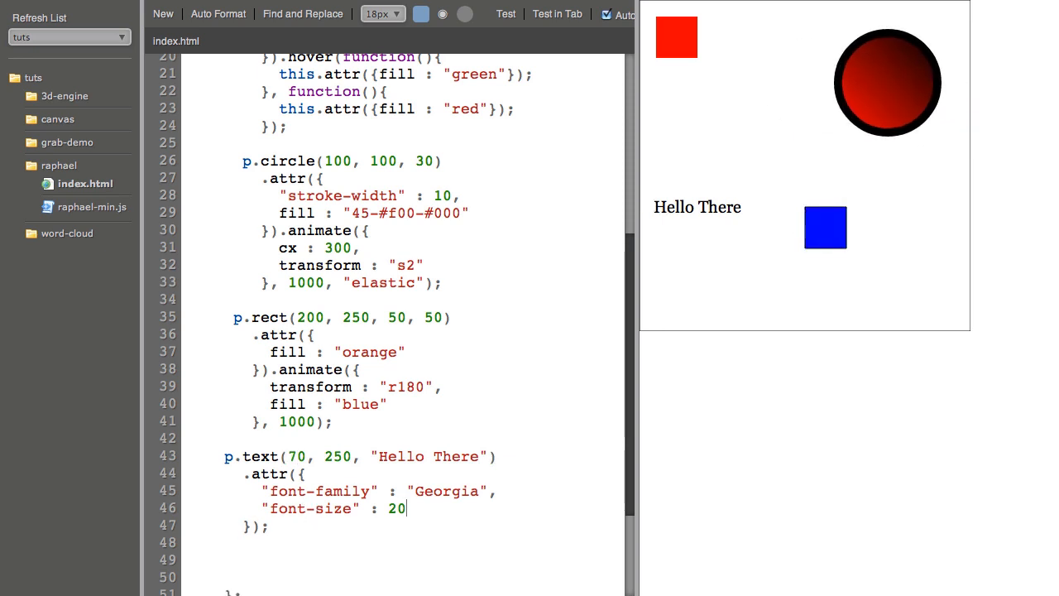
scroll("down", 3)
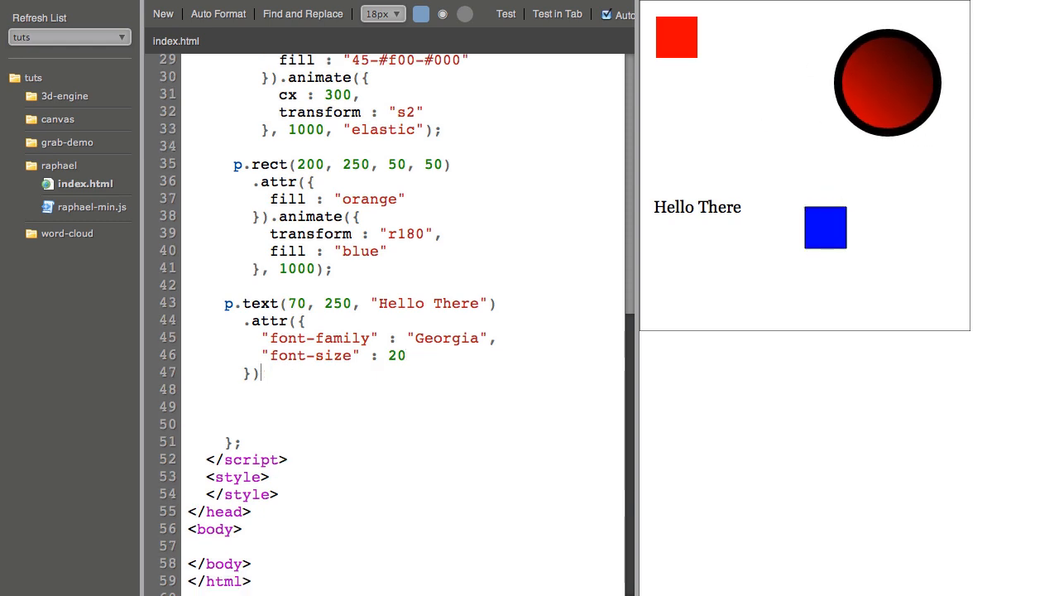
Step: Chain .animate({y : 350}, 500, "elastic") onto the Hello There text
type(".animate")
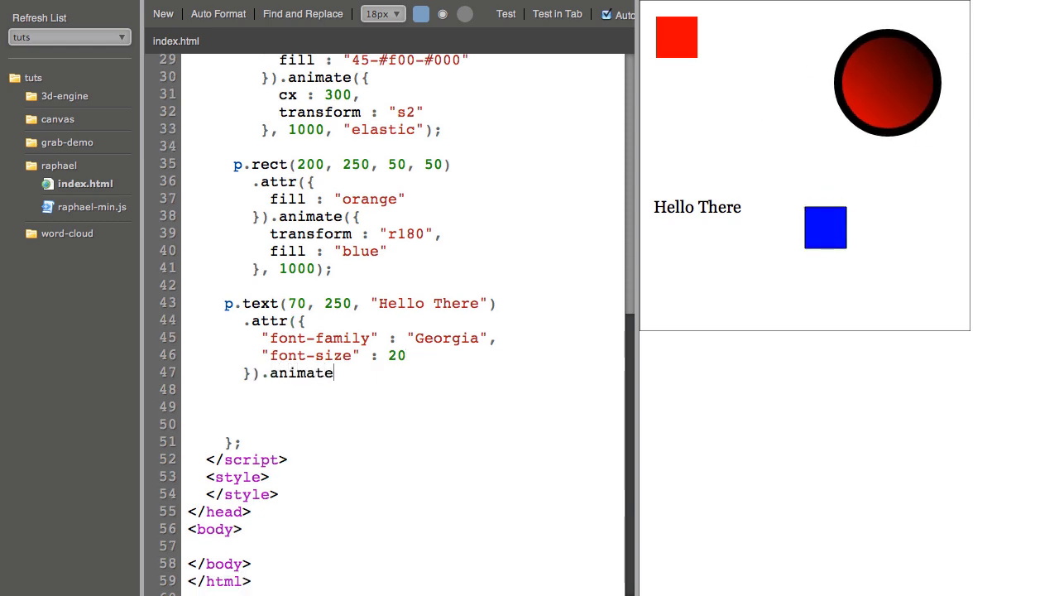
type("({")
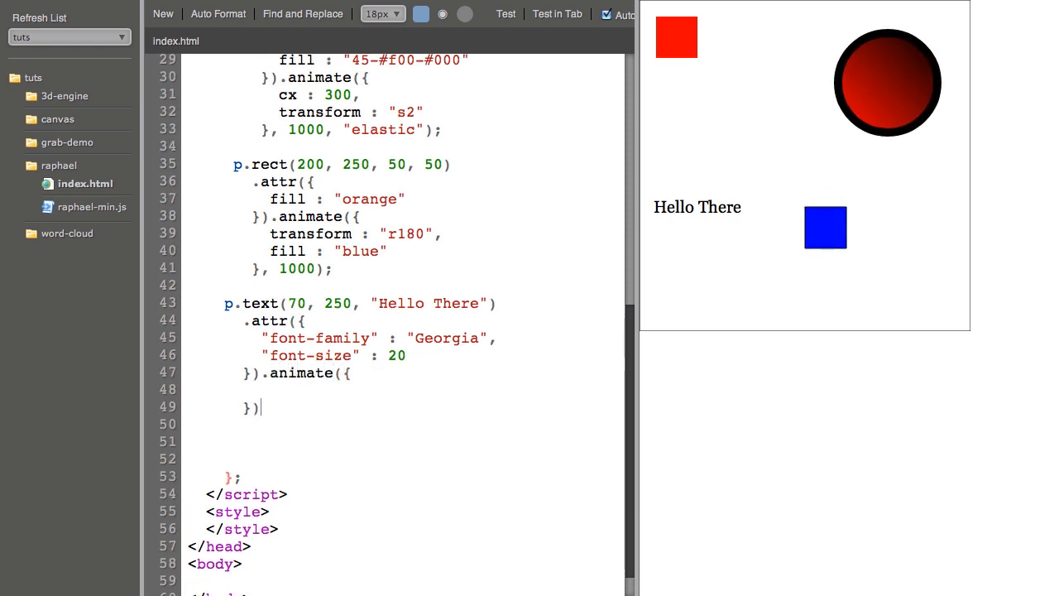
type("y : 40")
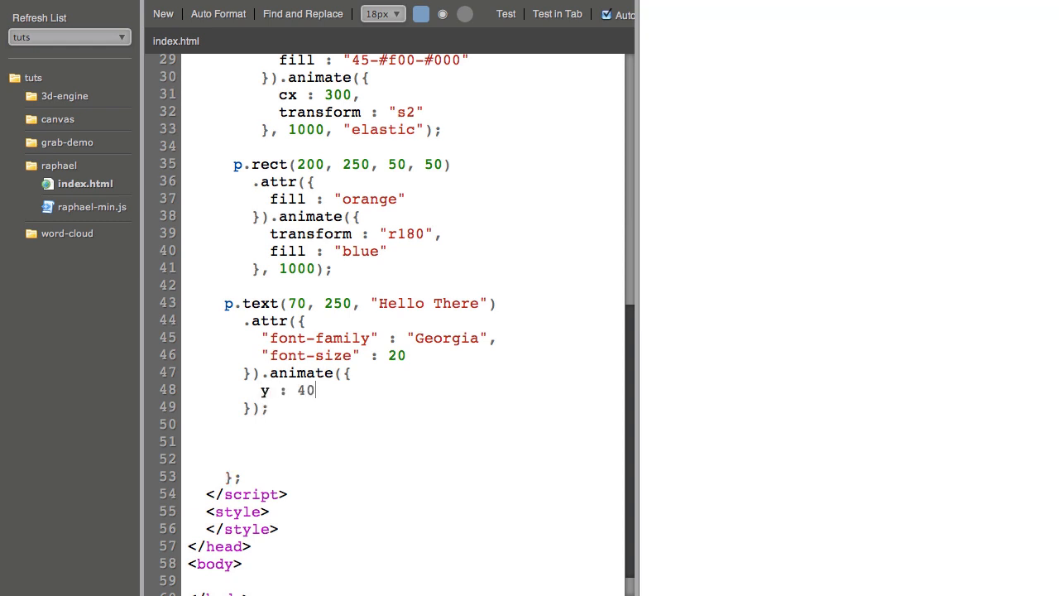
type("350")
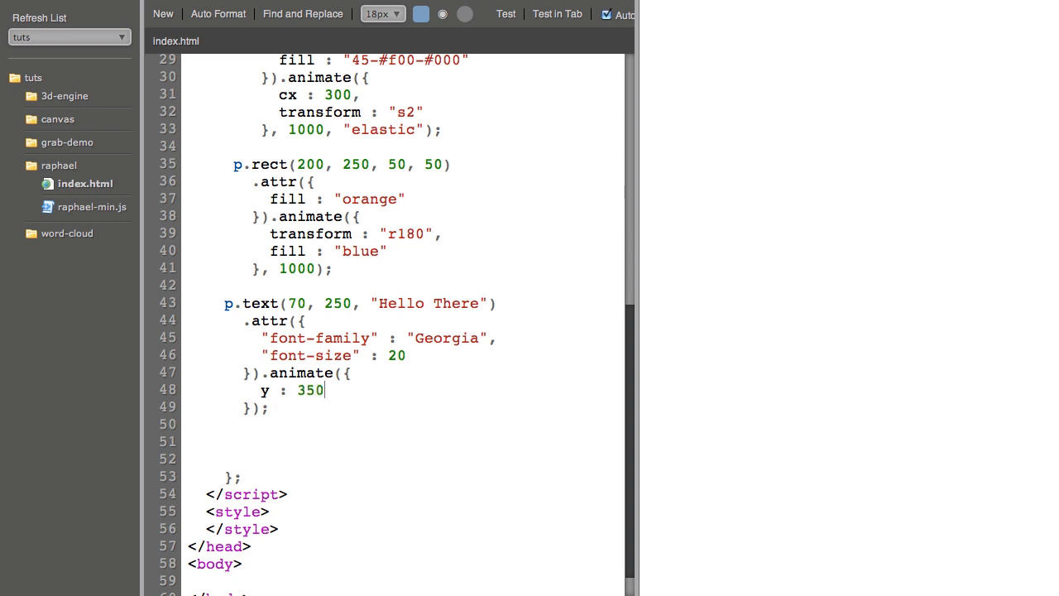
left_click(506, 14)
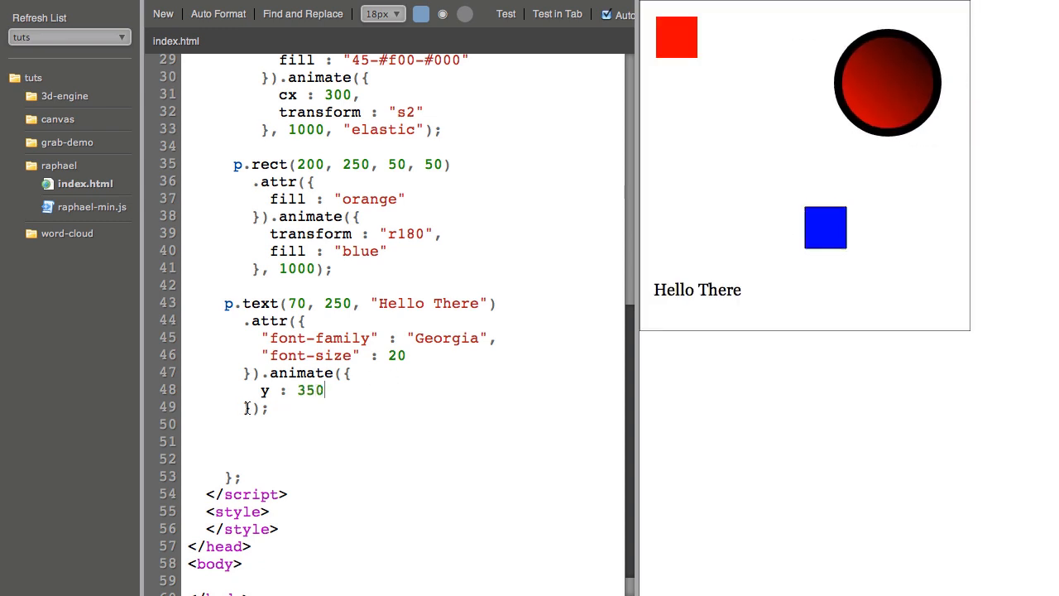
type(", 500, \"elastic")
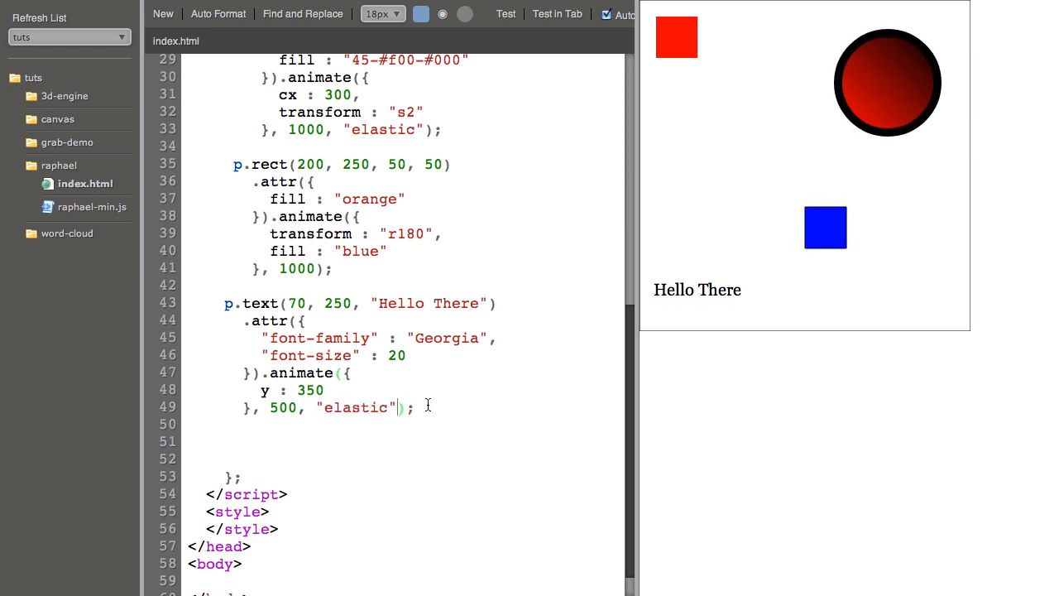
Step: Scroll through the index.html script and select the word circle on line 26
scroll("down", 3)
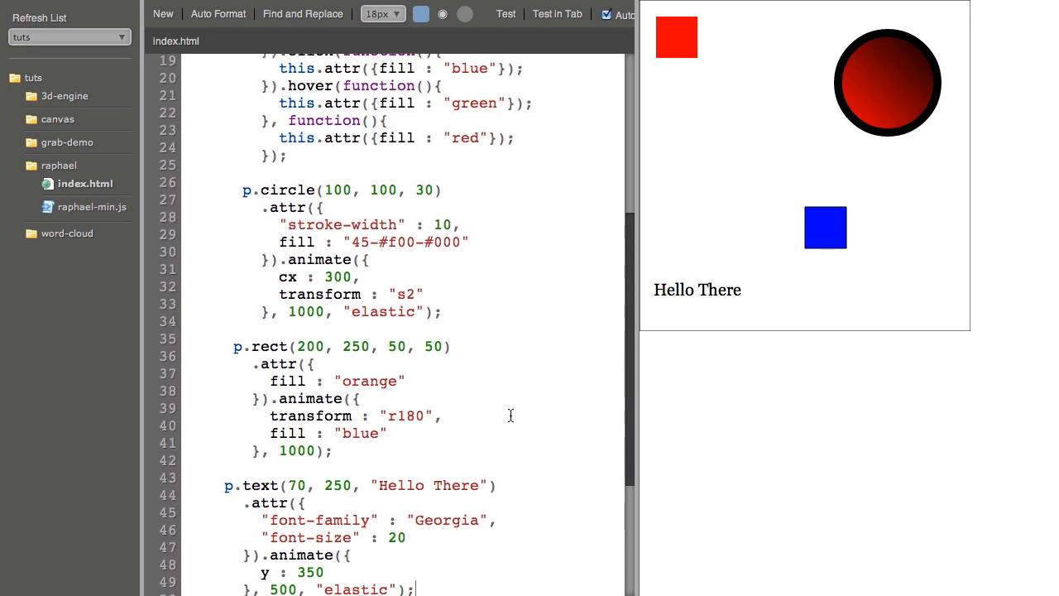
scroll("up", 3)
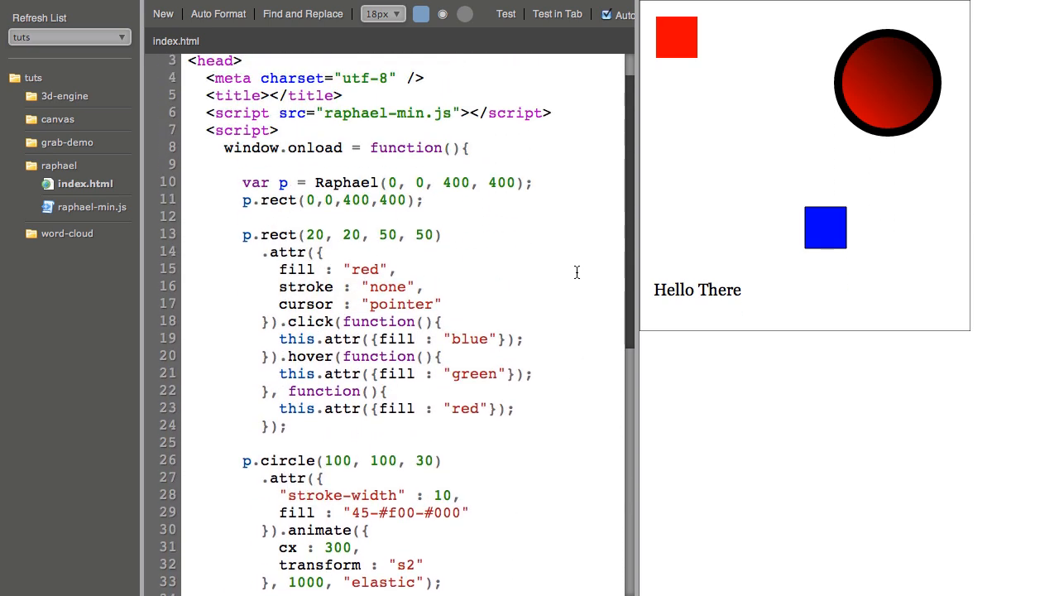
scroll("down", 3)
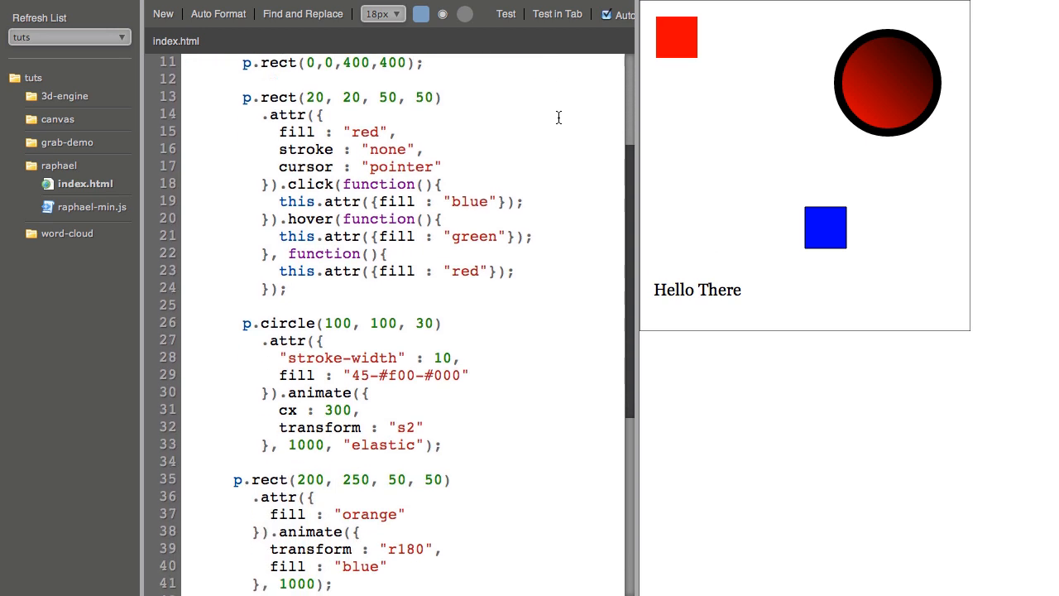
scroll("down", 3)
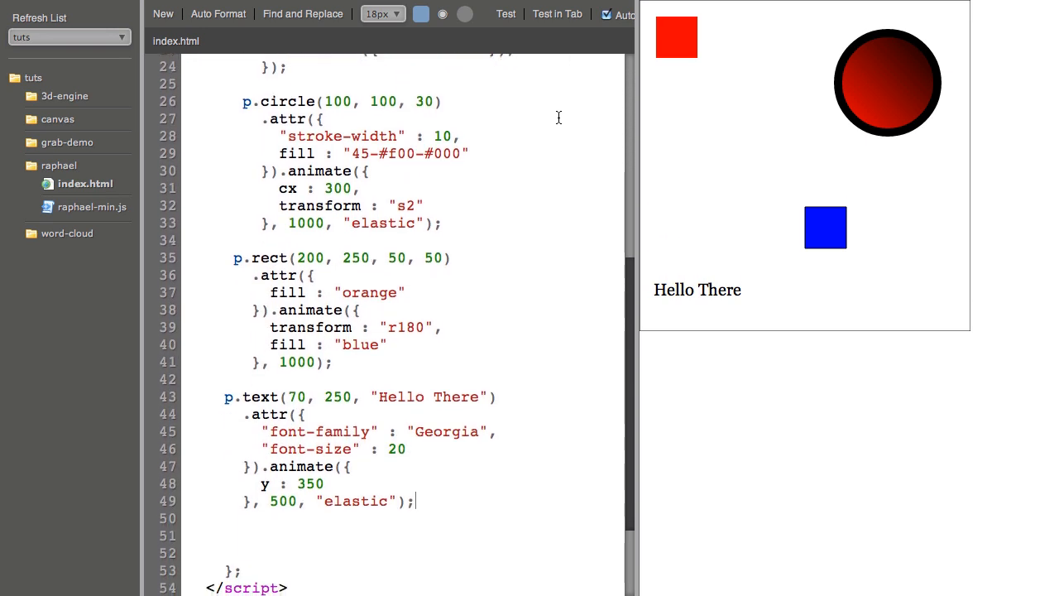
scroll("down", 3)
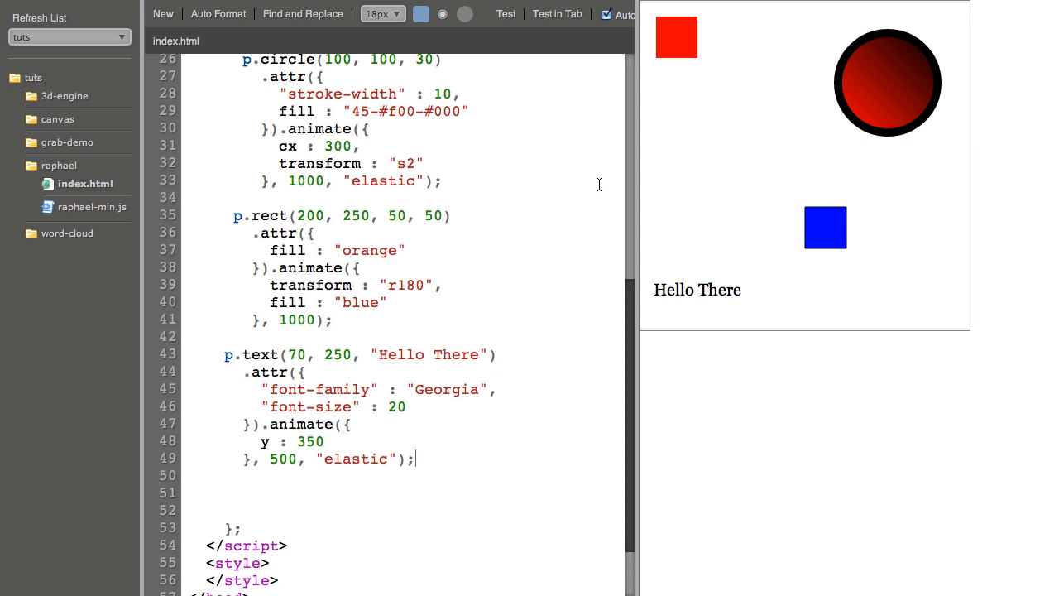
mouse_move(597, 301)
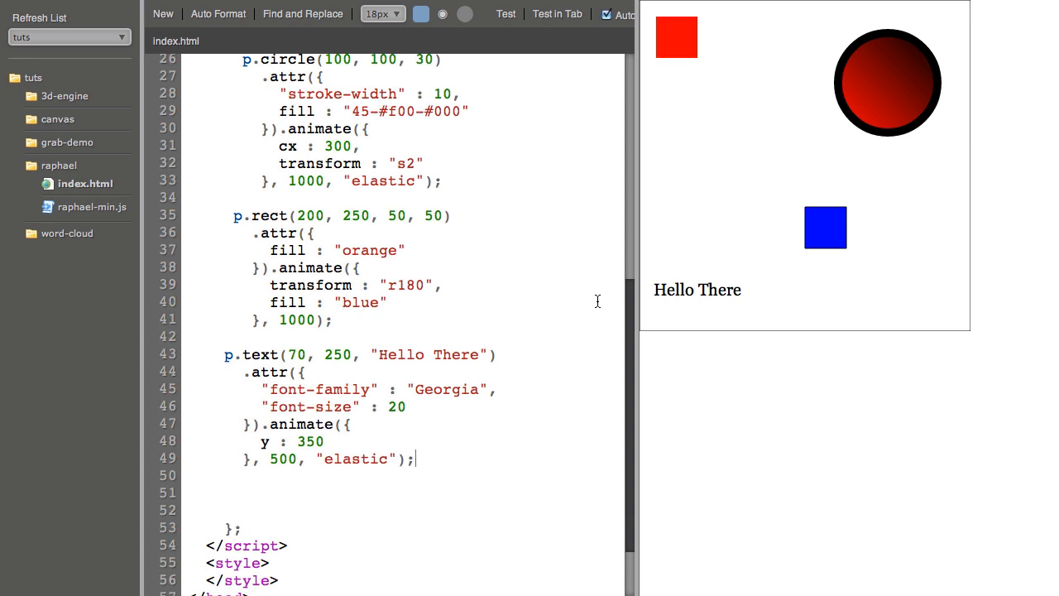
scroll("down", 3)
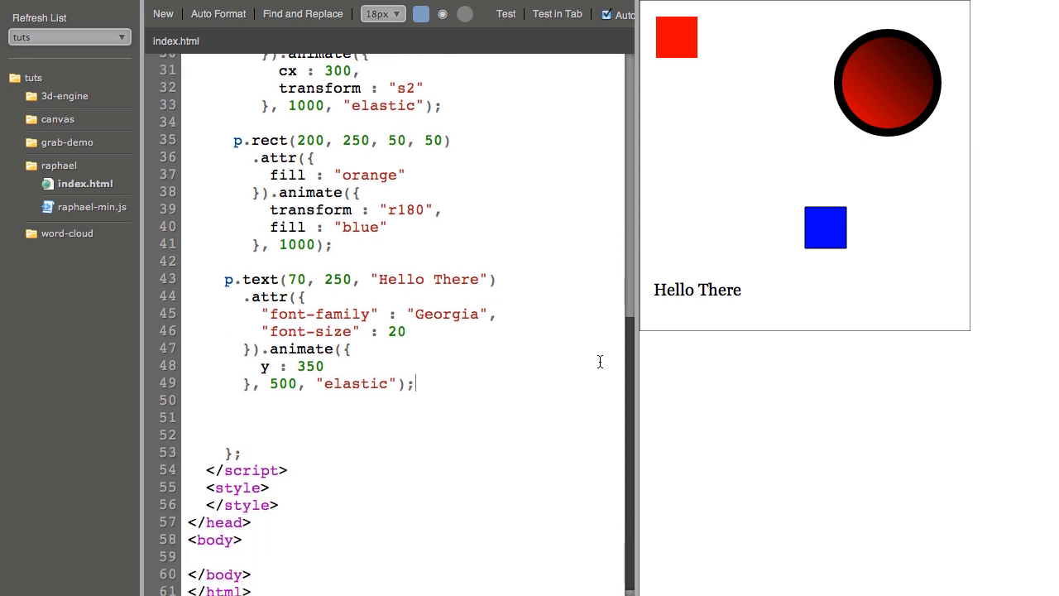
mouse_move(579, 396)
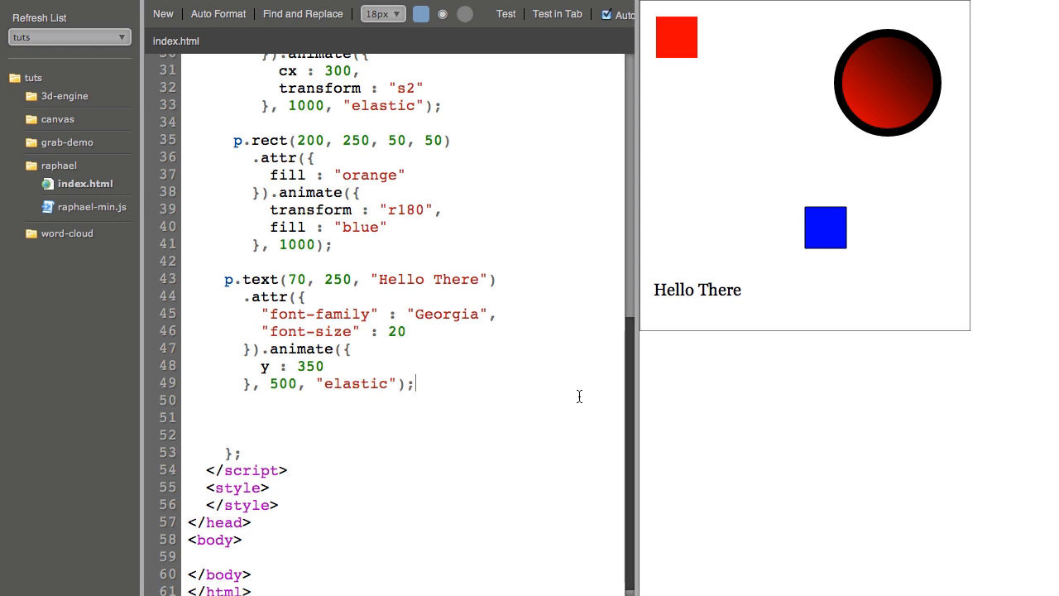
mouse_move(280, 278)
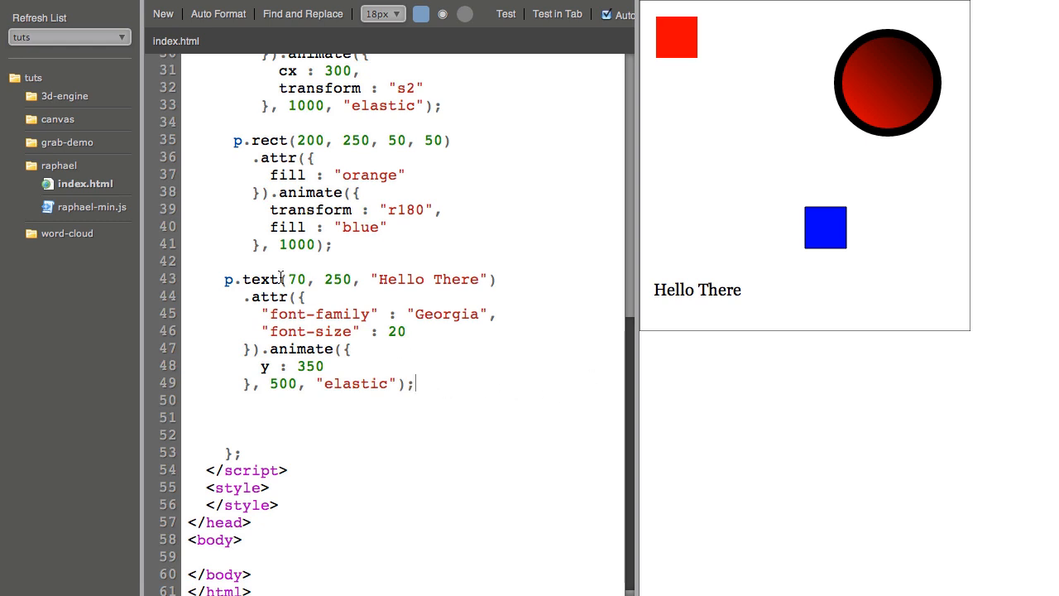
double_click(269, 139)
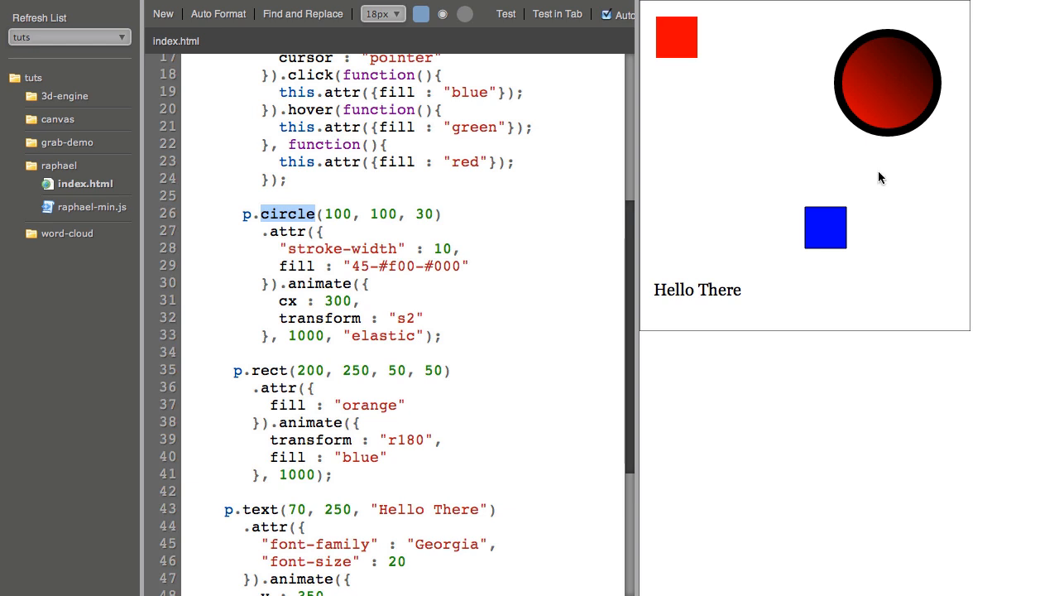
mouse_move(889, 83)
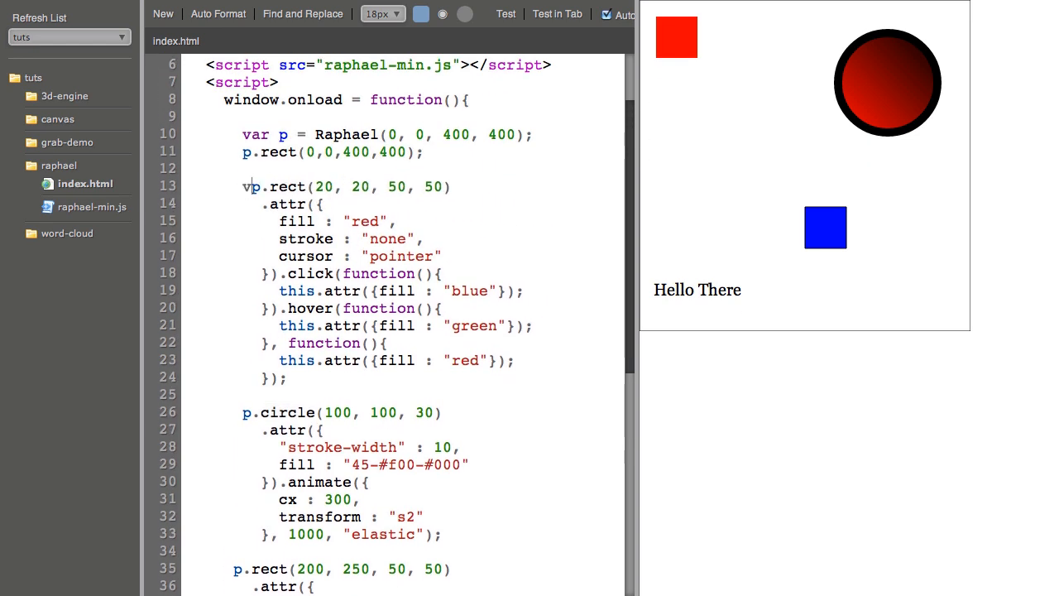
Step: Declare the rectangle as var redRect and make circle clicks animate it to y 200 over 1000 ms
type("ar redR")
type(".")
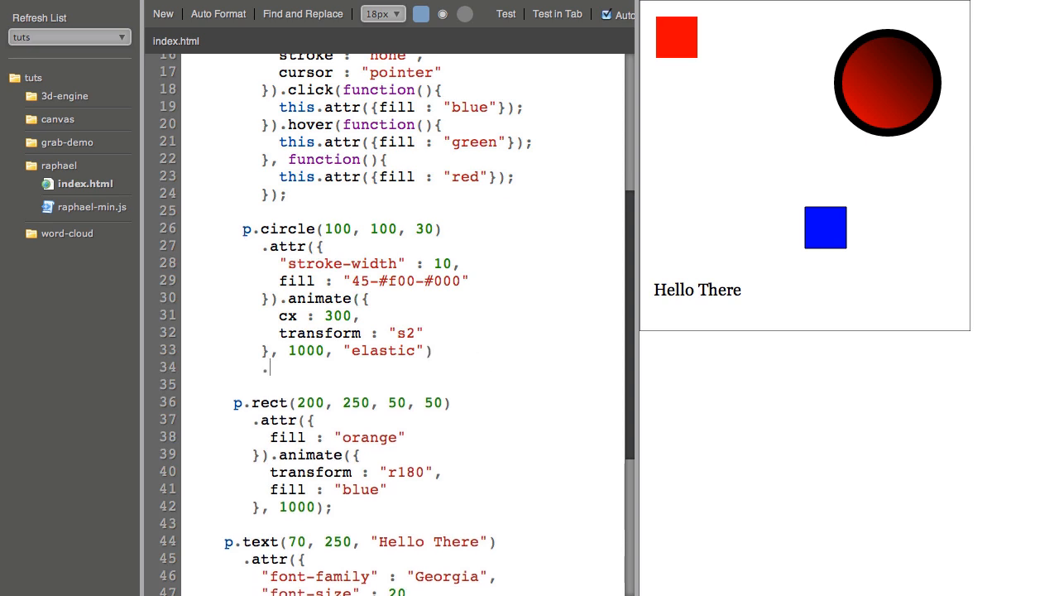
type("click(function(){")
type("})")
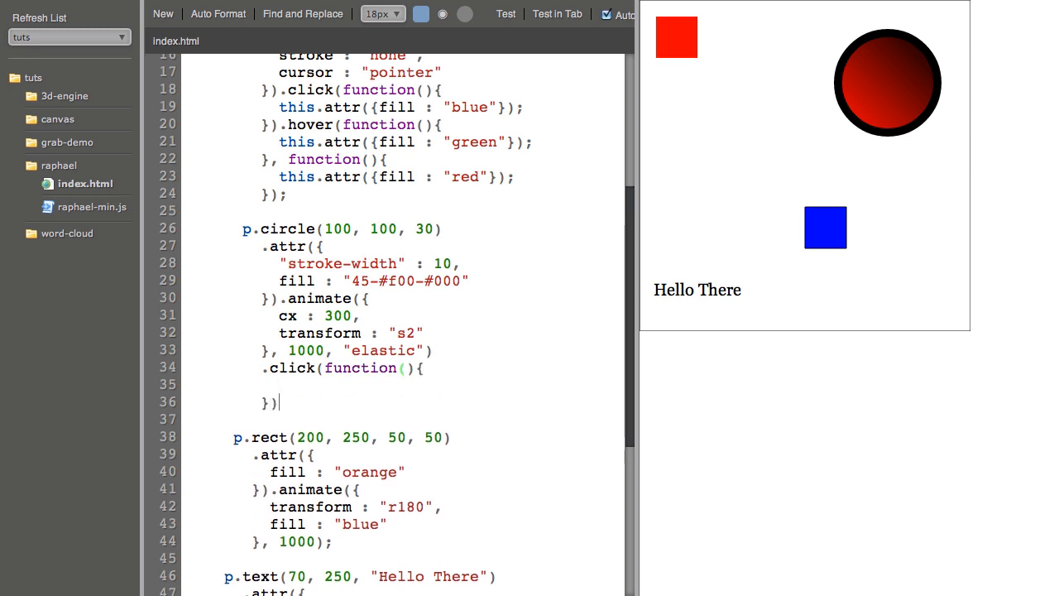
type("red")
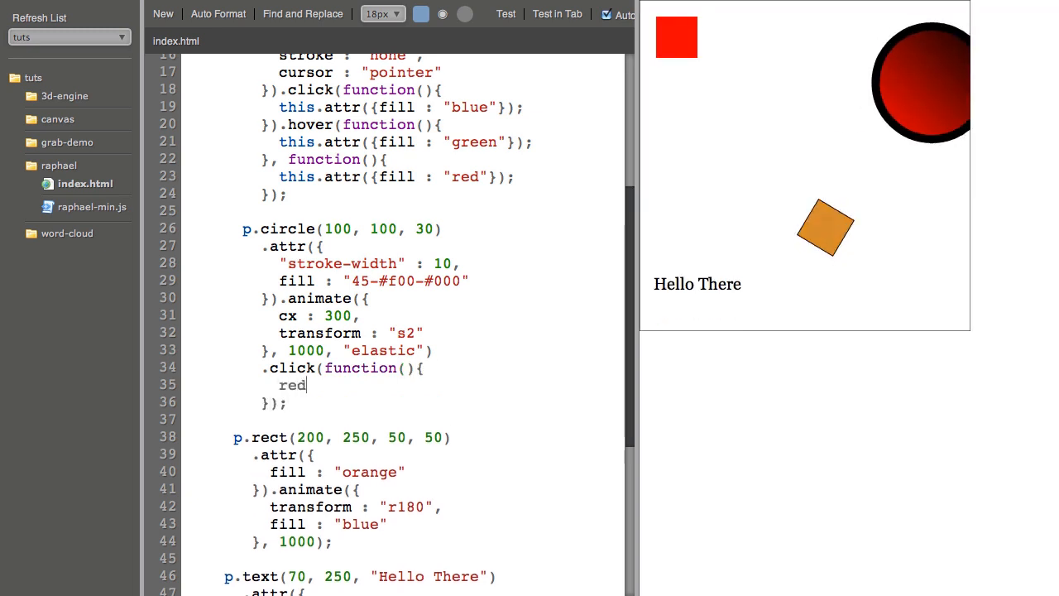
type("Rect.animate")
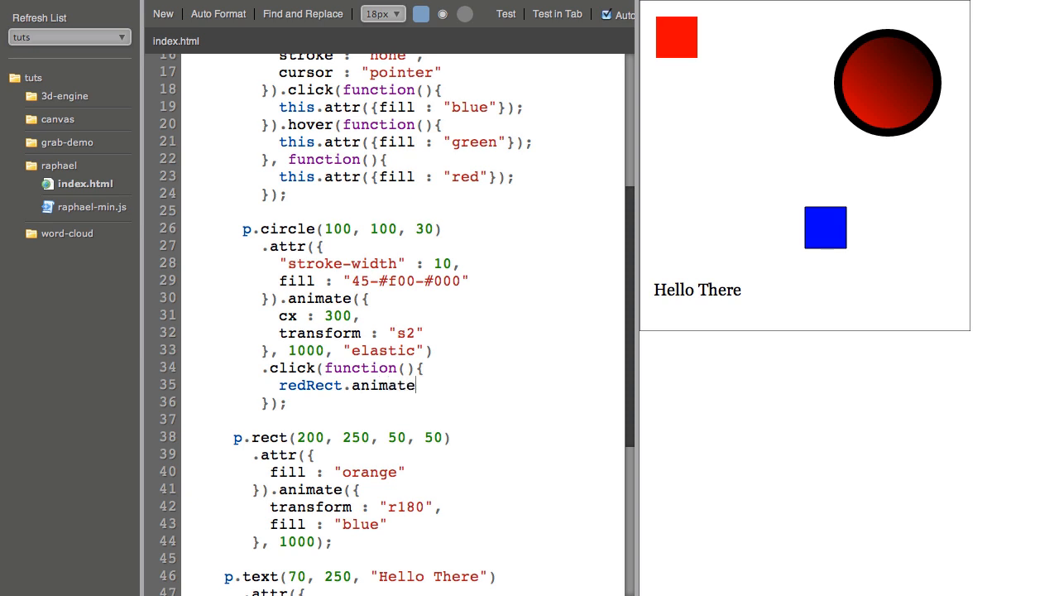
type("({y:")
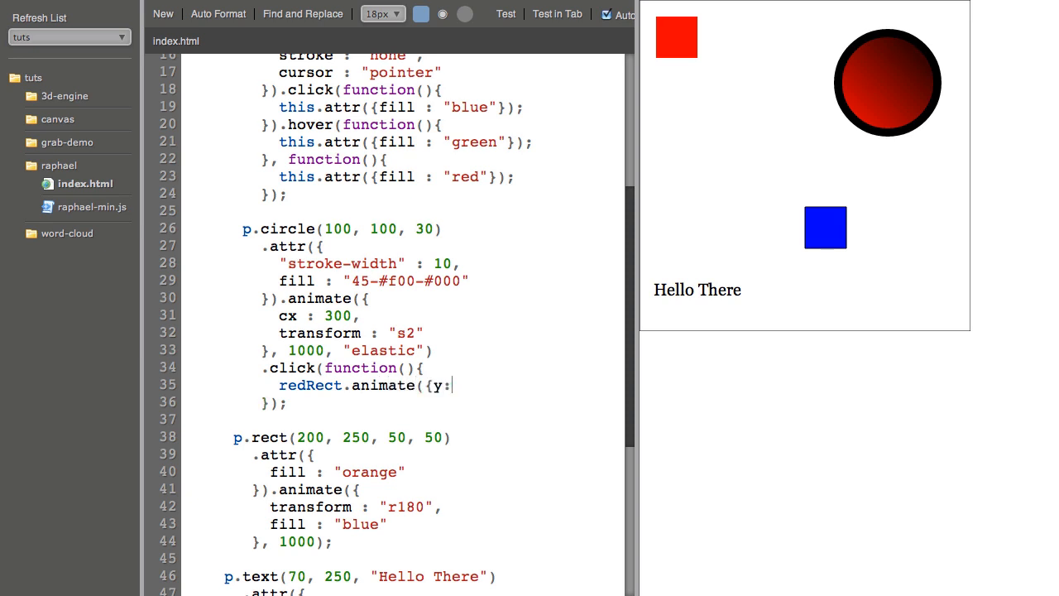
type("200}")
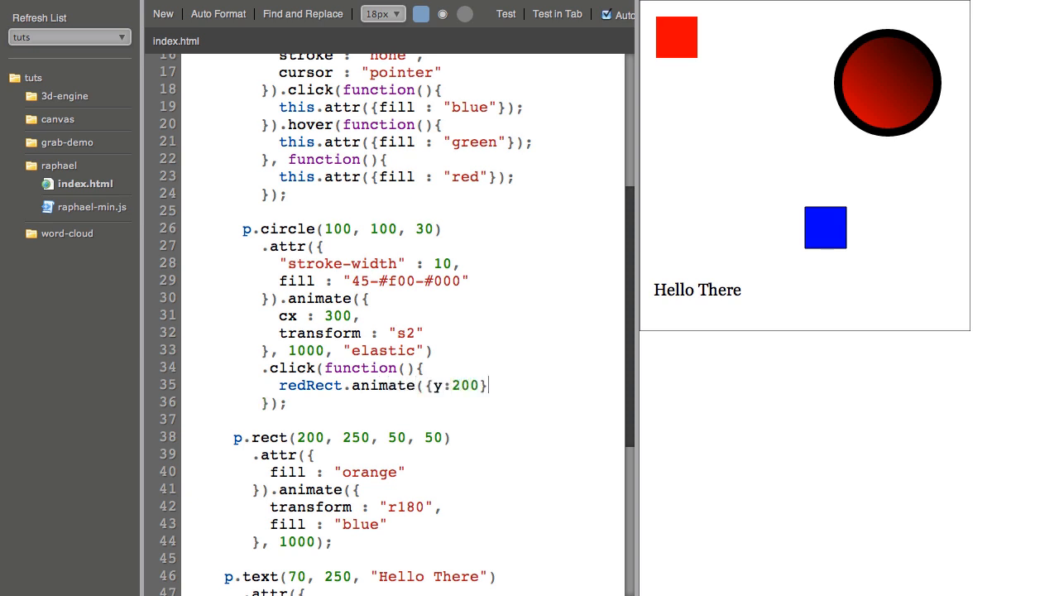
type(", 1000);")
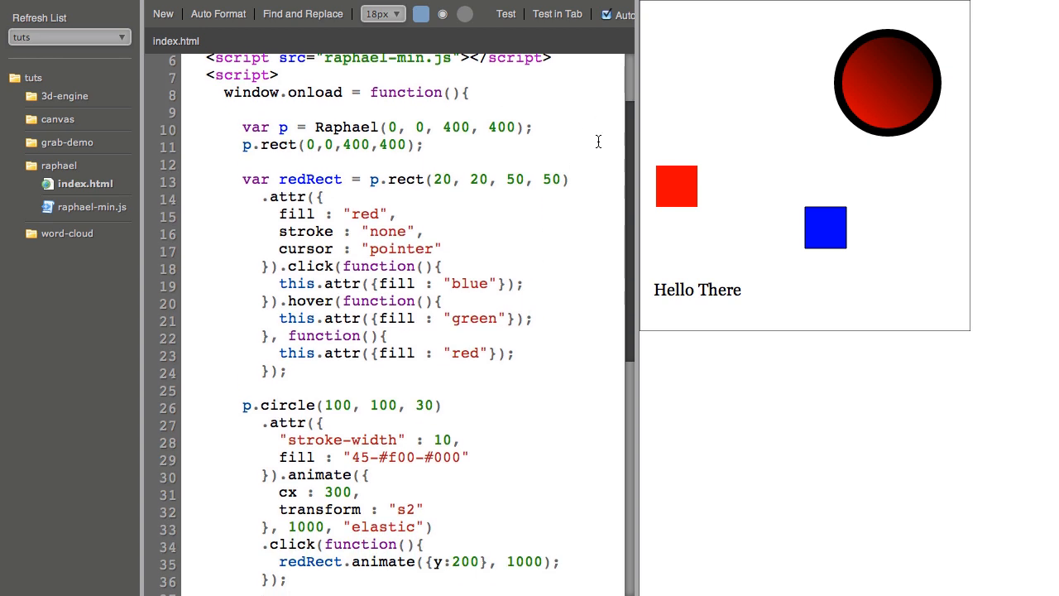
scroll("down", 3)
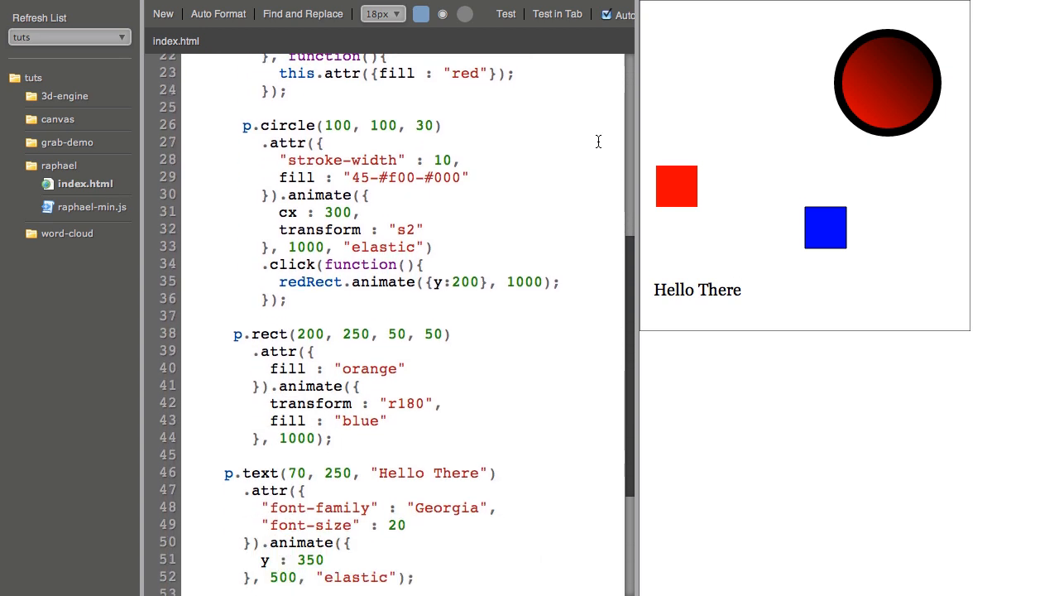